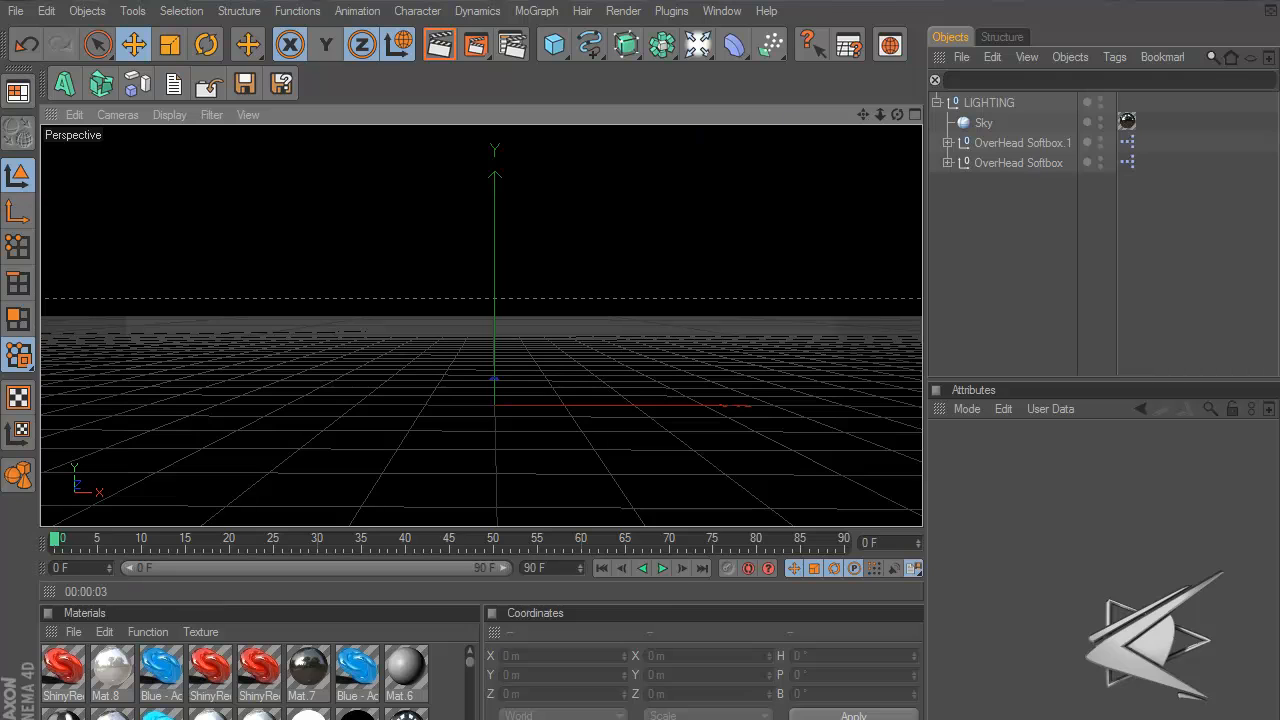
Stop the external render still calculating in the Picture Viewer
{"action": "left_click", "coordinate": [454, 44]}
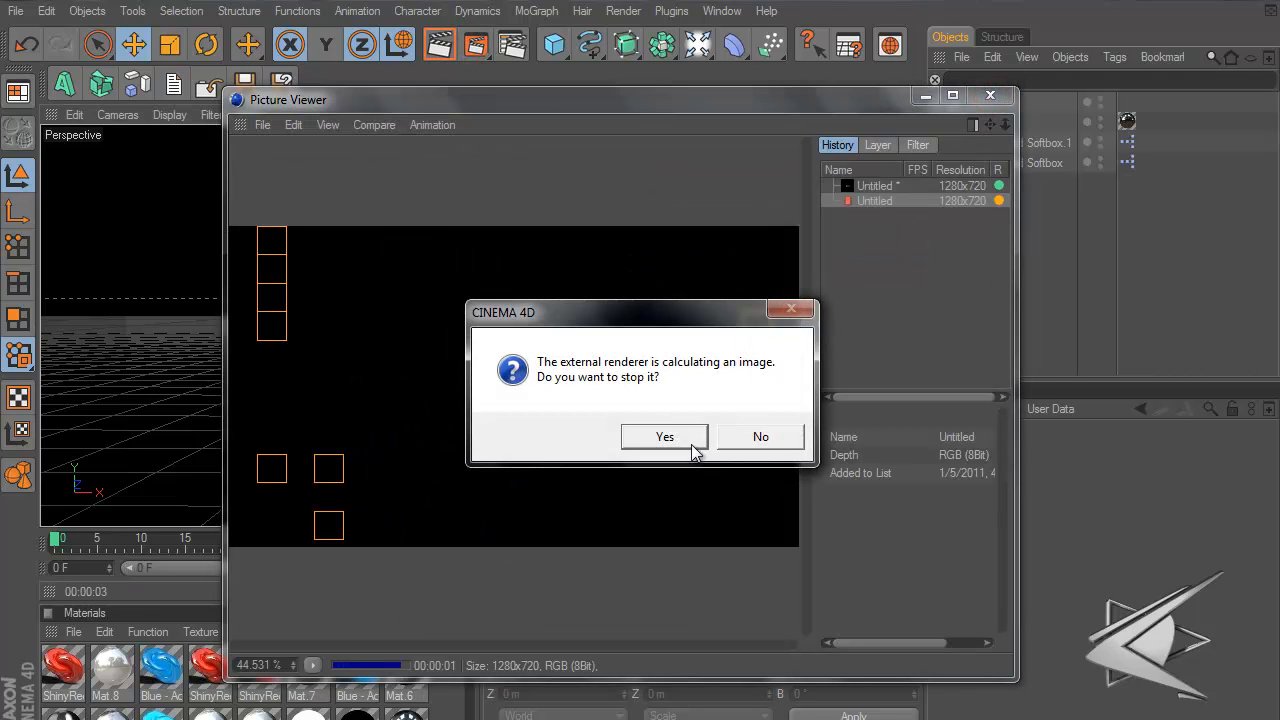
{"action": "left_click", "coordinate": [664, 436]}
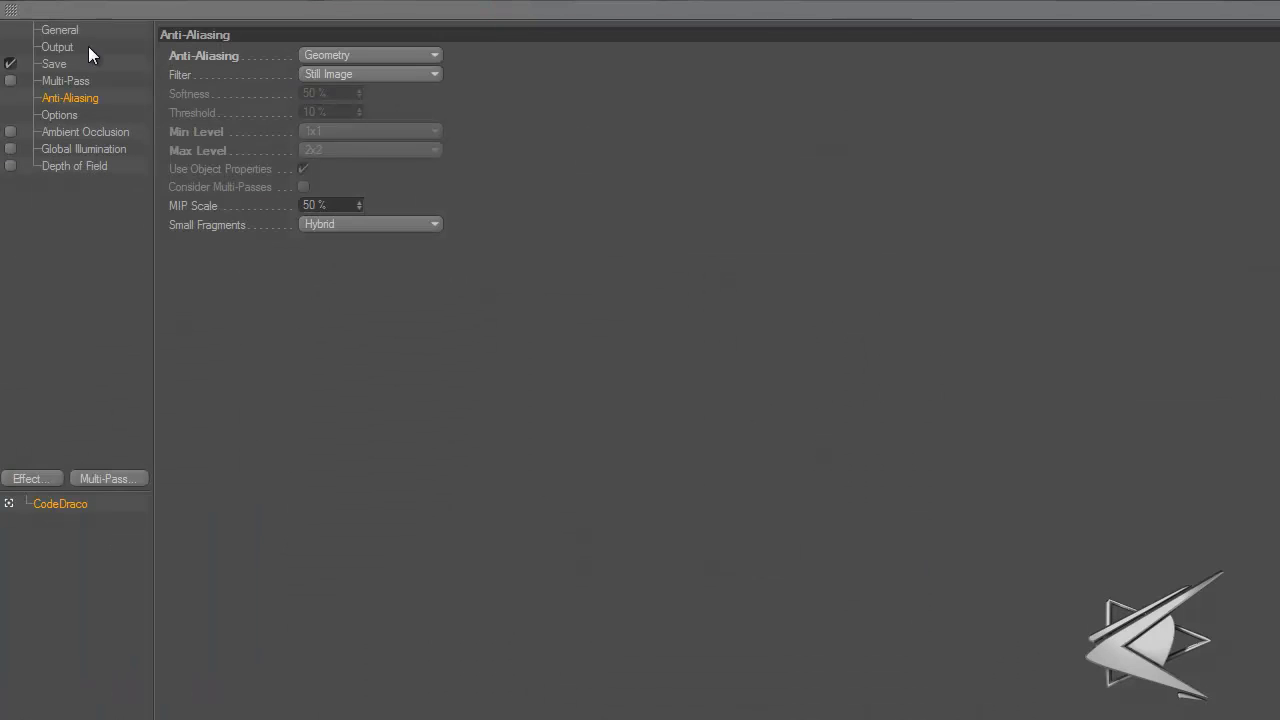
Apply the Film/Video HDV/HDTV 720 29.97 output preset and set Resolution to 100
{"action": "left_click", "coordinate": [72, 28]}
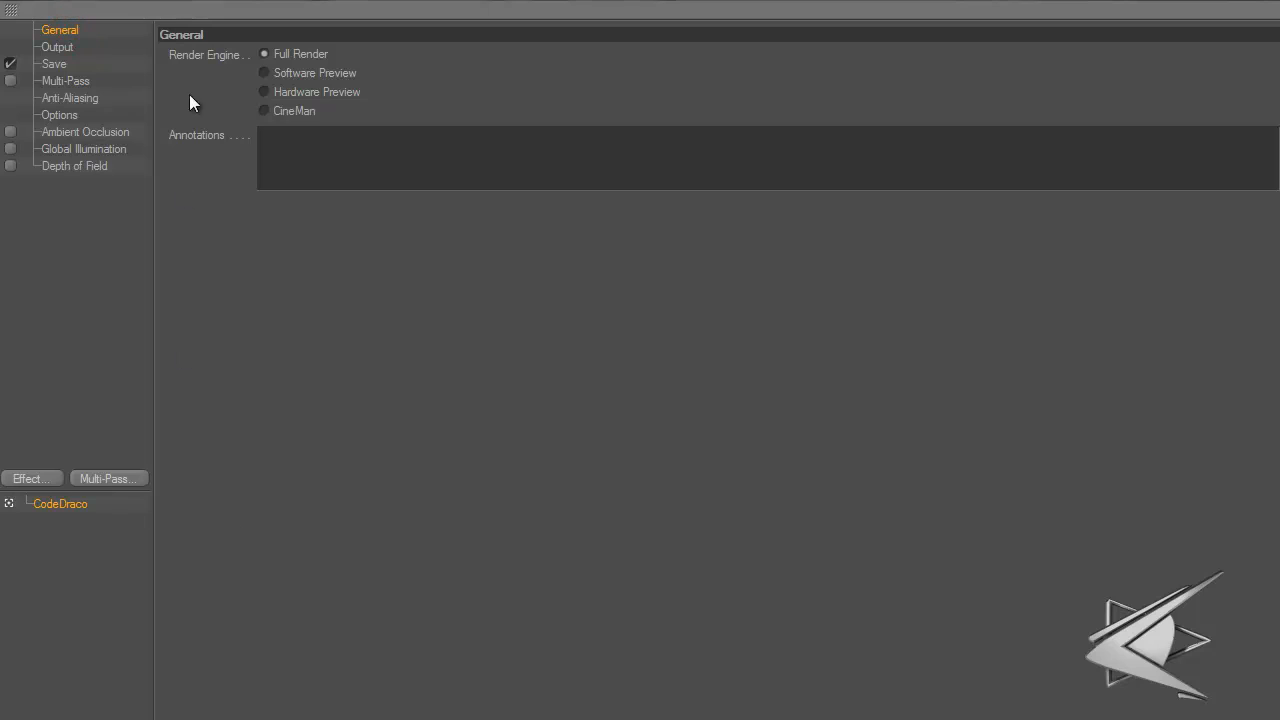
{"action": "mouse_move", "coordinate": [66, 48]}
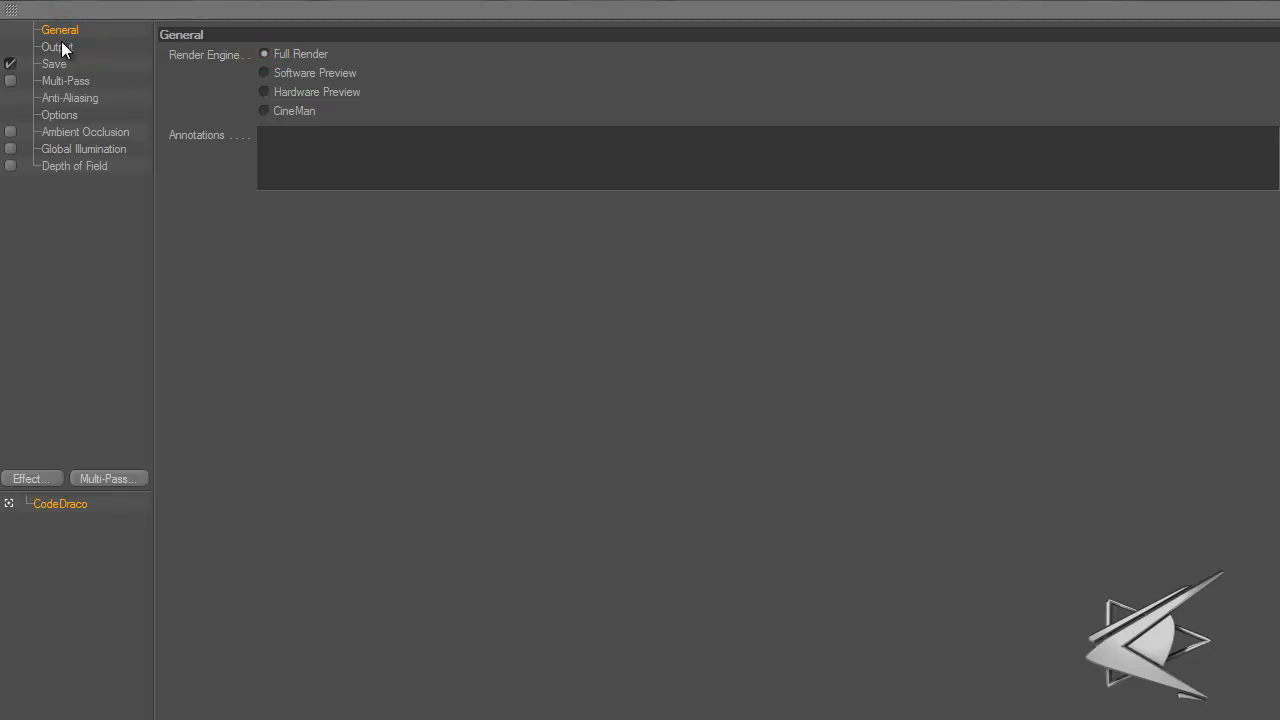
{"action": "left_click", "coordinate": [52, 46]}
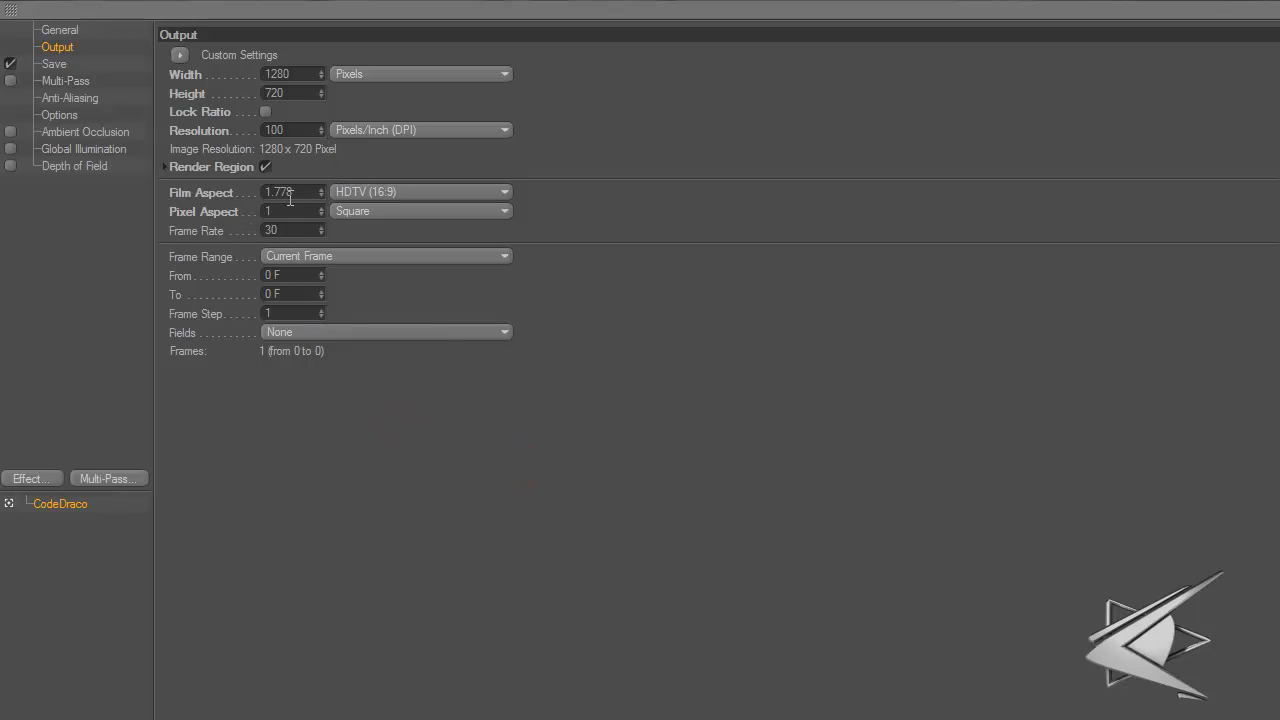
{"action": "left_click", "coordinate": [184, 56]}
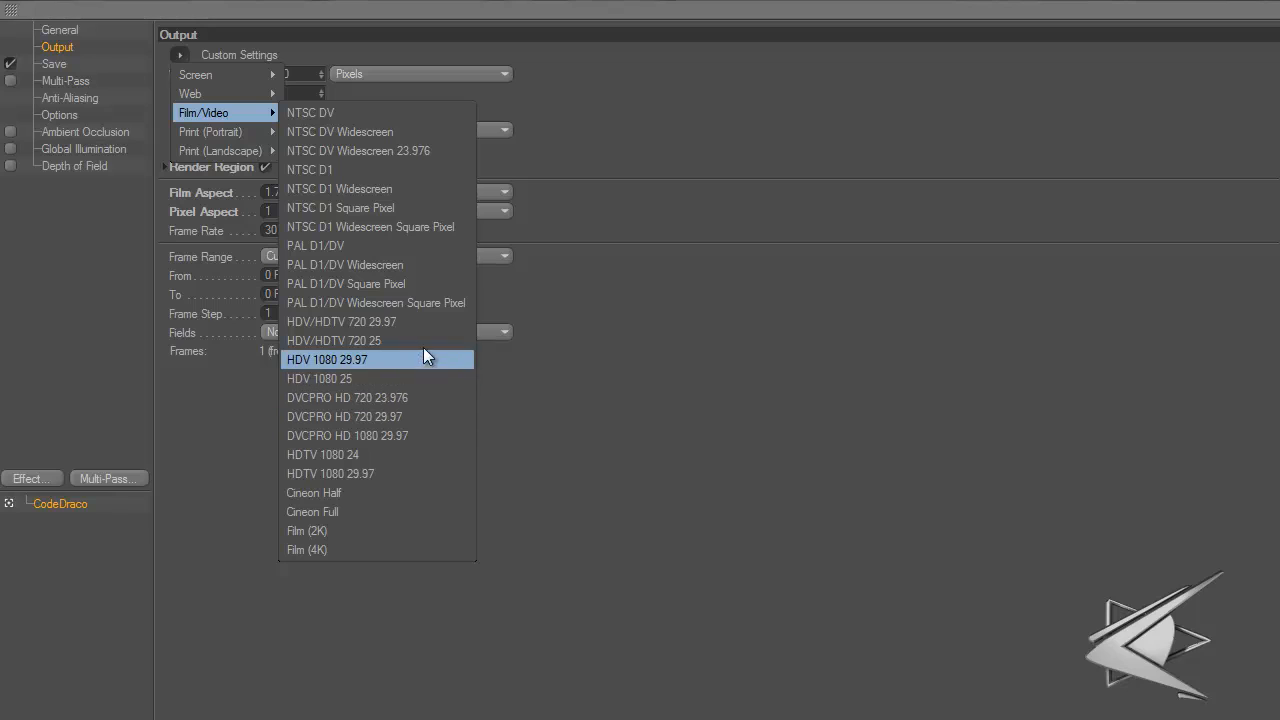
{"action": "left_click", "coordinate": [340, 320]}
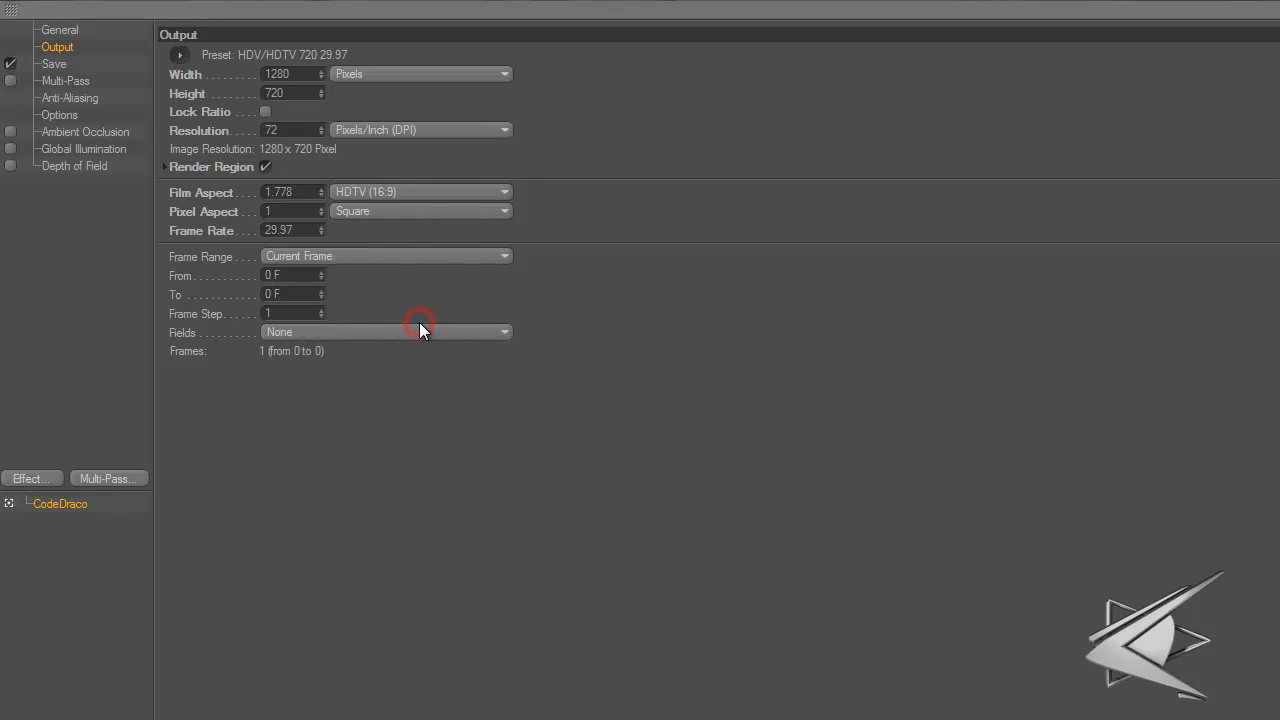
{"action": "left_click", "coordinate": [288, 130]}
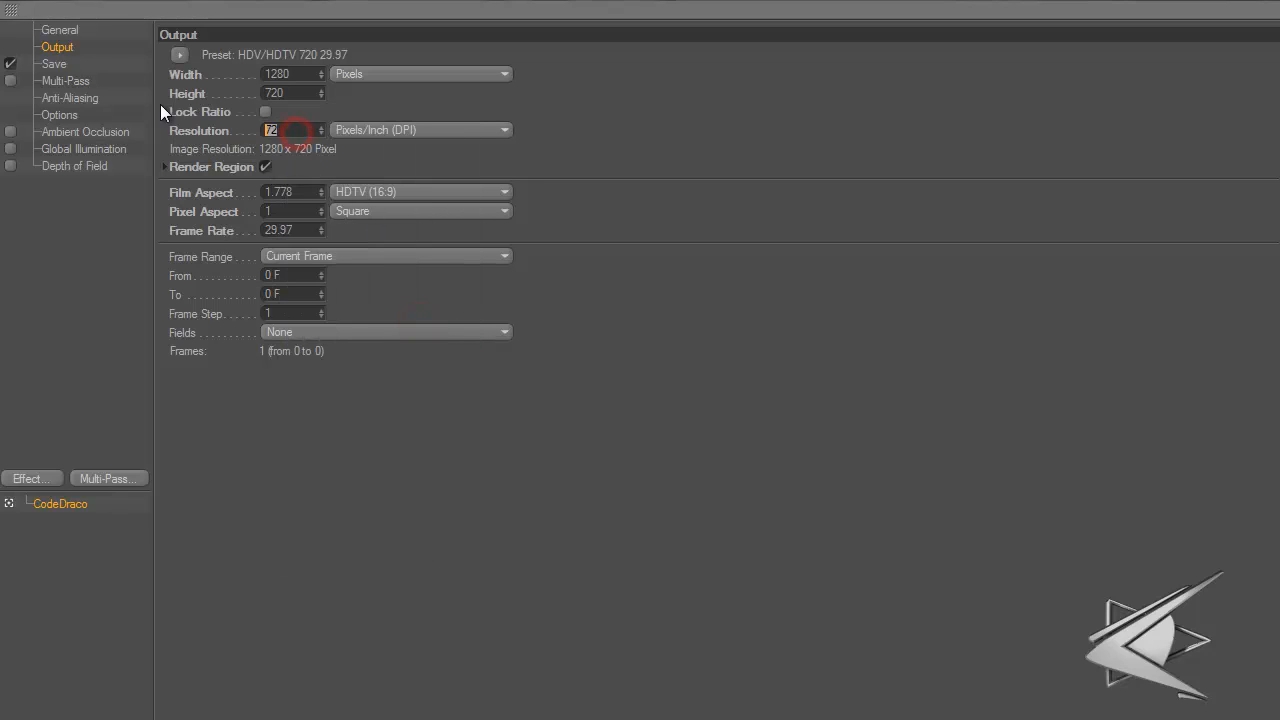
{"action": "type", "text": "100"}
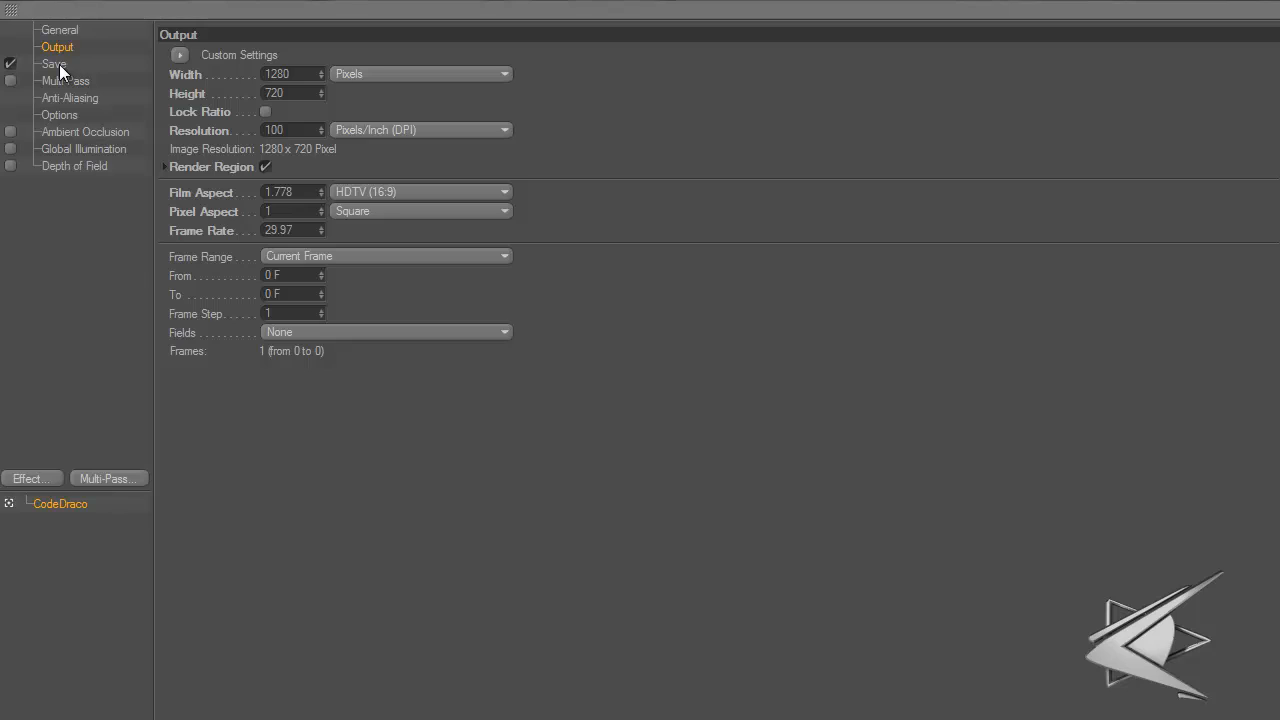
Turn on saving of rendered images in PNG format
{"action": "left_click", "coordinate": [56, 64]}
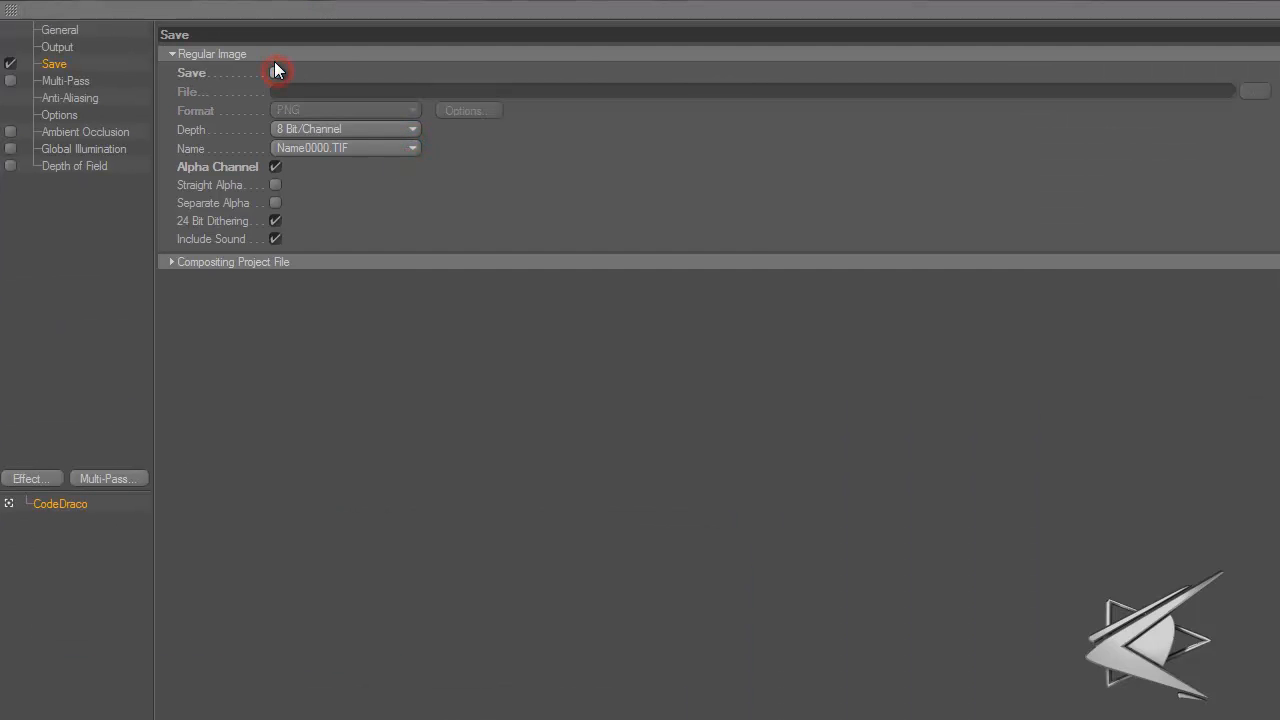
{"action": "left_click", "coordinate": [344, 110]}
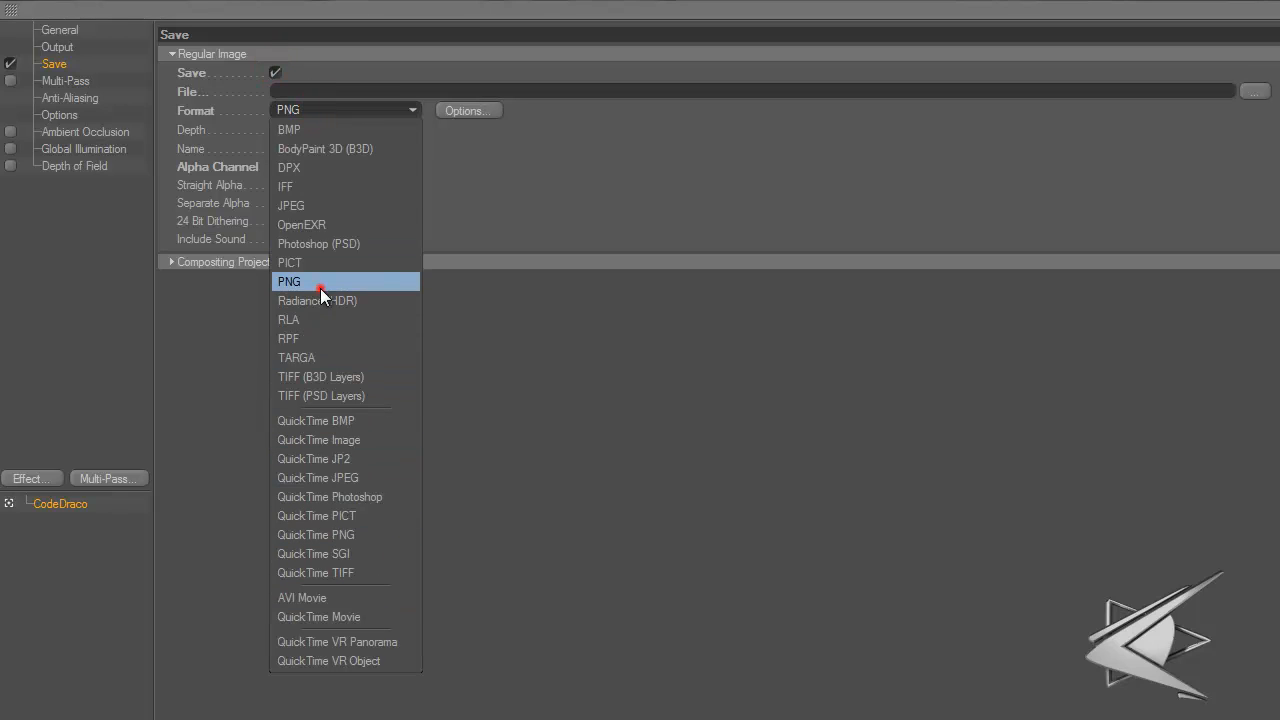
{"action": "mouse_move", "coordinate": [388, 552]}
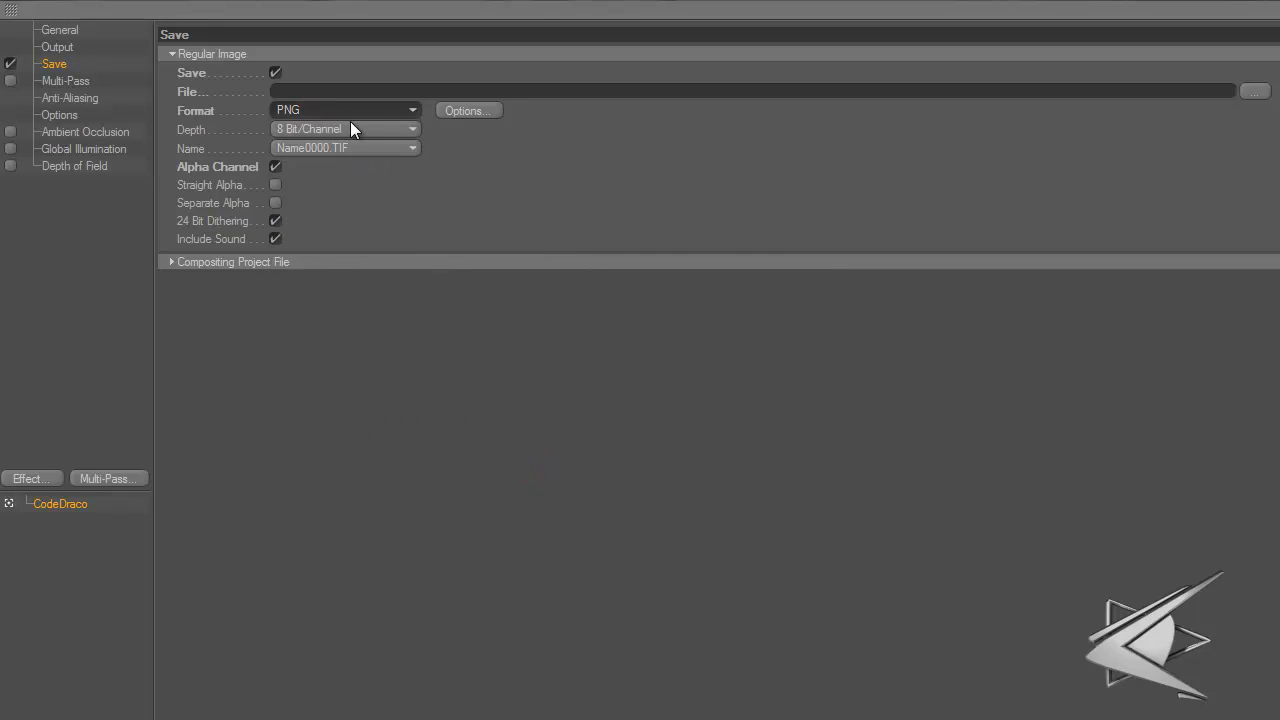
{"action": "left_click", "coordinate": [352, 148]}
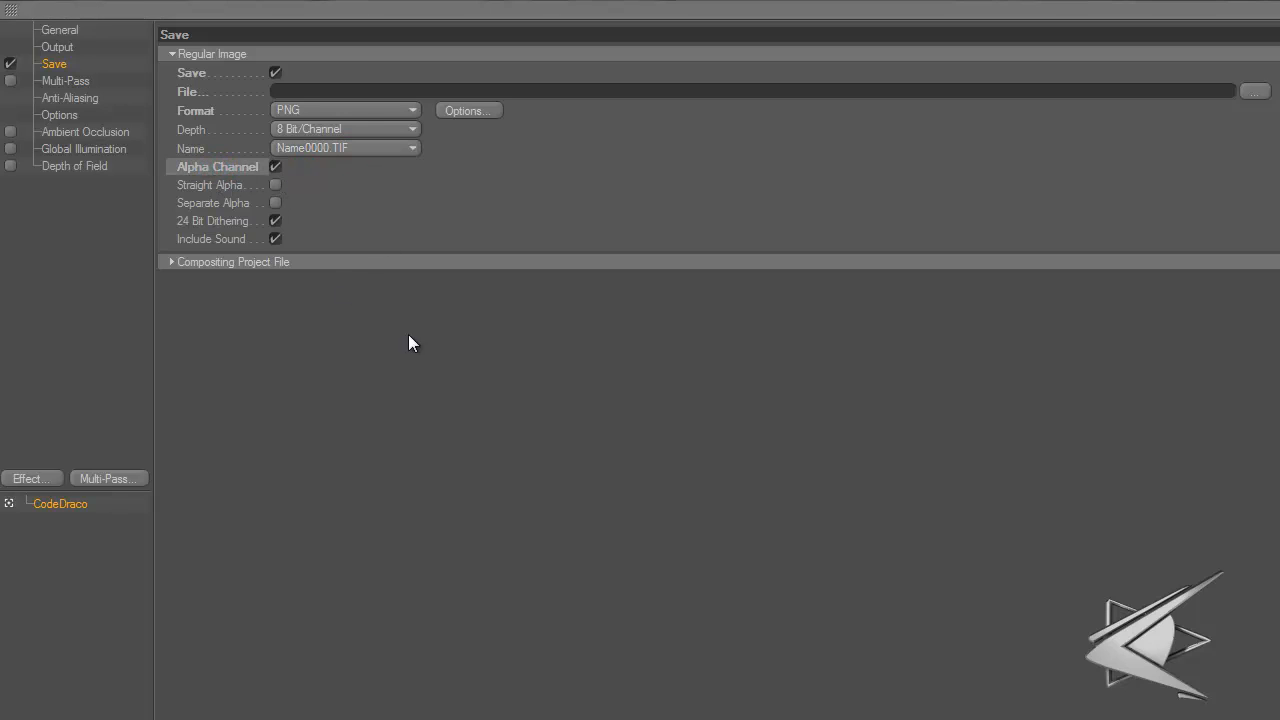
{"action": "mouse_move", "coordinate": [408, 278]}
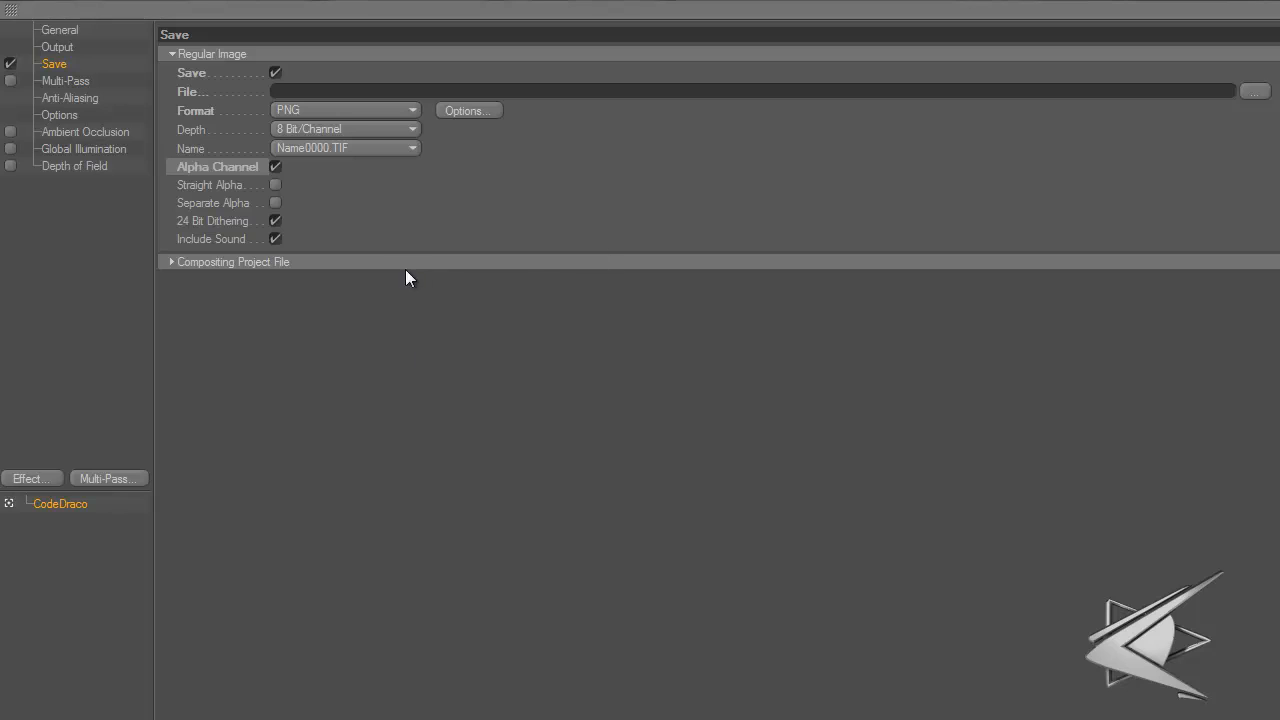
{"action": "mouse_move", "coordinate": [392, 262]}
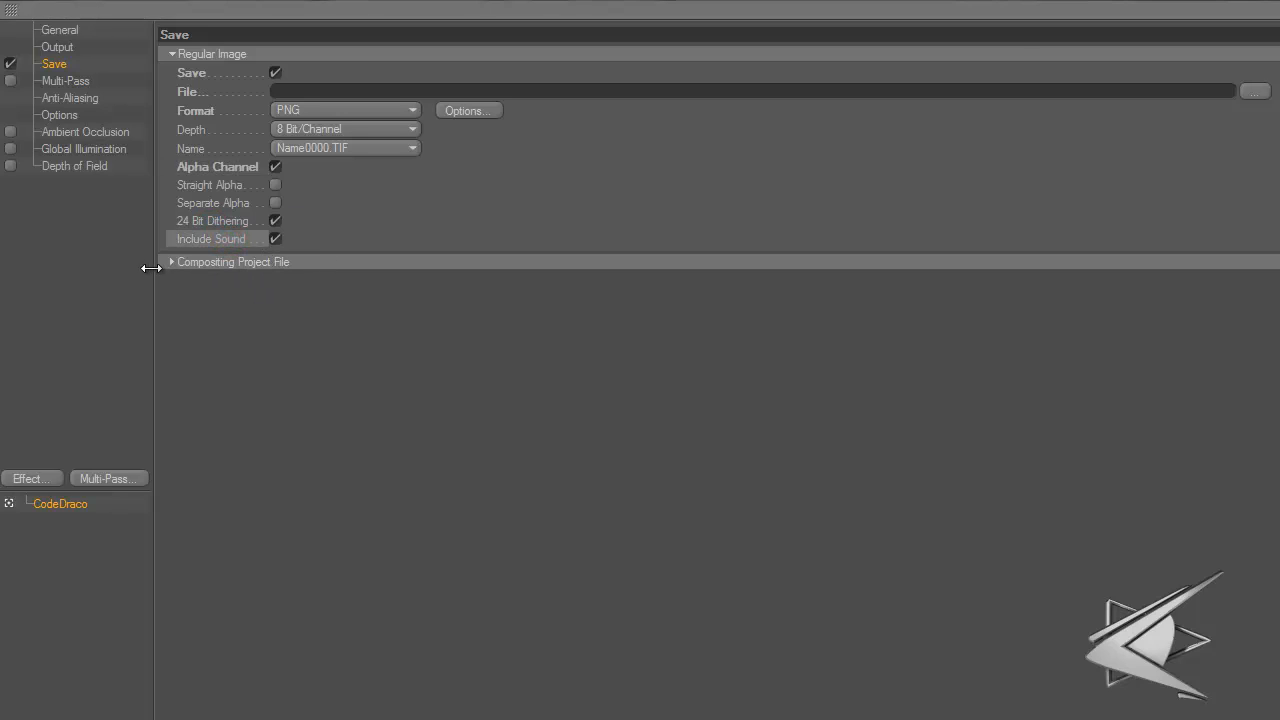
{"action": "mouse_move", "coordinate": [352, 232]}
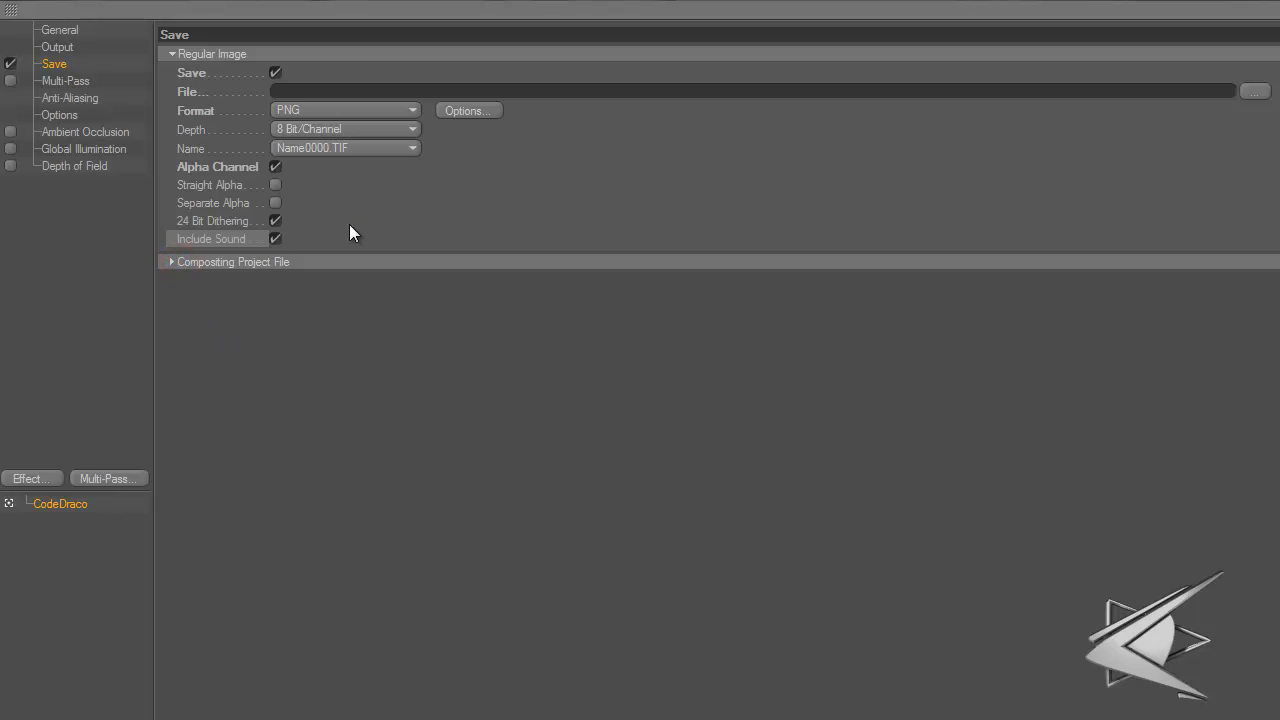
Review Multi-Pass, then set anti-aliasing minimum level 1x1 and maximum 2x2
{"action": "left_click", "coordinate": [66, 80]}
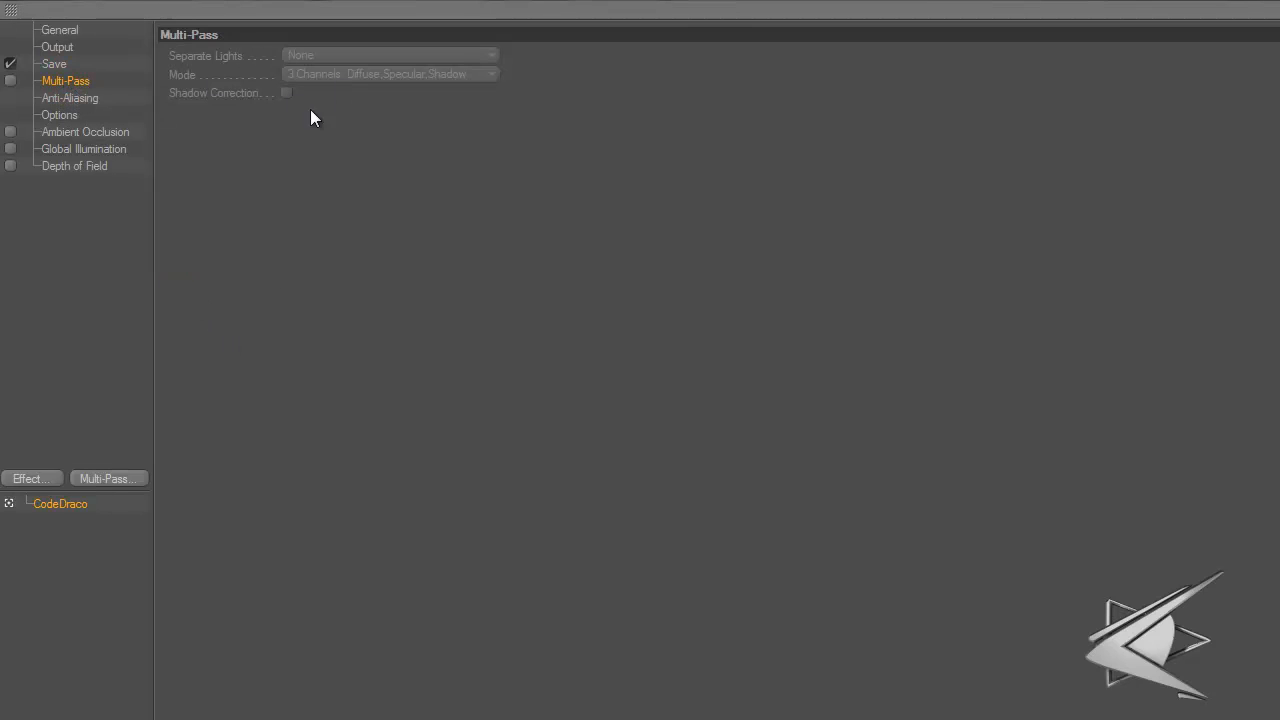
{"action": "mouse_move", "coordinate": [464, 156]}
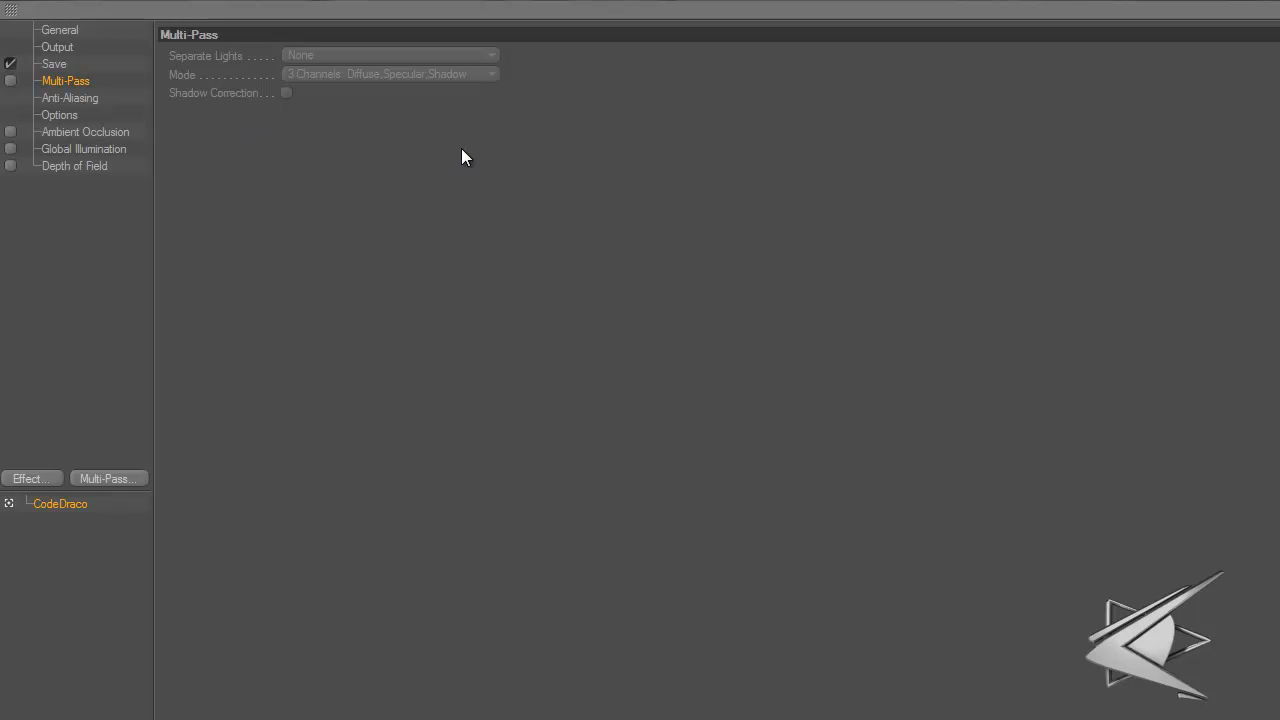
{"action": "mouse_move", "coordinate": [92, 98]}
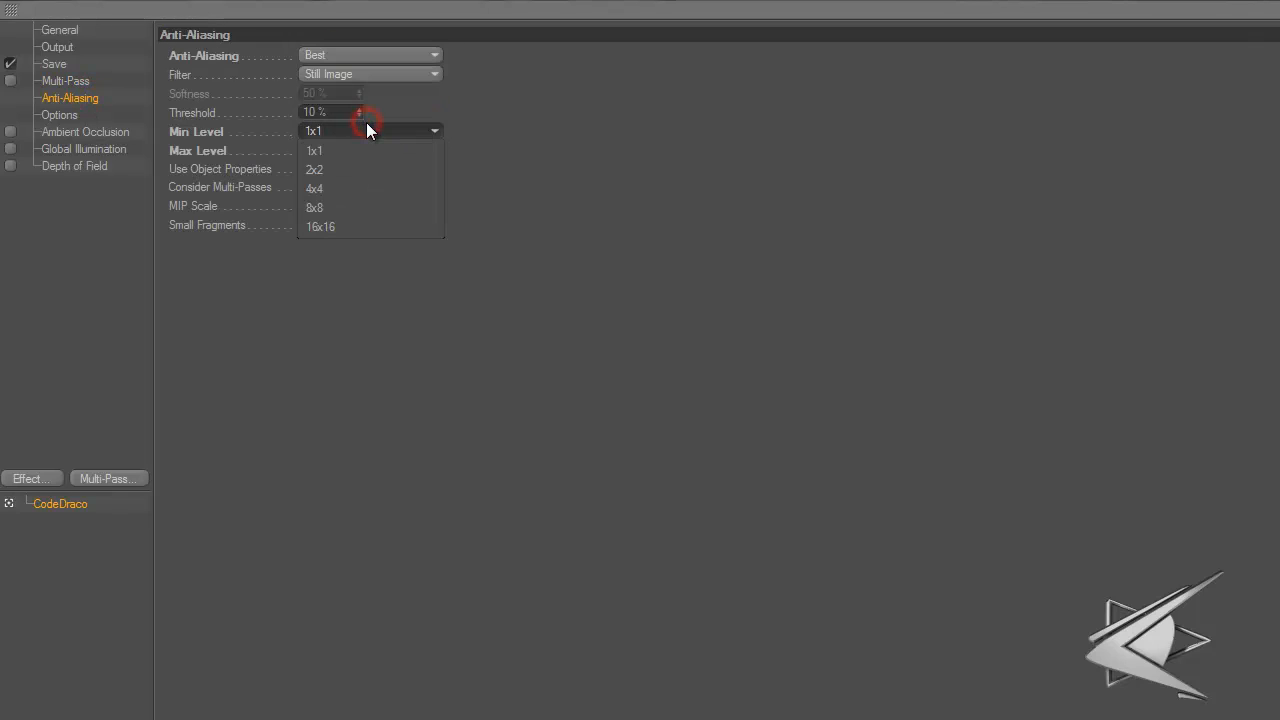
{"action": "left_click", "coordinate": [314, 168]}
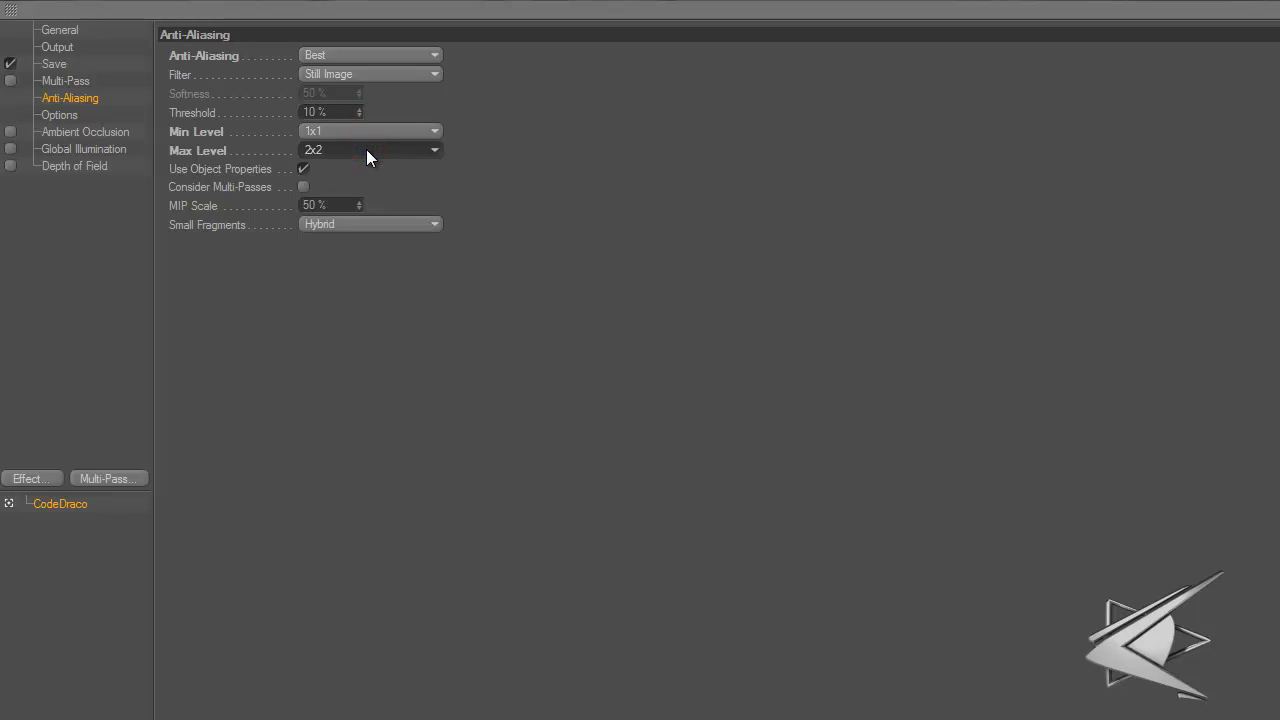
{"action": "left_click", "coordinate": [370, 148]}
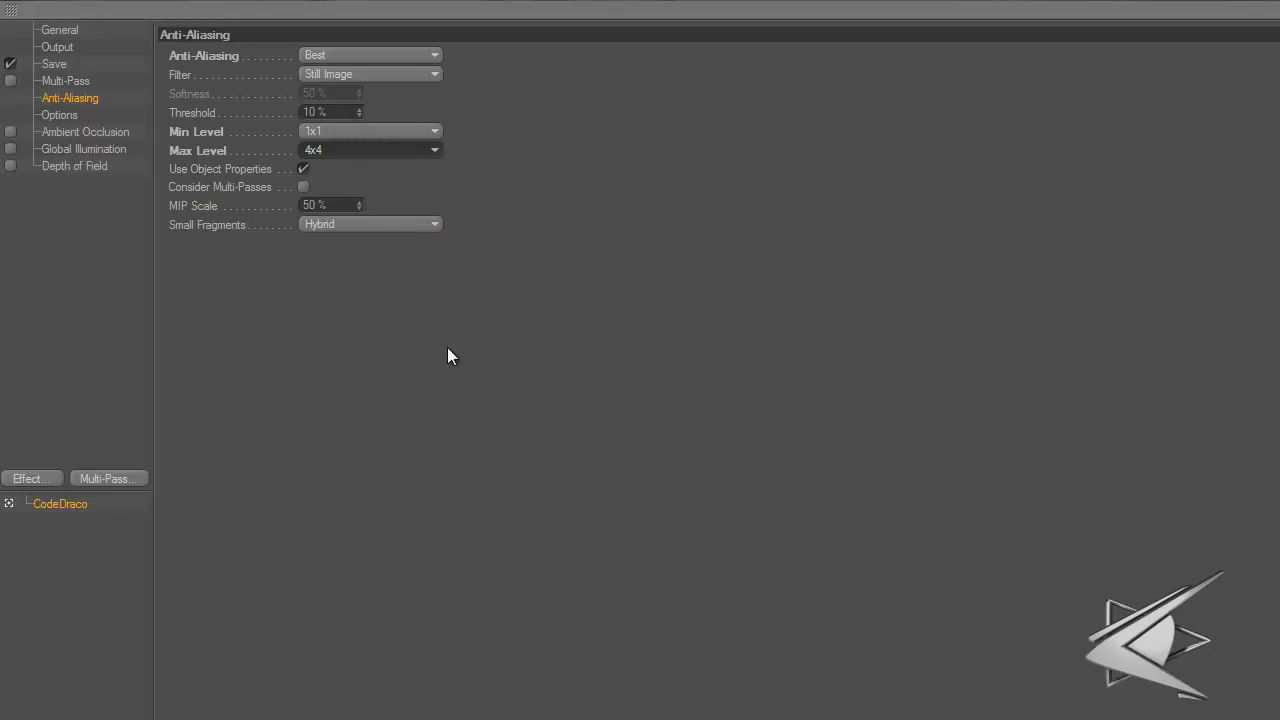
{"action": "left_click", "coordinate": [370, 150]}
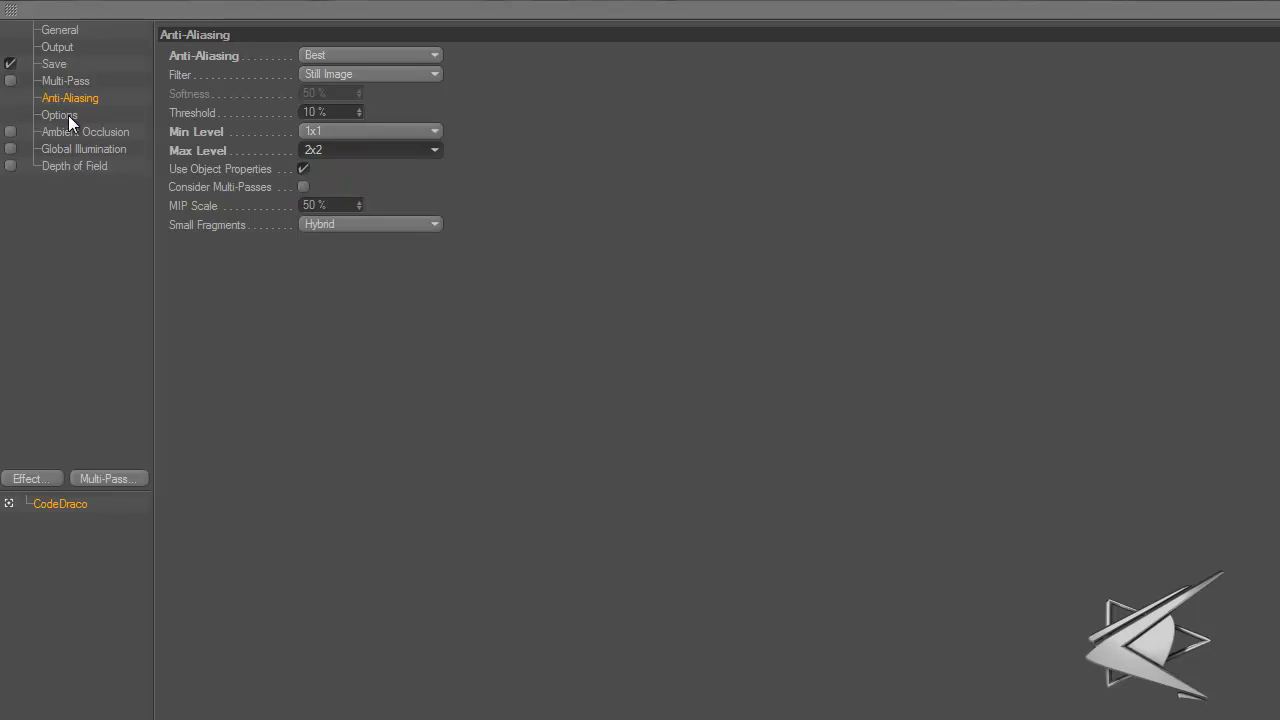
Review the Options page and enable Ambient Occlusion with its default values
{"action": "left_click", "coordinate": [60, 114]}
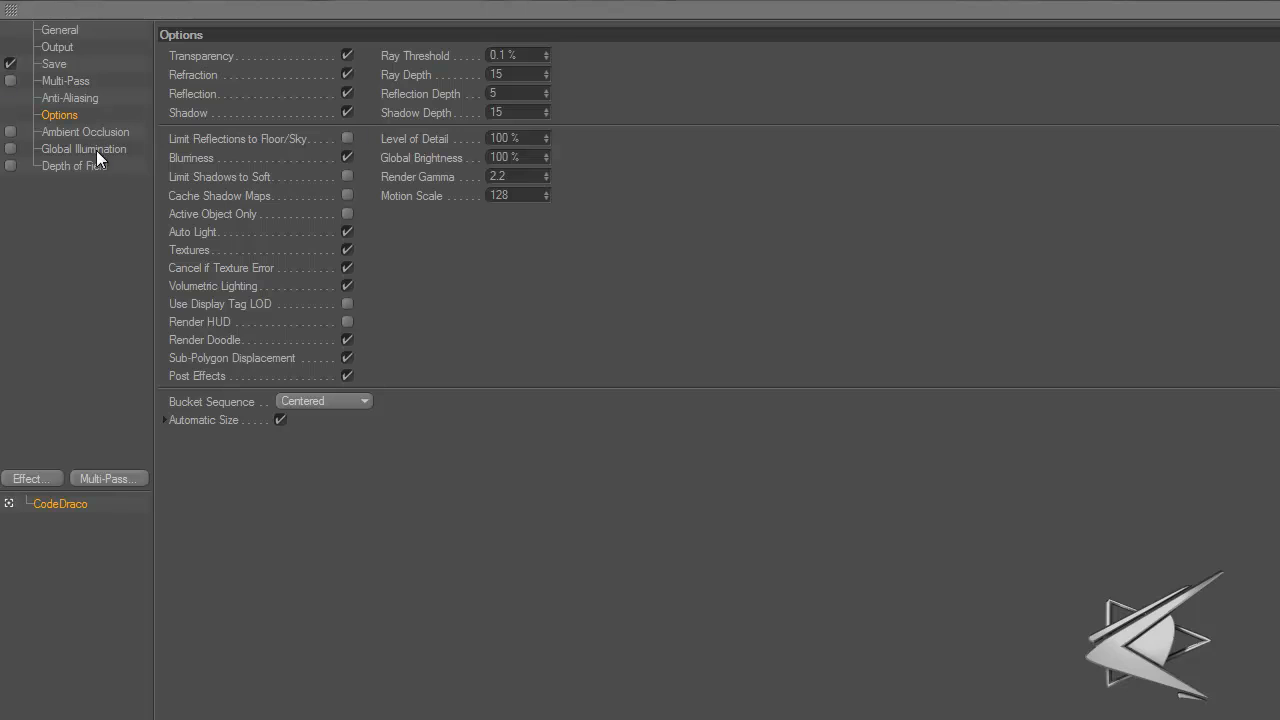
{"action": "left_click", "coordinate": [84, 132]}
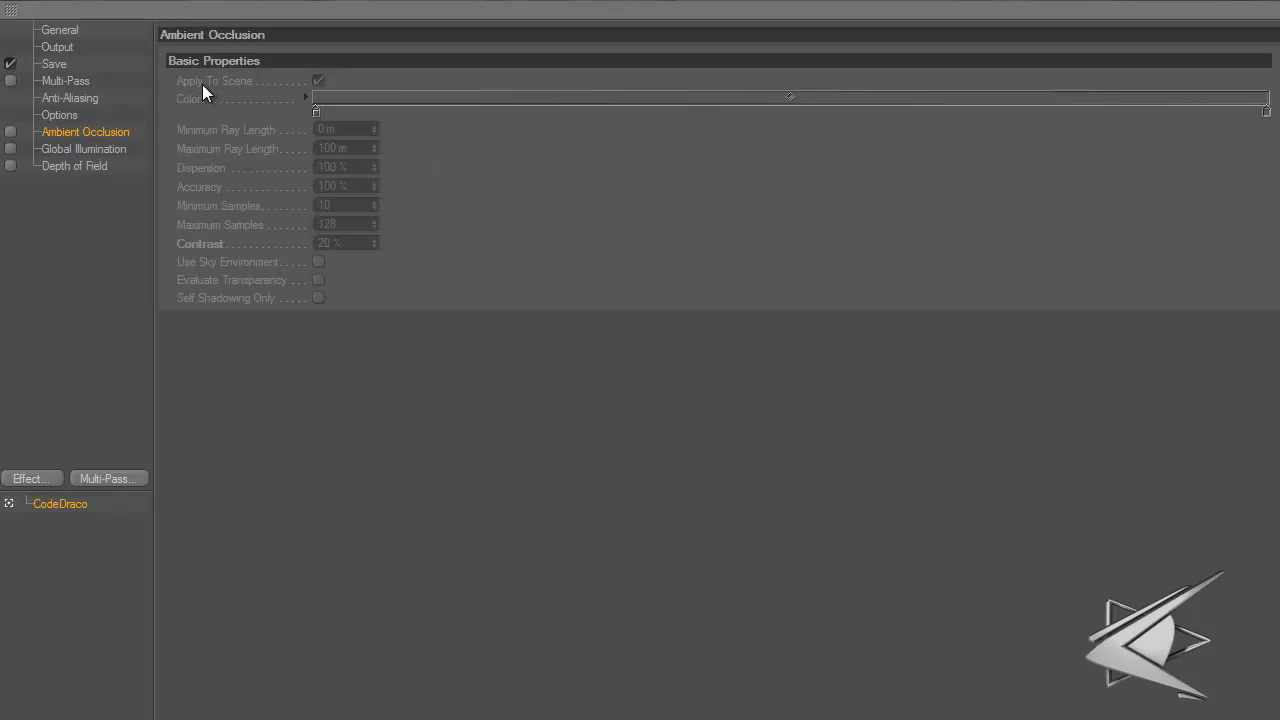
{"action": "left_click", "coordinate": [12, 132]}
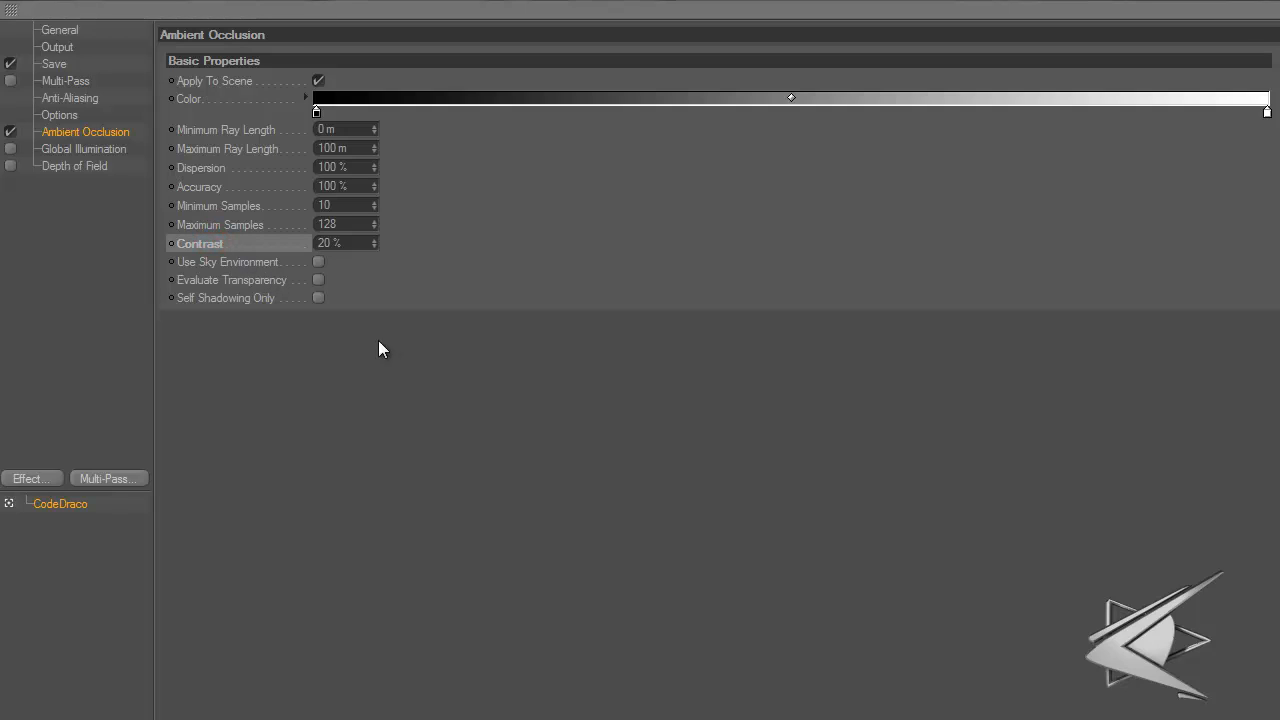
{"action": "mouse_move", "coordinate": [80, 152]}
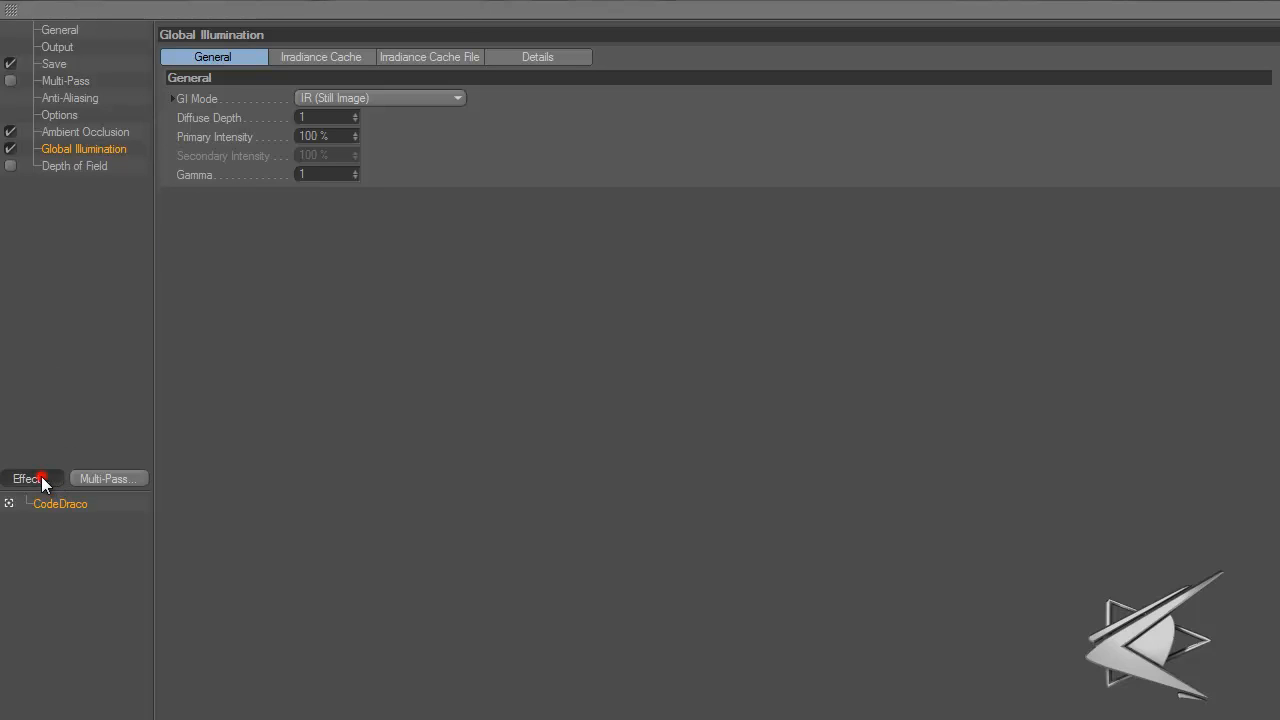
Re-add Global Illumination from the Effect menu and turn off Auto Save for its irradiance cache file
{"action": "left_click", "coordinate": [32, 480]}
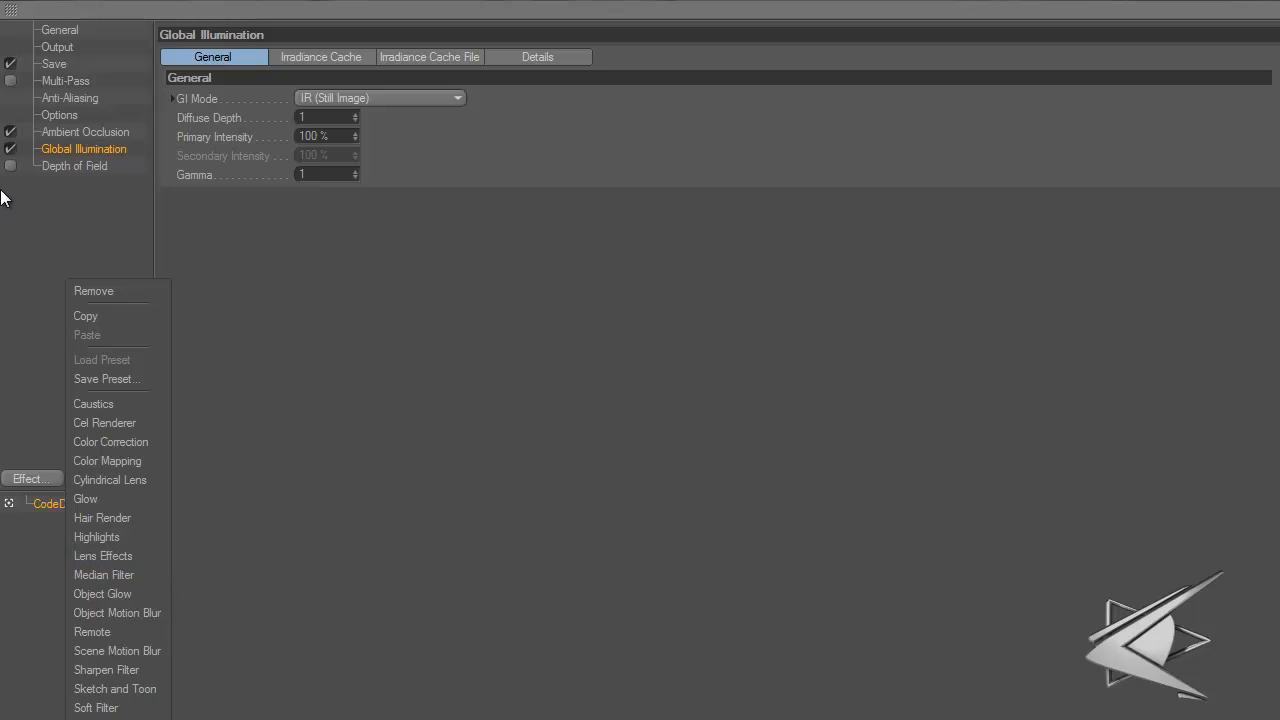
{"action": "left_click", "coordinate": [320, 56]}
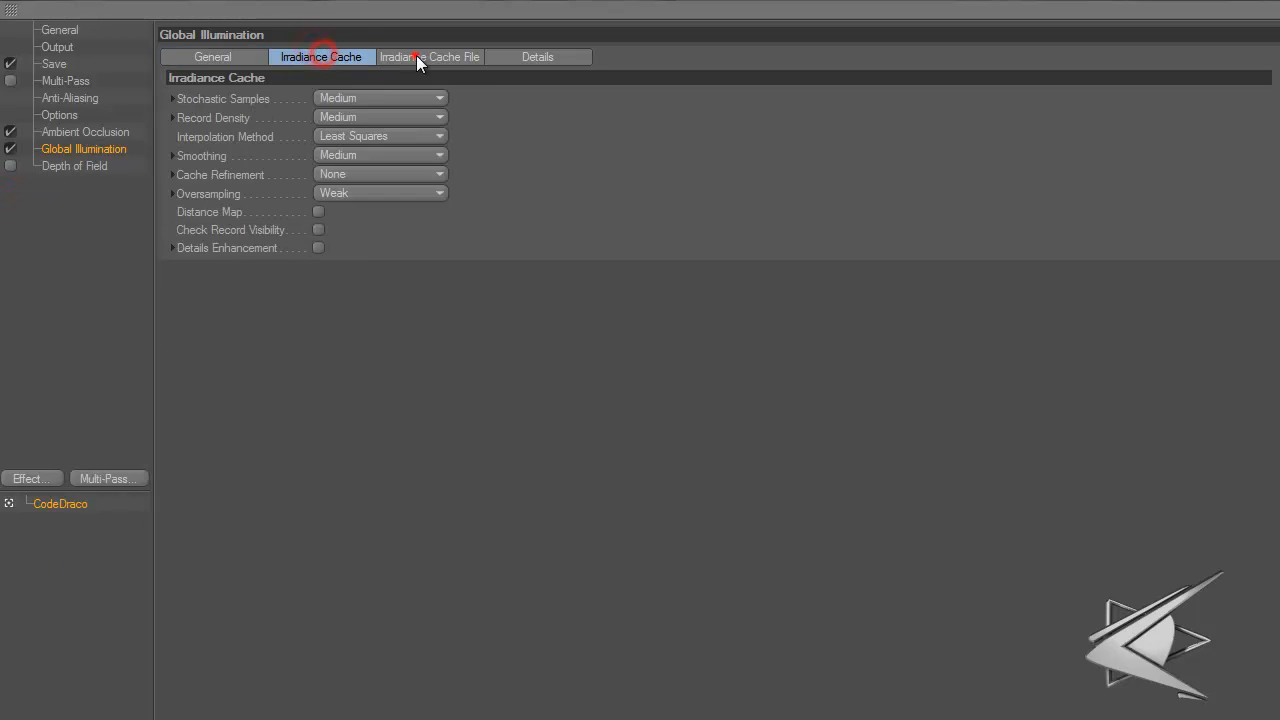
{"action": "left_click", "coordinate": [540, 56]}
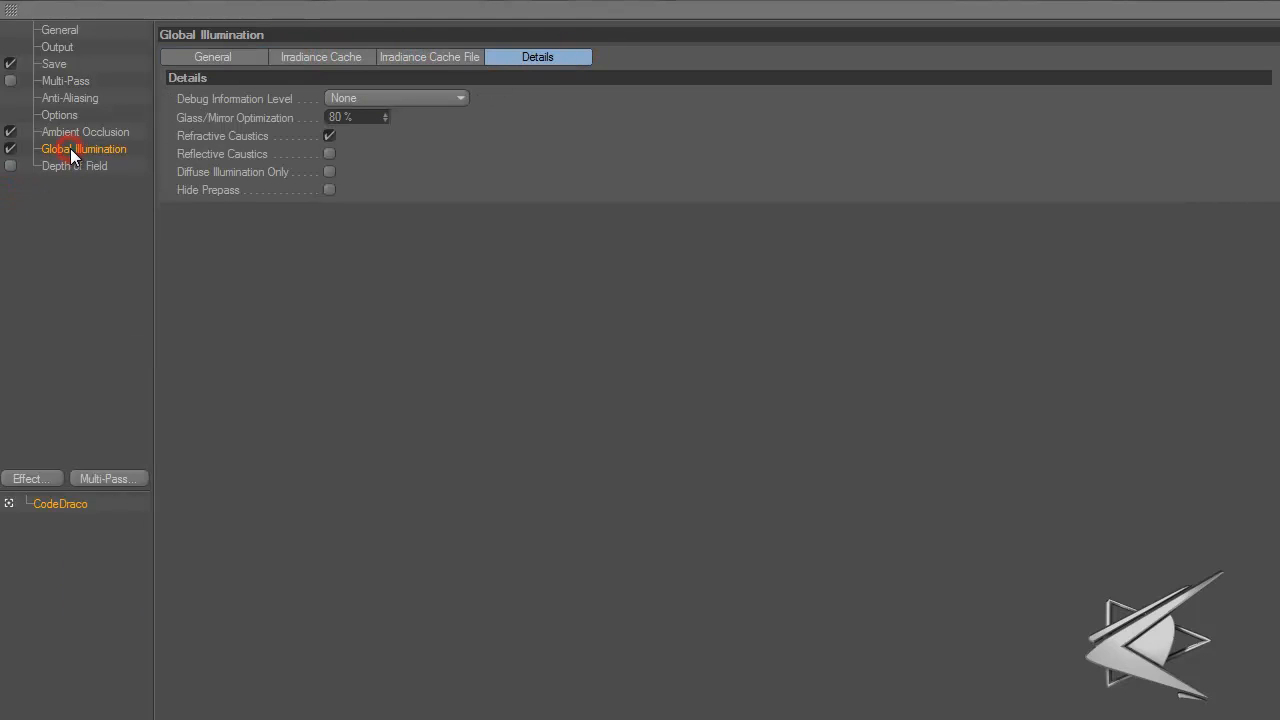
{"action": "left_click", "coordinate": [32, 478]}
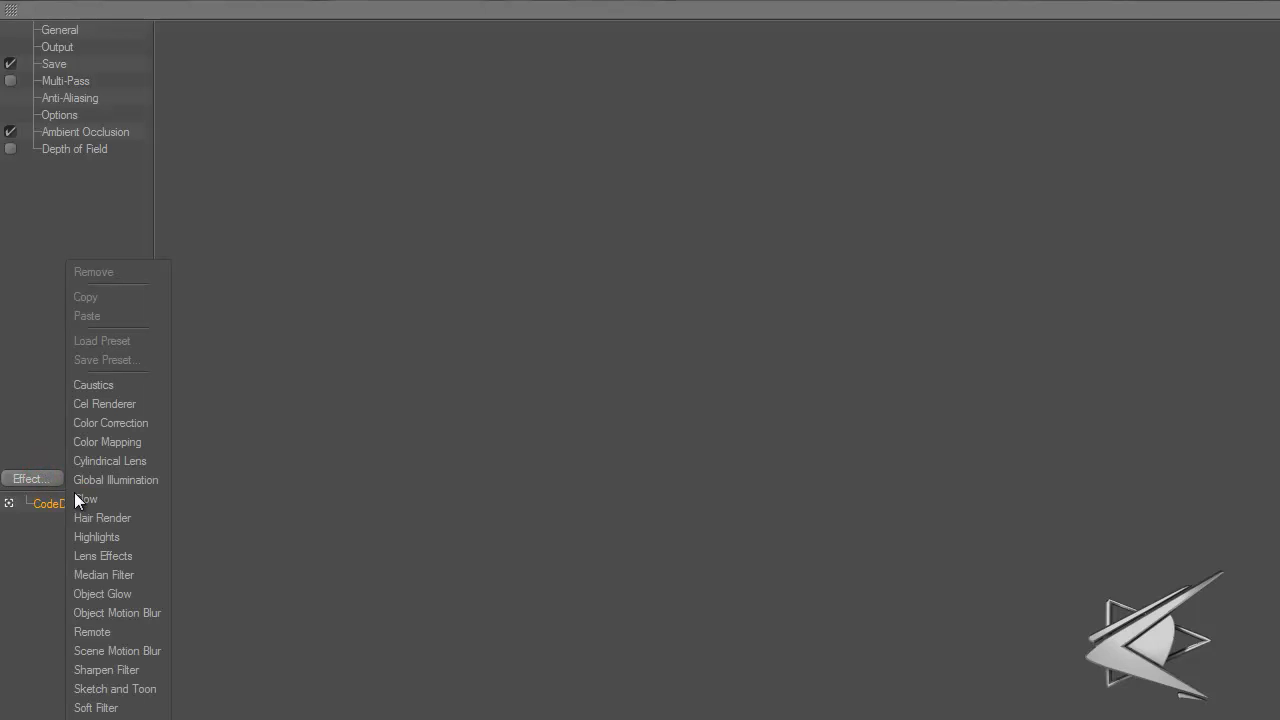
{"action": "left_click", "coordinate": [116, 480]}
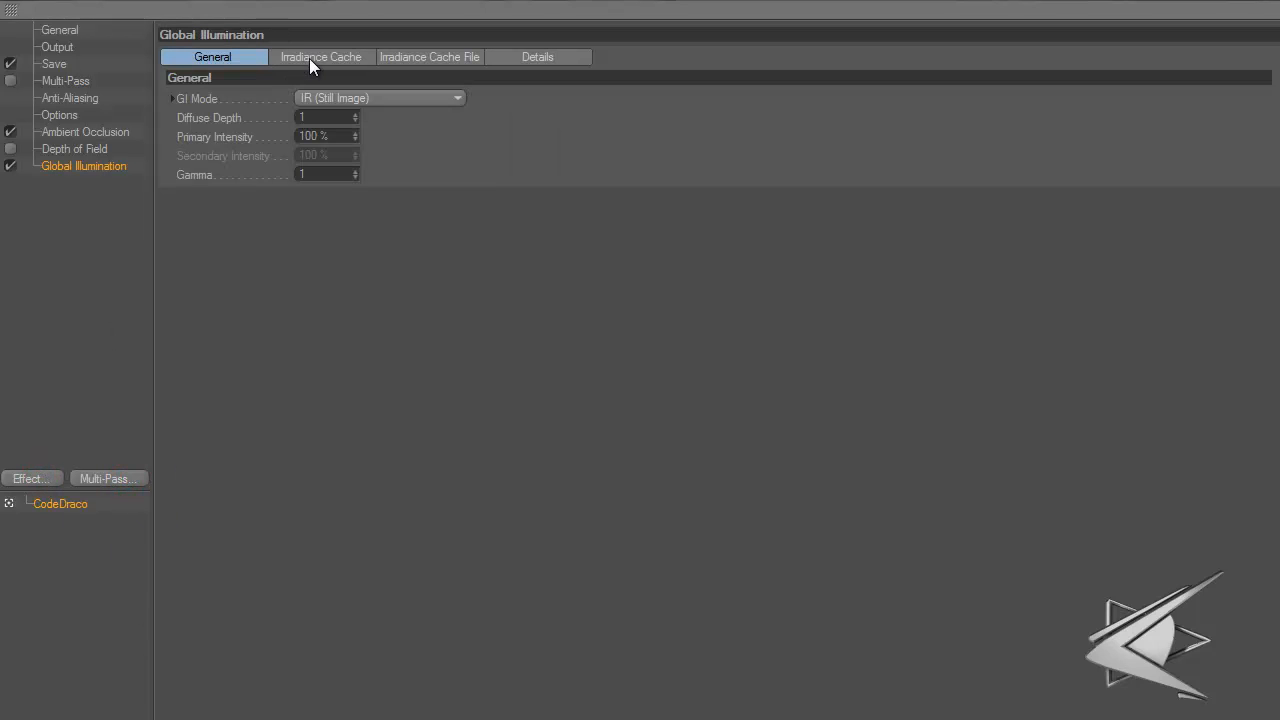
{"action": "left_click", "coordinate": [536, 56]}
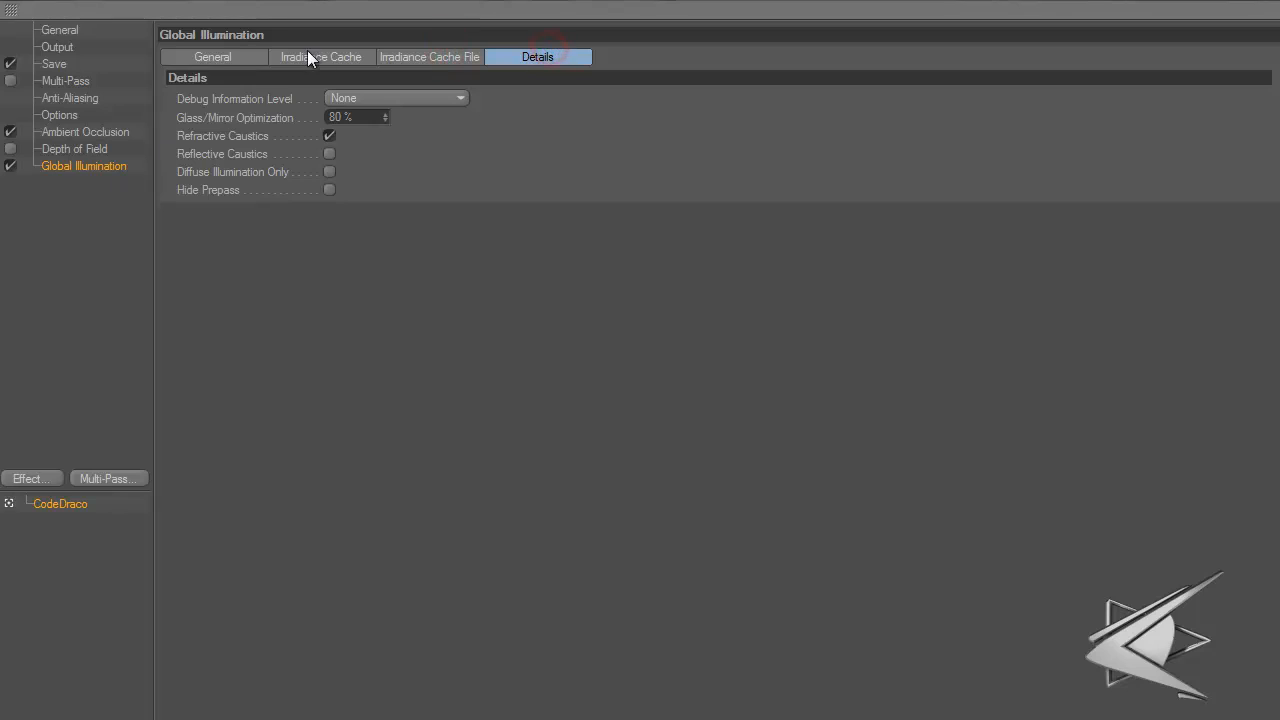
{"action": "left_click", "coordinate": [428, 56]}
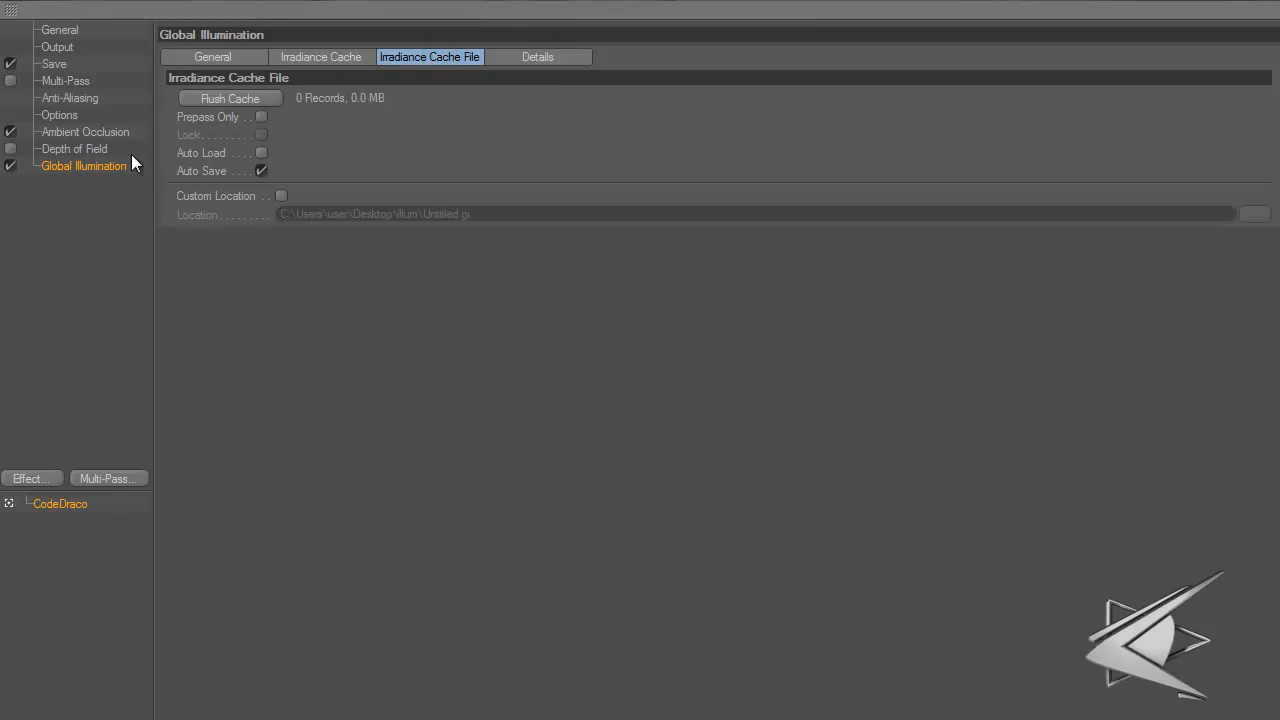
{"action": "mouse_move", "coordinate": [278, 188]}
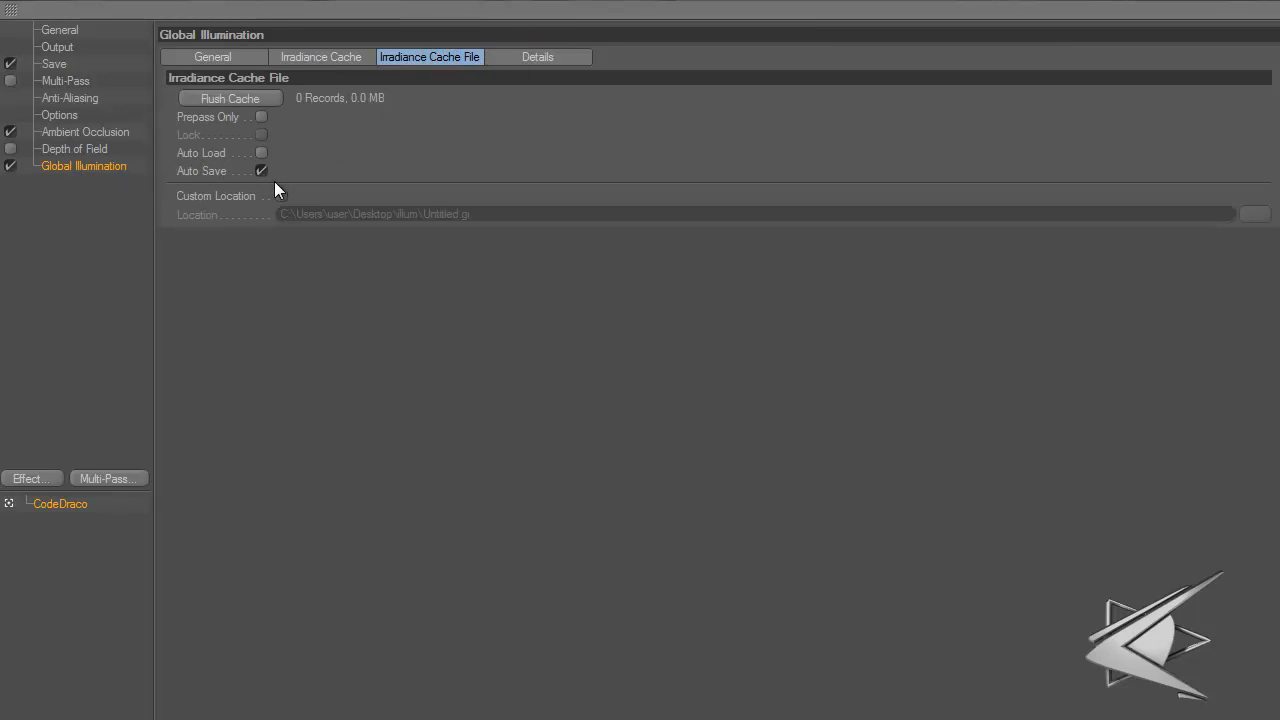
{"action": "left_click", "coordinate": [260, 170]}
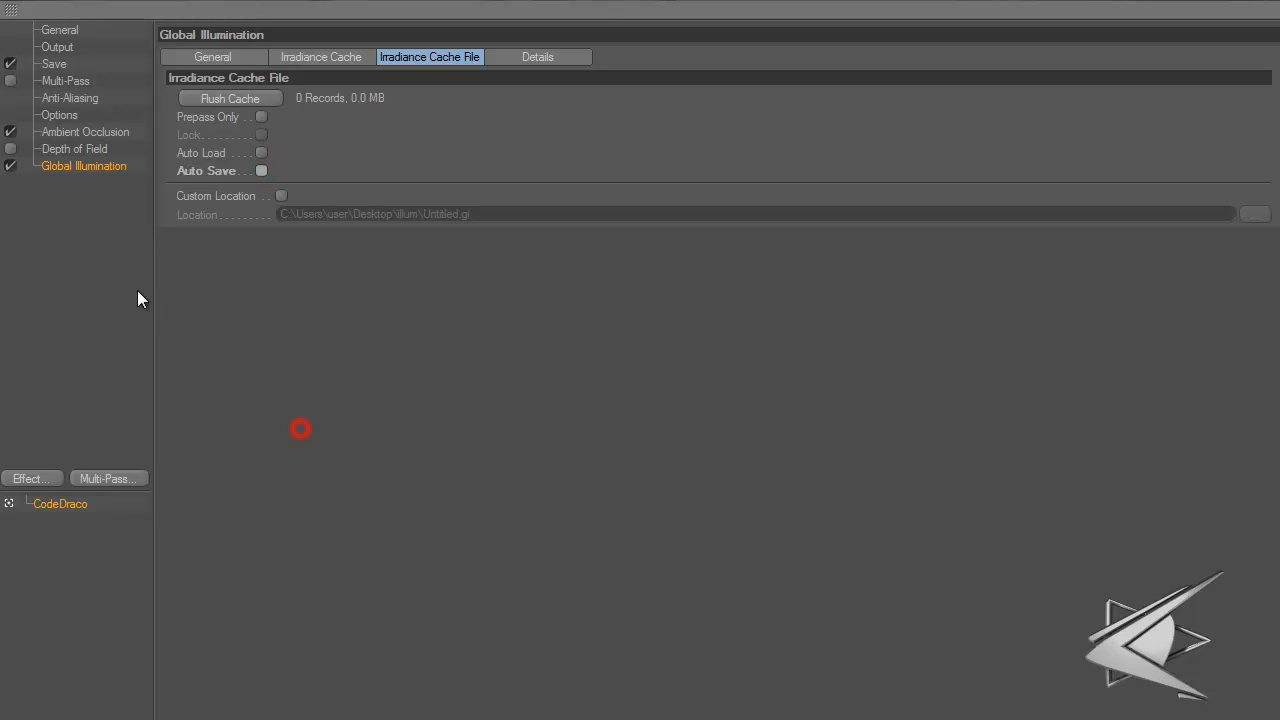
Toggle Depth of Field on and off, then review the Global Illumination and Ambient Occlusion pages
{"action": "left_click", "coordinate": [74, 148]}
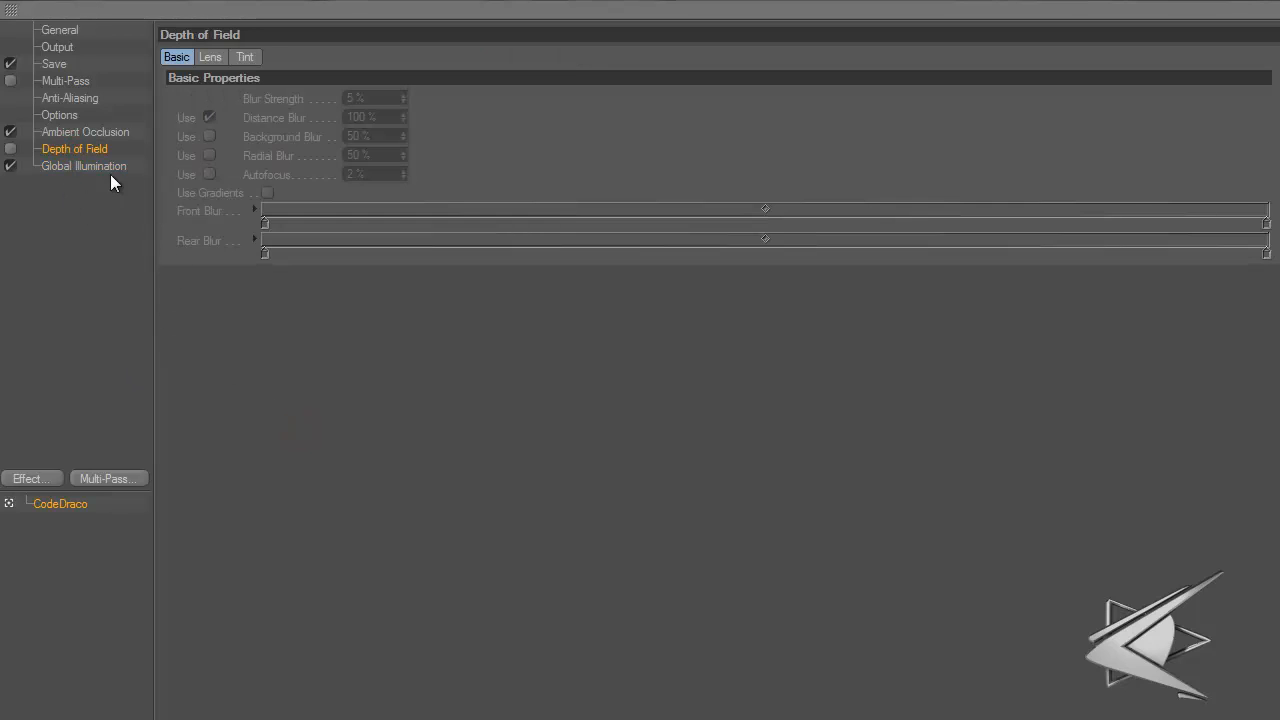
{"action": "mouse_move", "coordinate": [560, 252]}
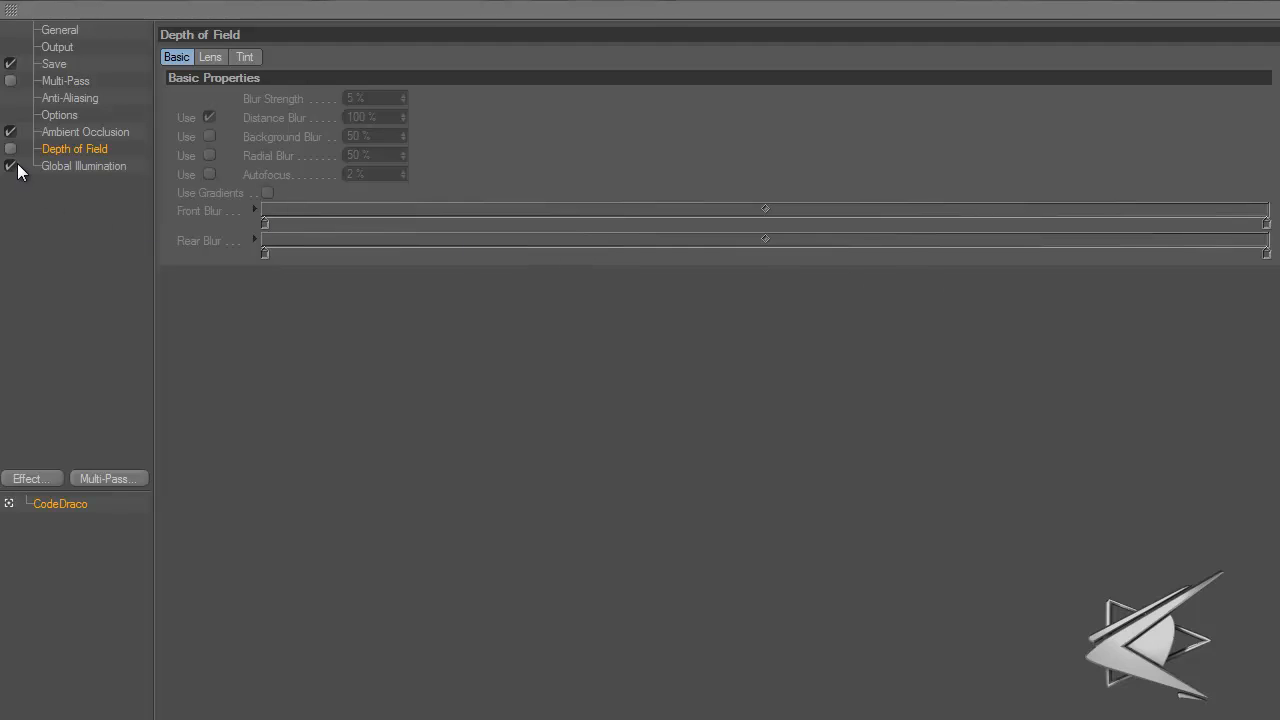
{"action": "left_click", "coordinate": [210, 56]}
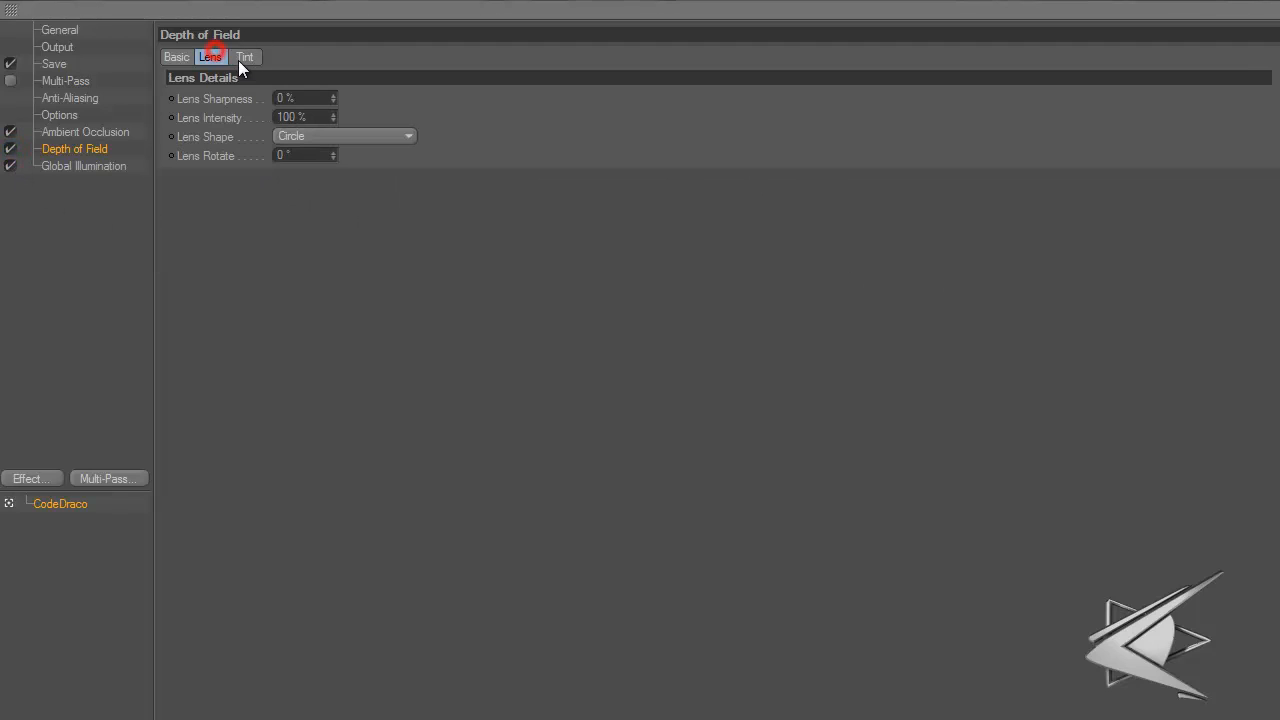
{"action": "left_click", "coordinate": [84, 164]}
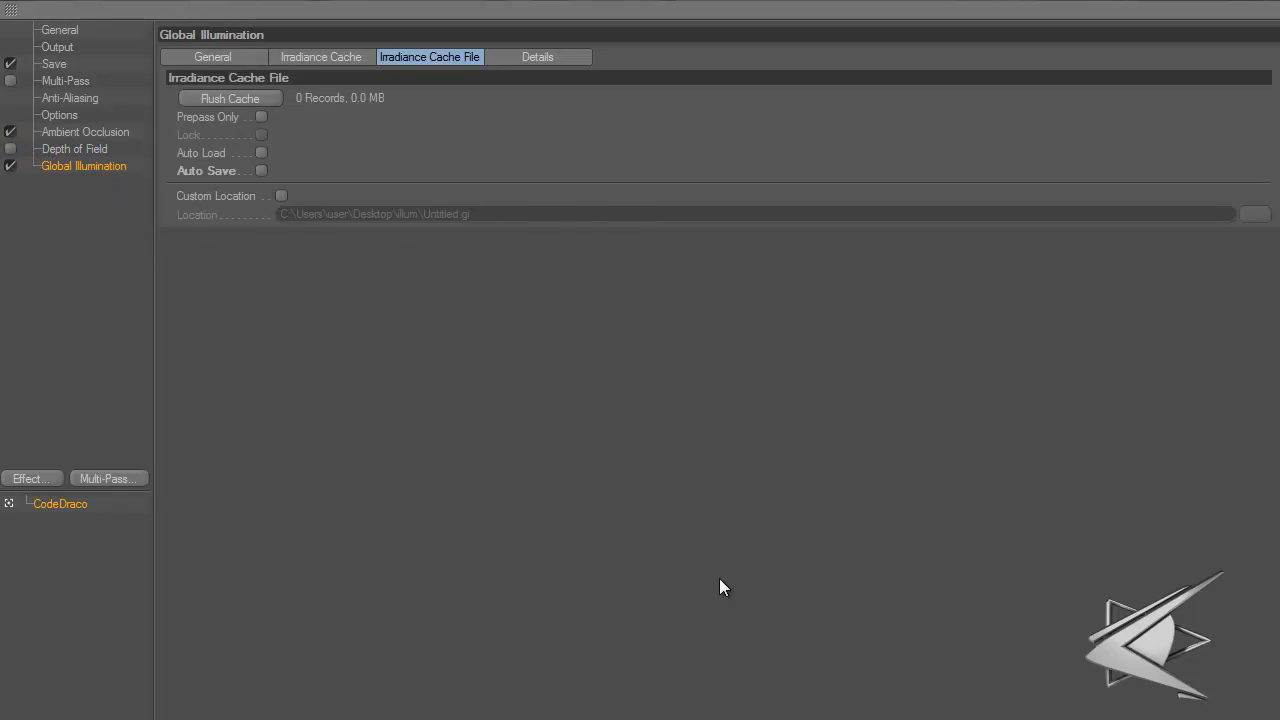
{"action": "left_click", "coordinate": [320, 56]}
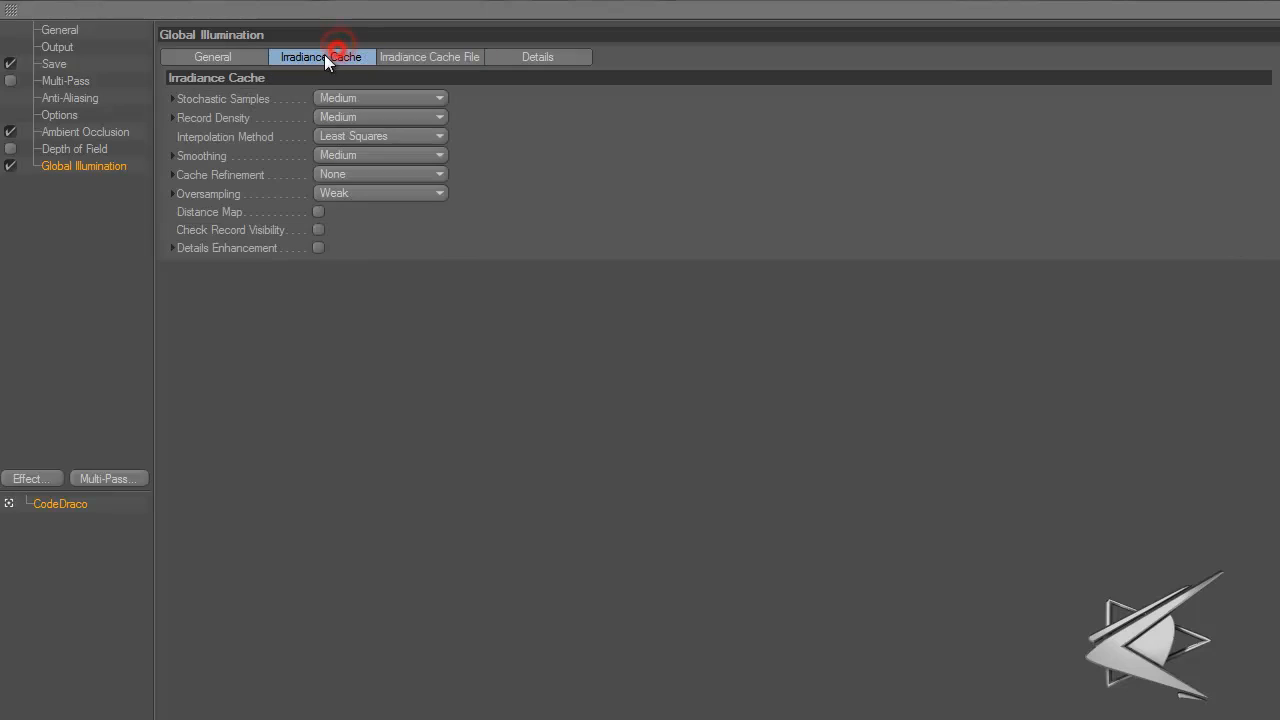
{"action": "left_click", "coordinate": [212, 56]}
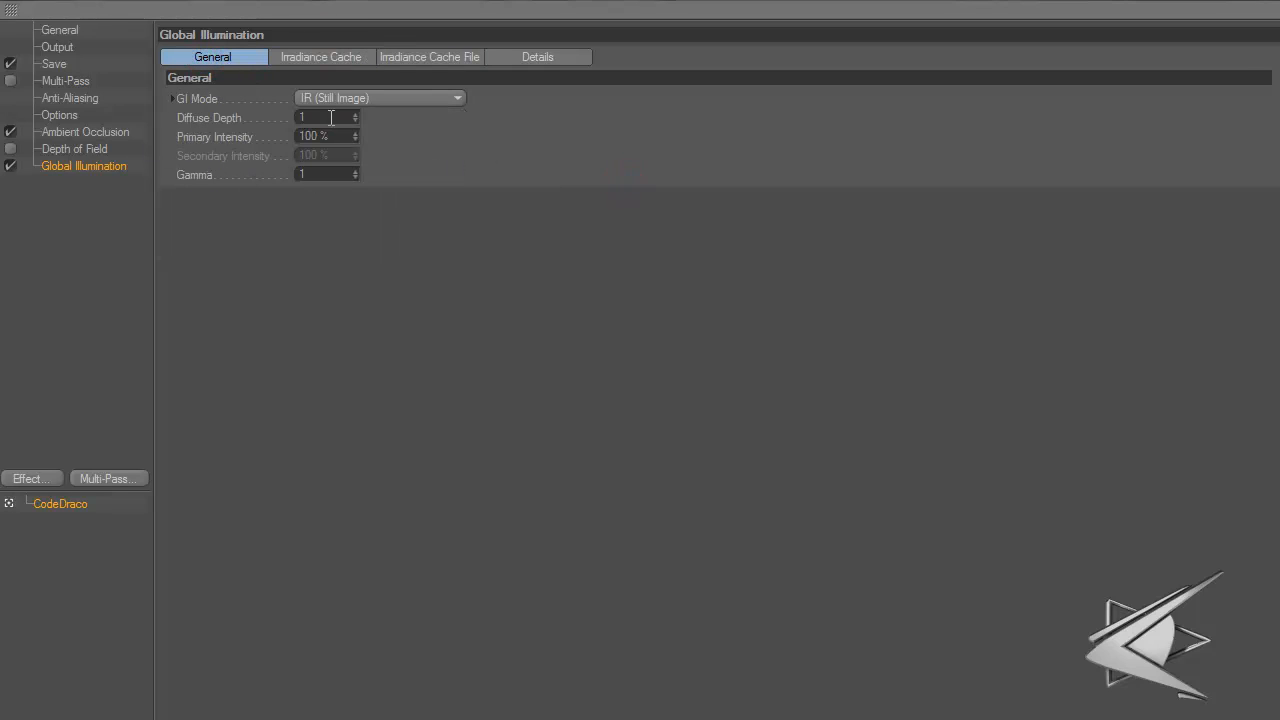
{"action": "left_click", "coordinate": [84, 132]}
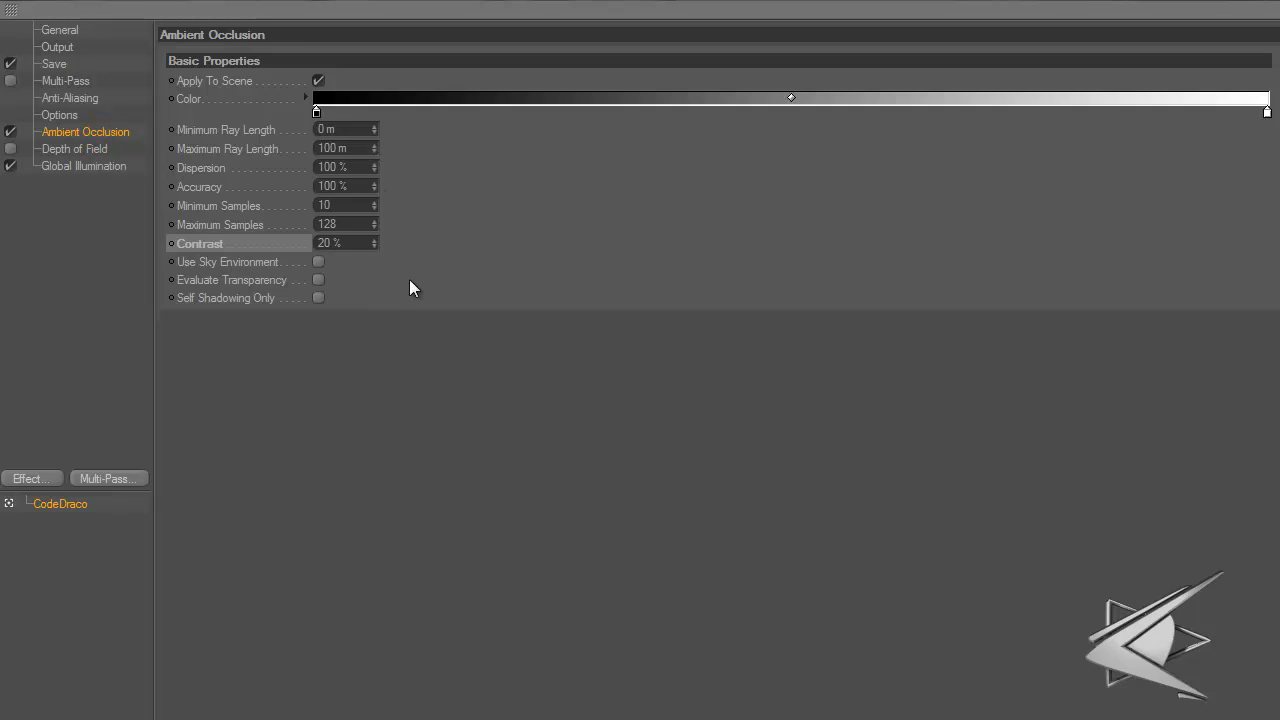
{"action": "mouse_move", "coordinate": [600, 230]}
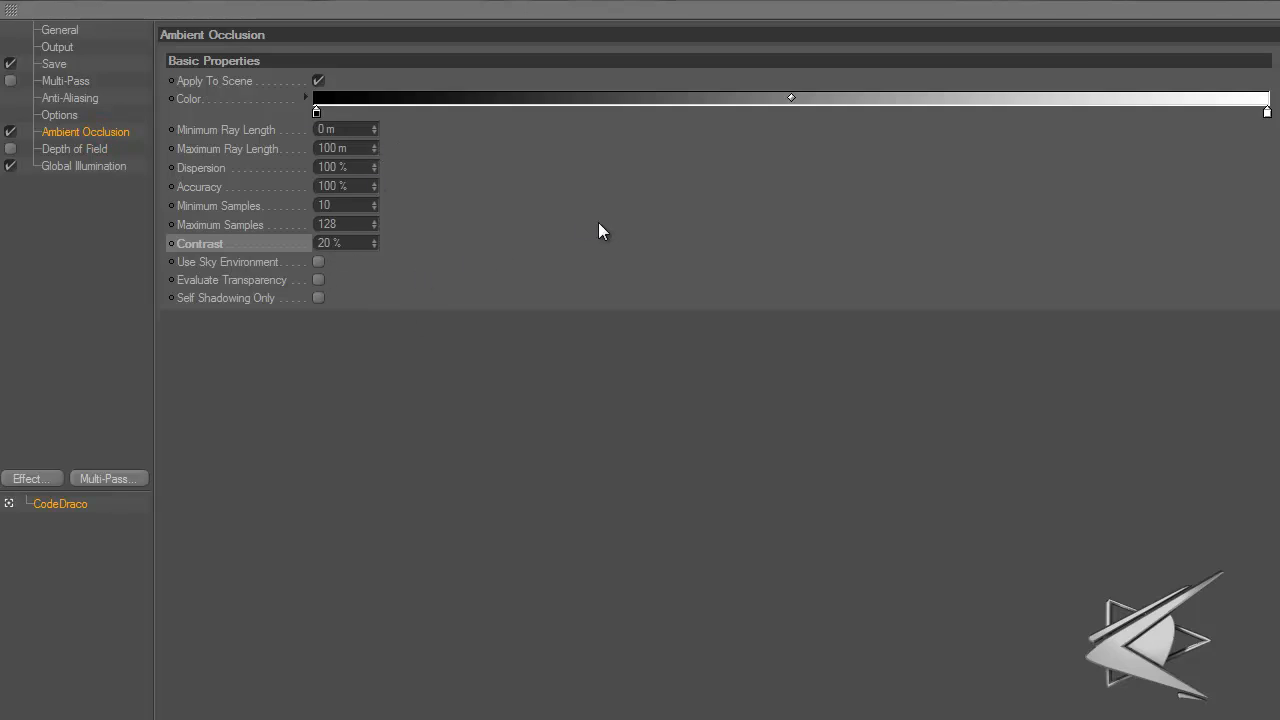
{"action": "mouse_move", "coordinate": [110, 148]}
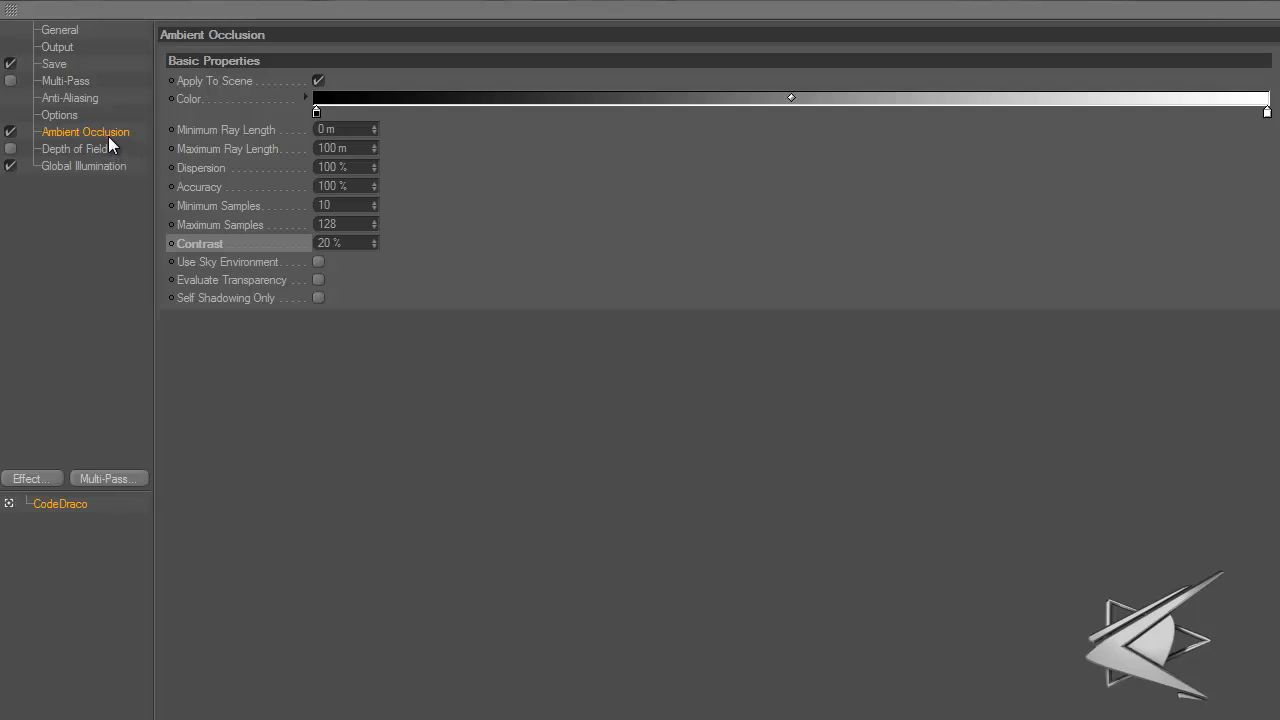
{"action": "mouse_move", "coordinate": [44, 152]}
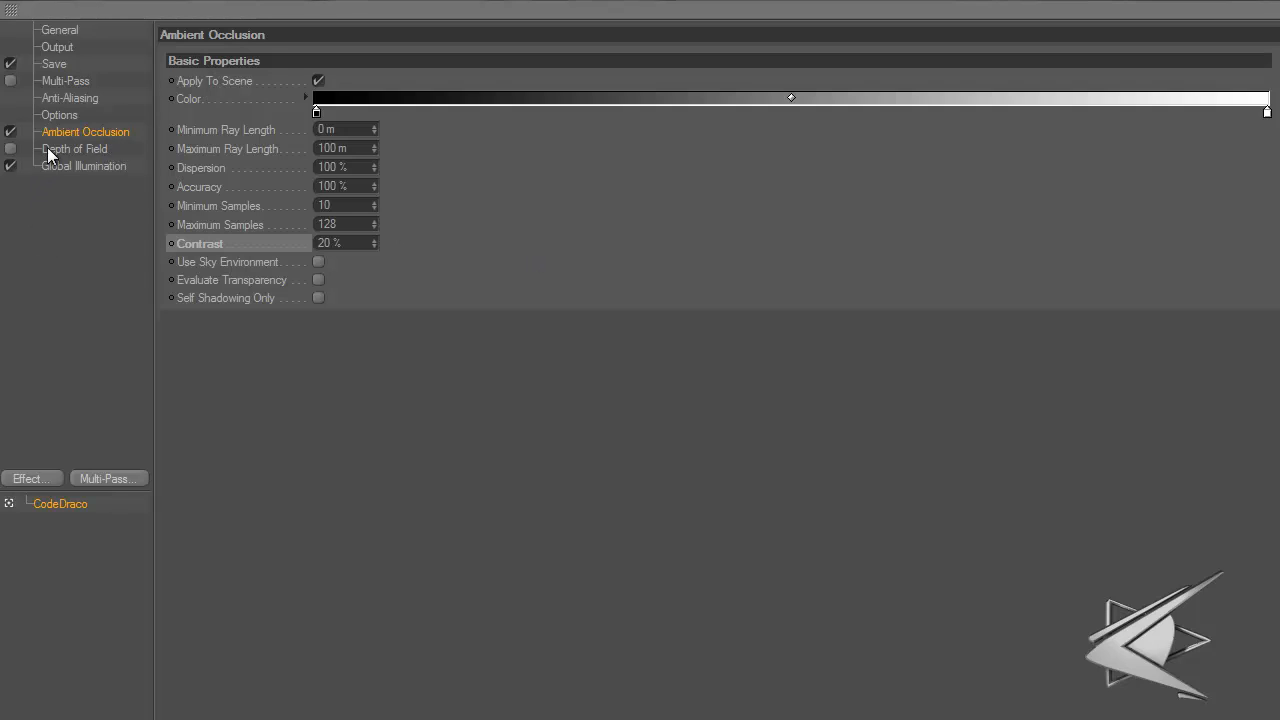
Add Object Motion Blur to the effects and load a saved render-settings preset from the CodeDraco setting
{"action": "left_click", "coordinate": [68, 96]}
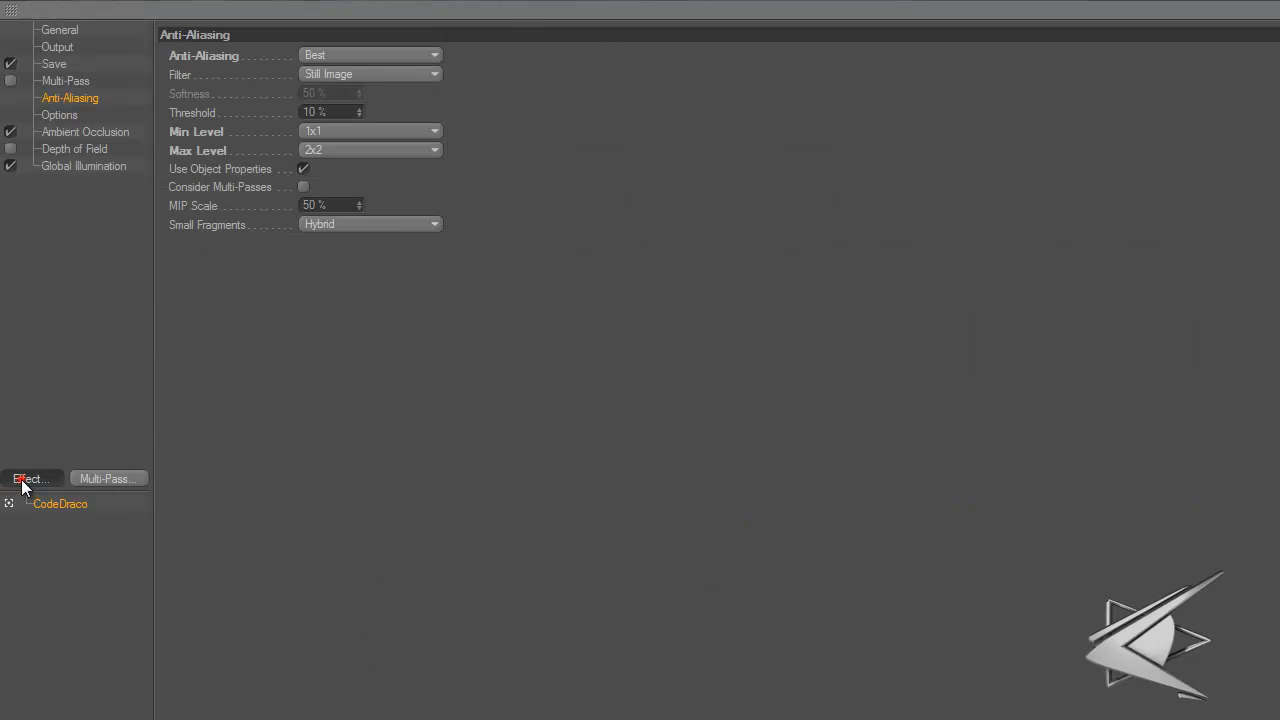
{"action": "left_click", "coordinate": [32, 478]}
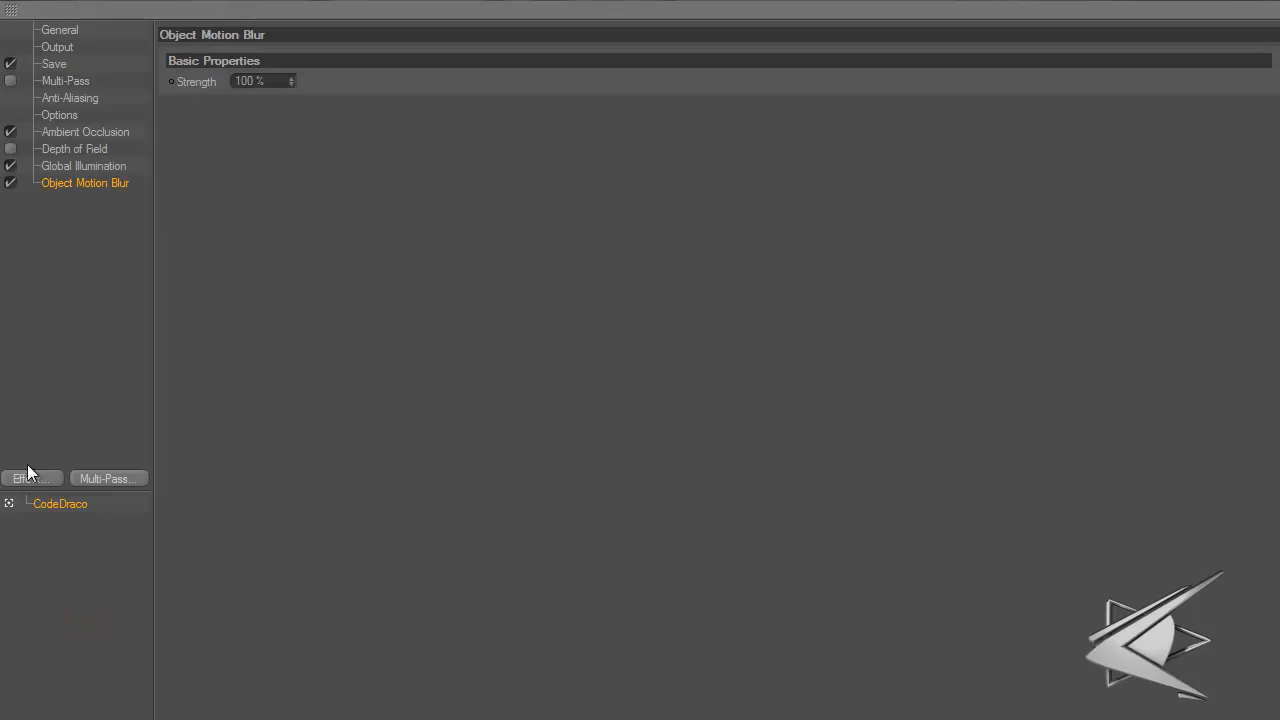
{"action": "right_click", "coordinate": [60, 504]}
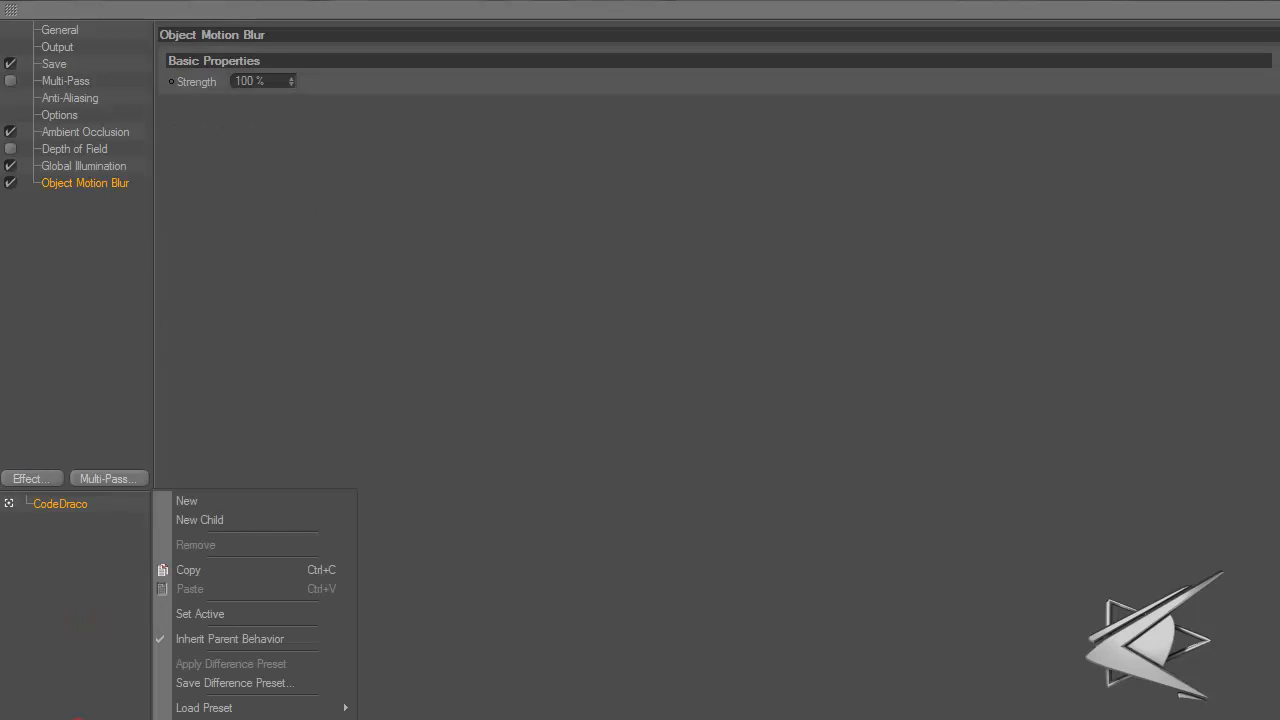
{"action": "mouse_move", "coordinate": [200, 704]}
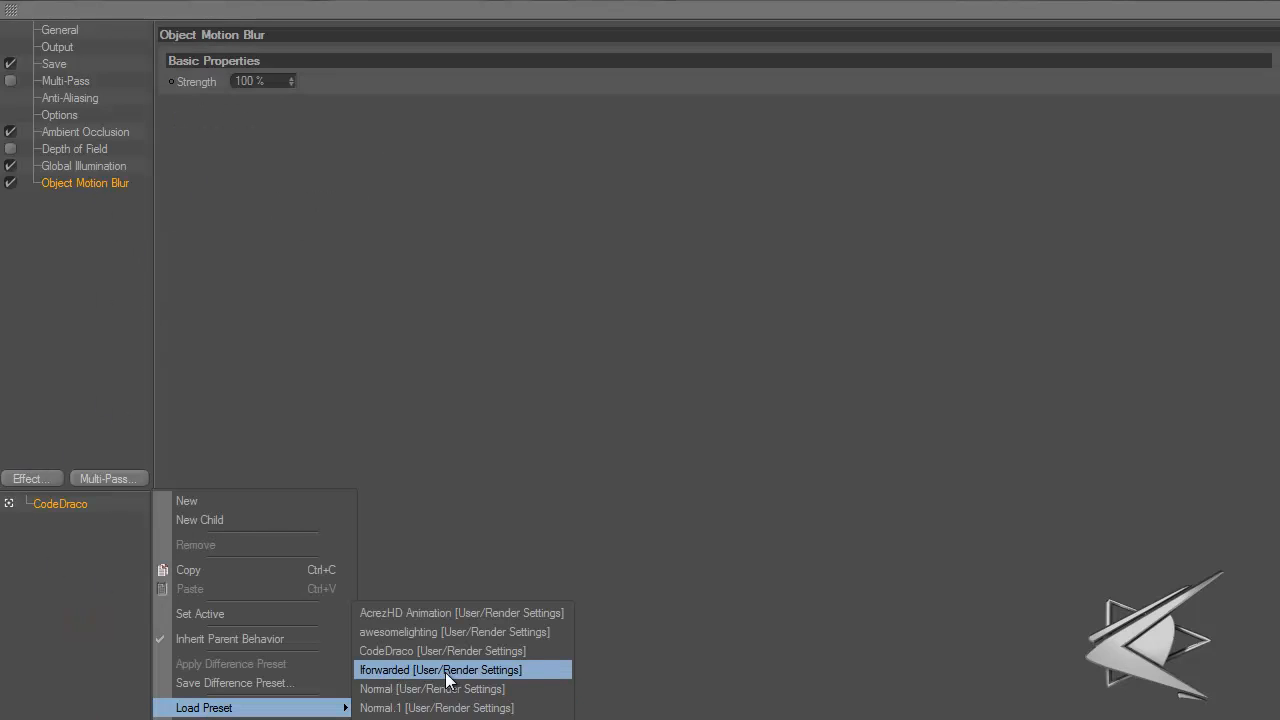
{"action": "left_click", "coordinate": [450, 668]}
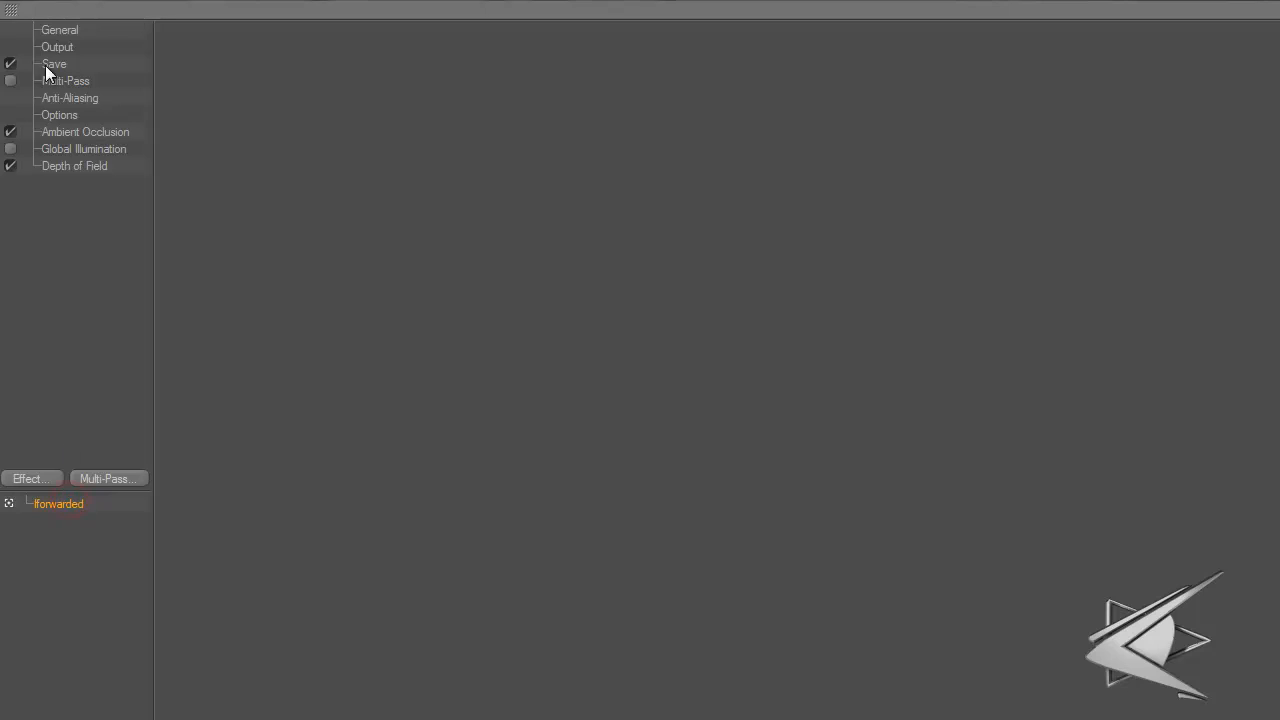
Set the output Frame Rate to 30 so the range renders 91 frames
{"action": "left_click", "coordinate": [72, 30]}
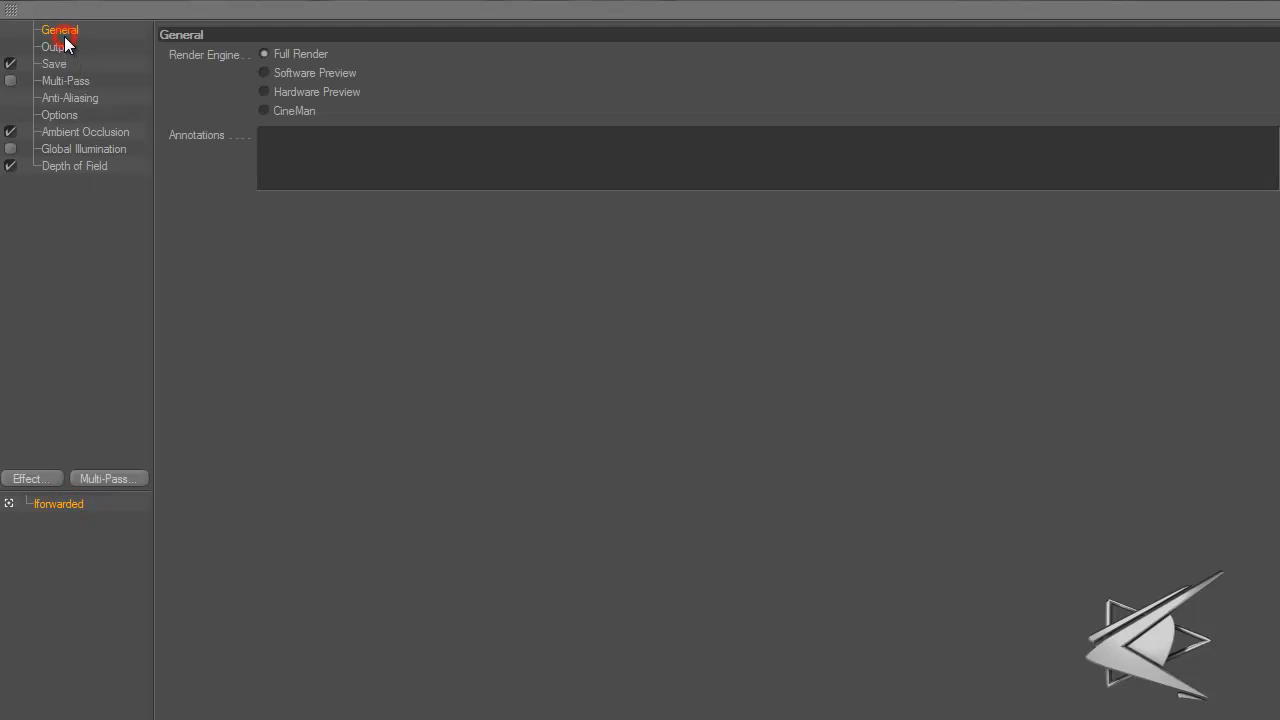
{"action": "left_click", "coordinate": [56, 48]}
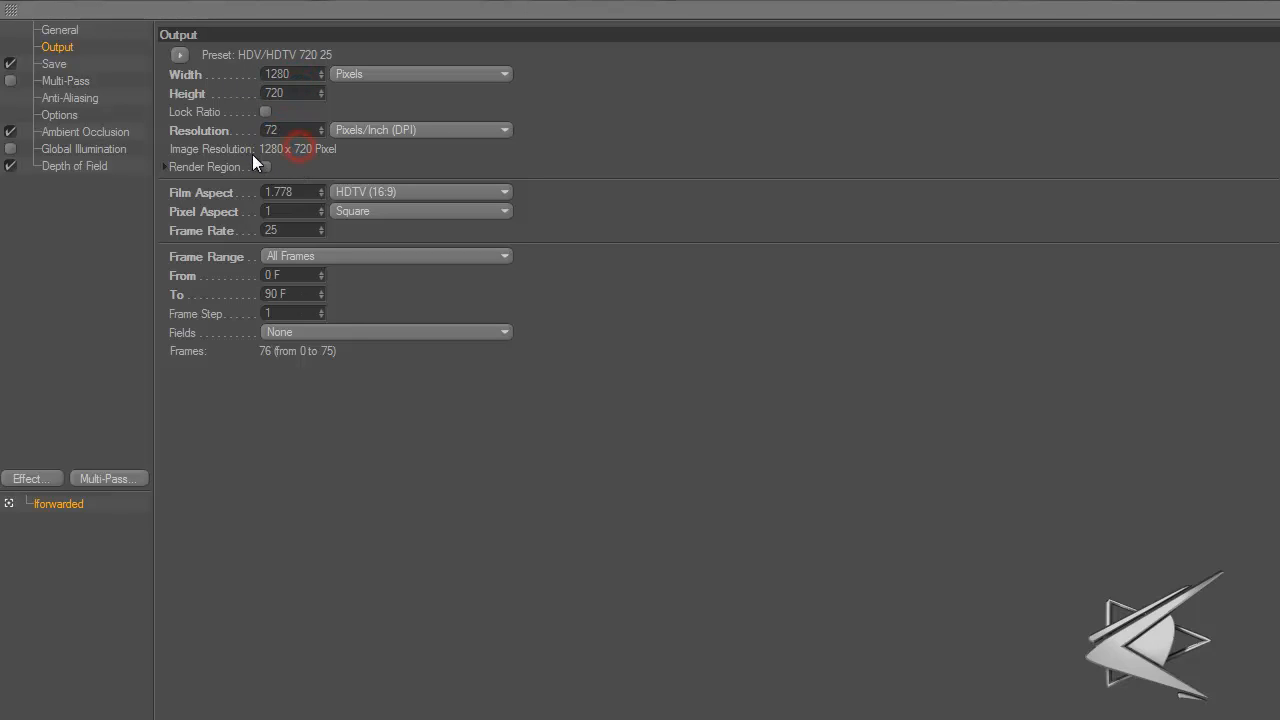
{"action": "left_click", "coordinate": [290, 192]}
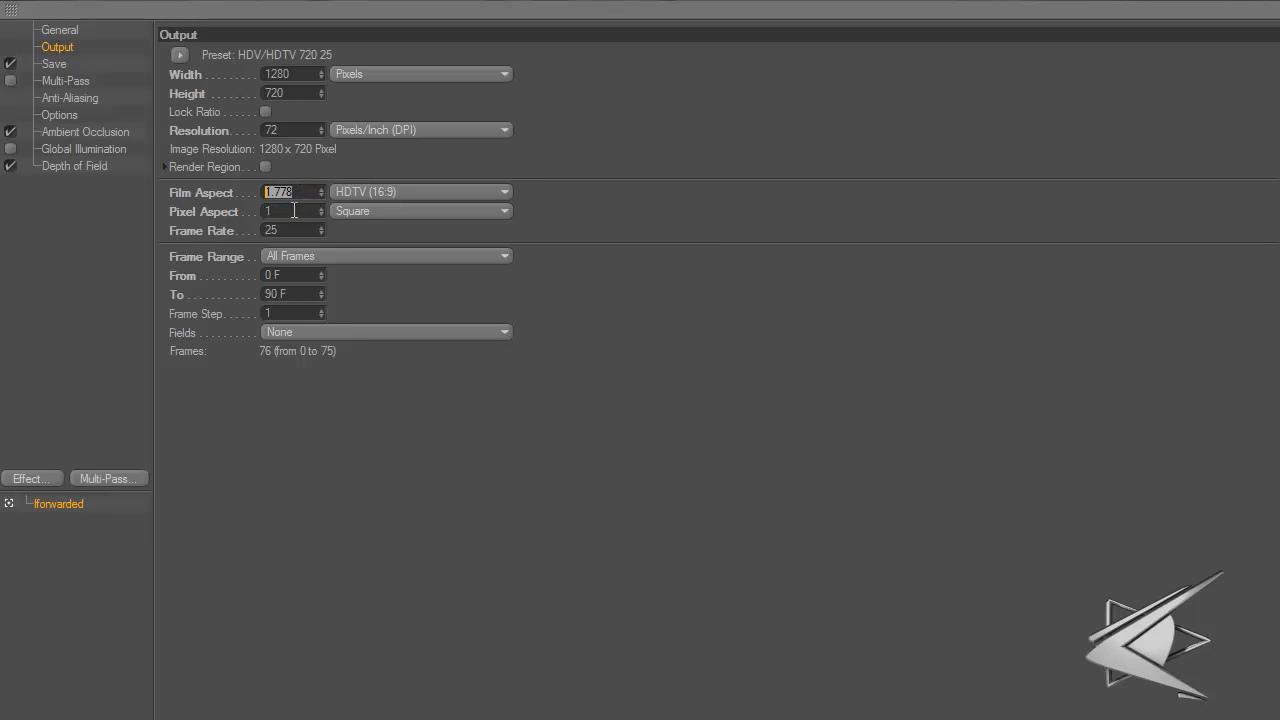
{"action": "left_click", "coordinate": [290, 230]}
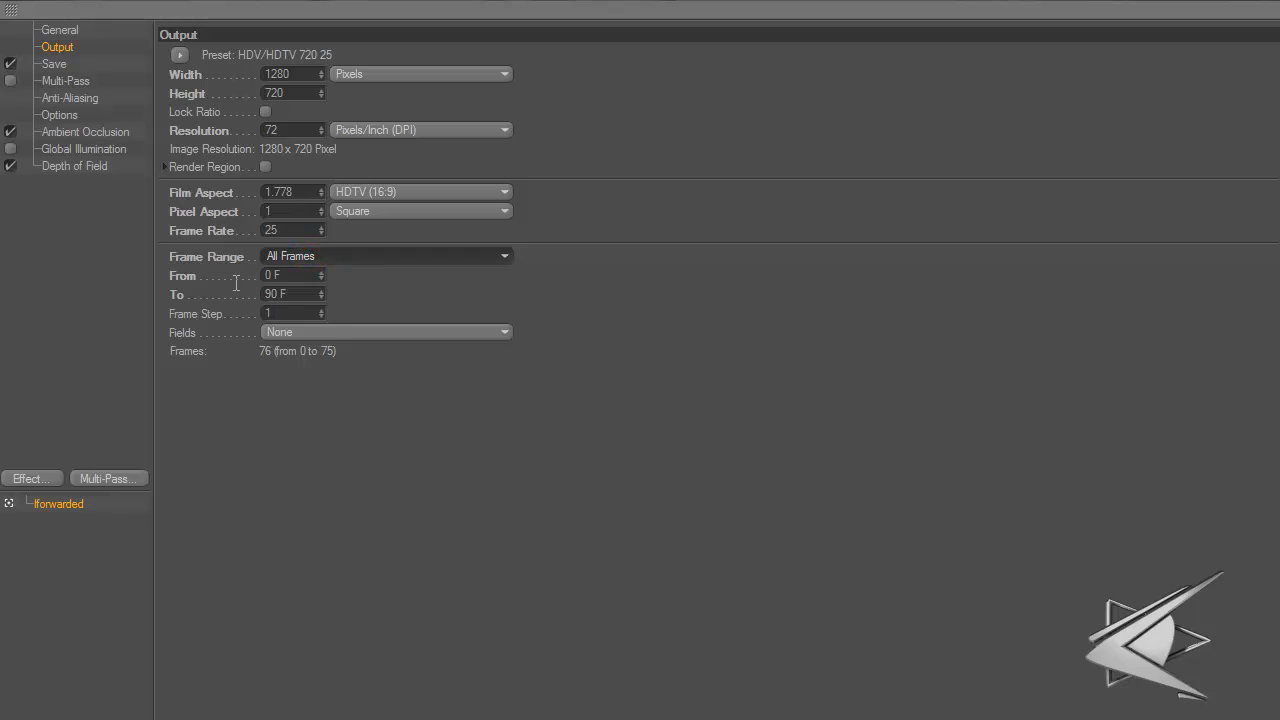
{"action": "mouse_move", "coordinate": [320, 236]}
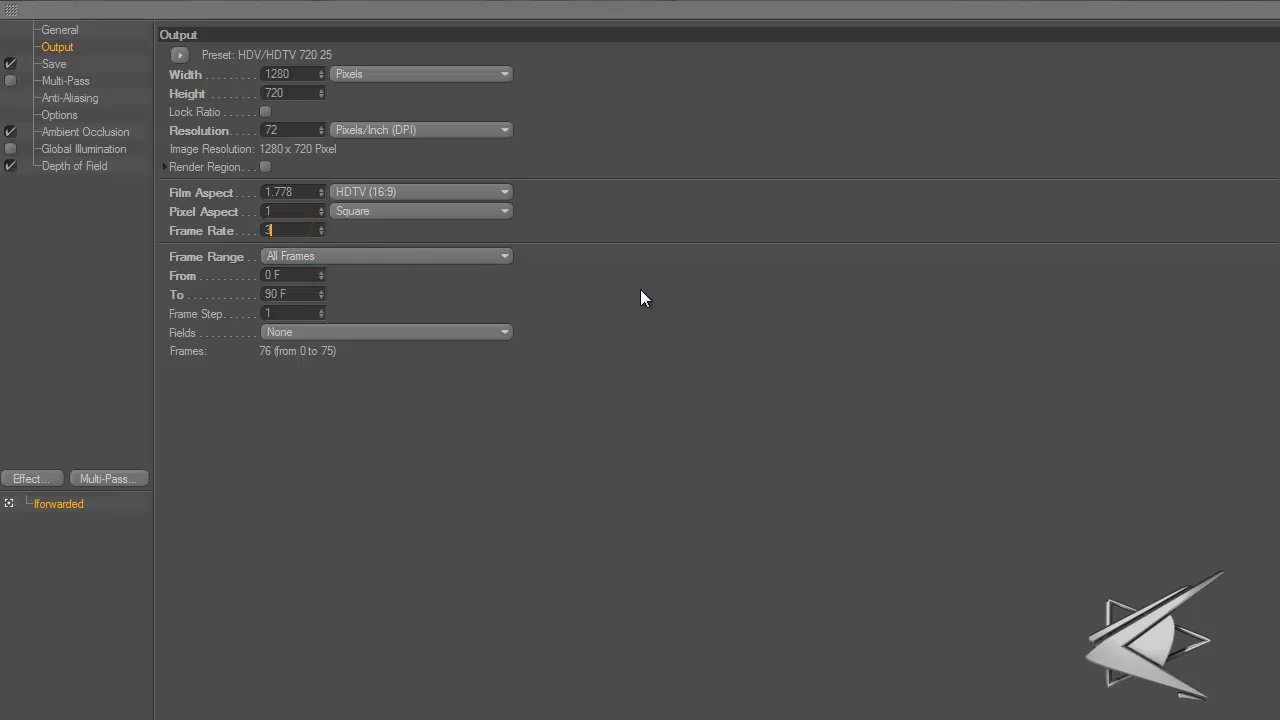
{"action": "type", "text": "30"}
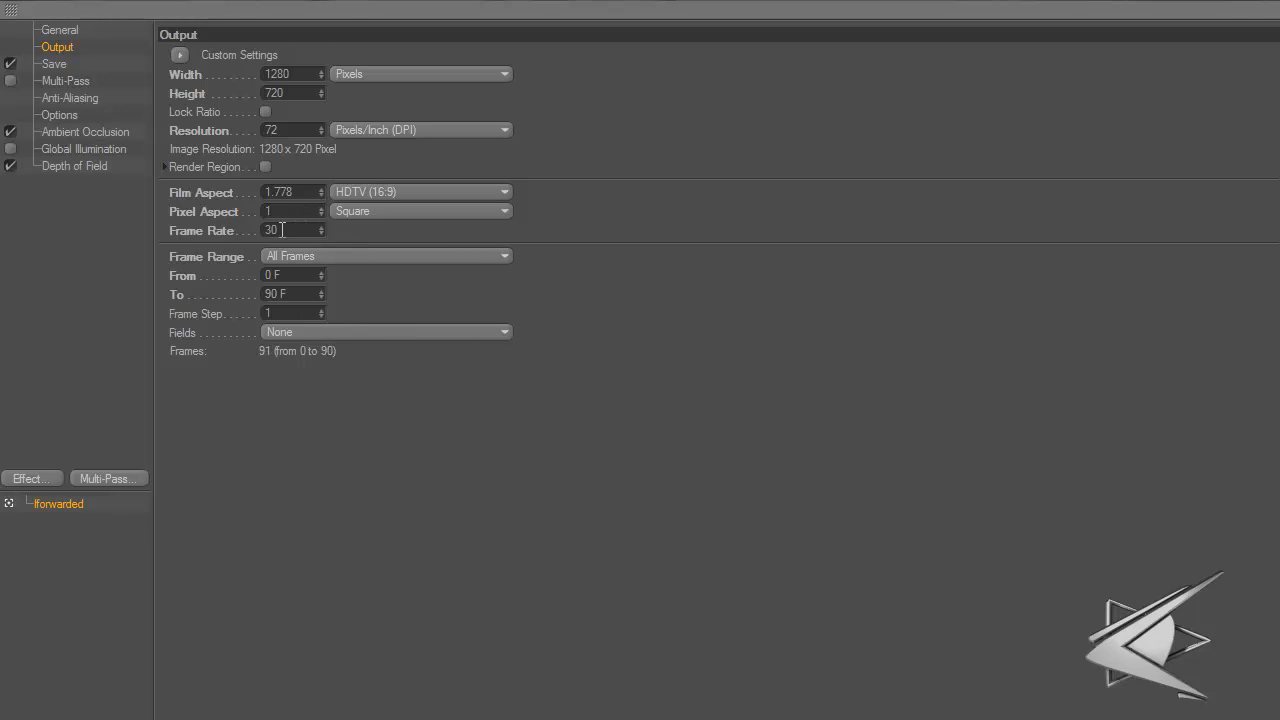
{"action": "left_click", "coordinate": [52, 62]}
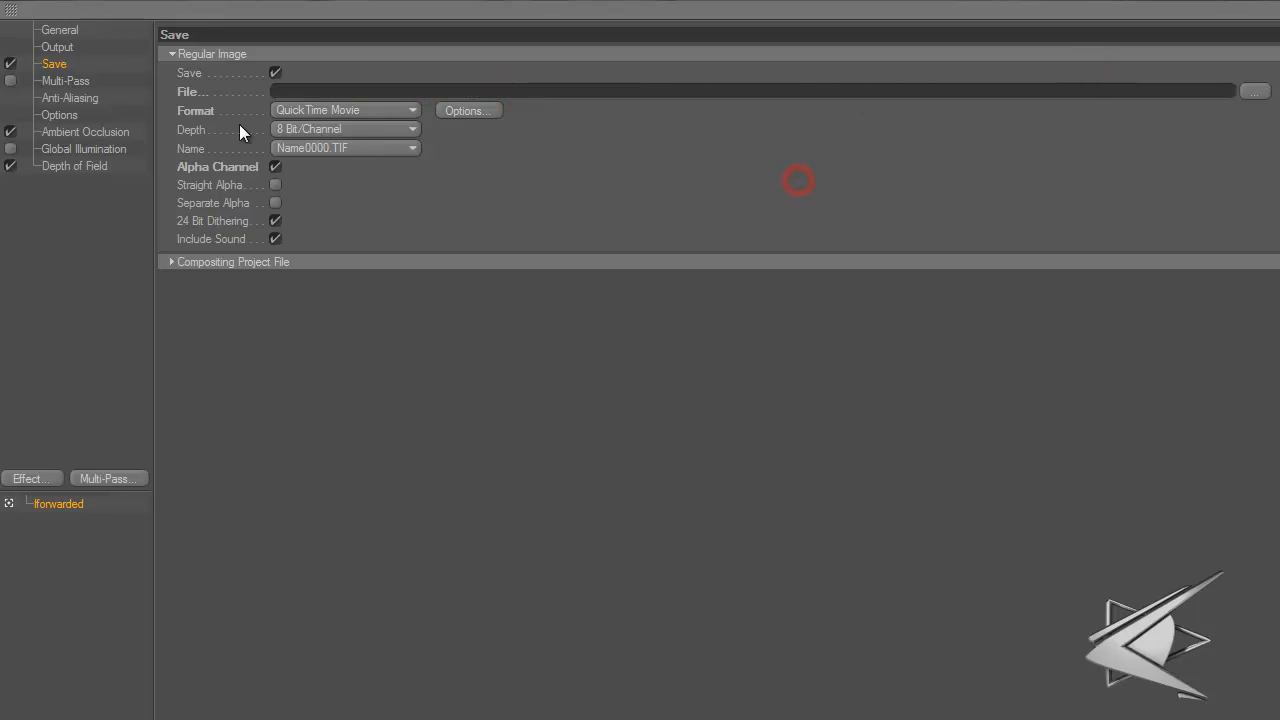
{"action": "left_click", "coordinate": [172, 54]}
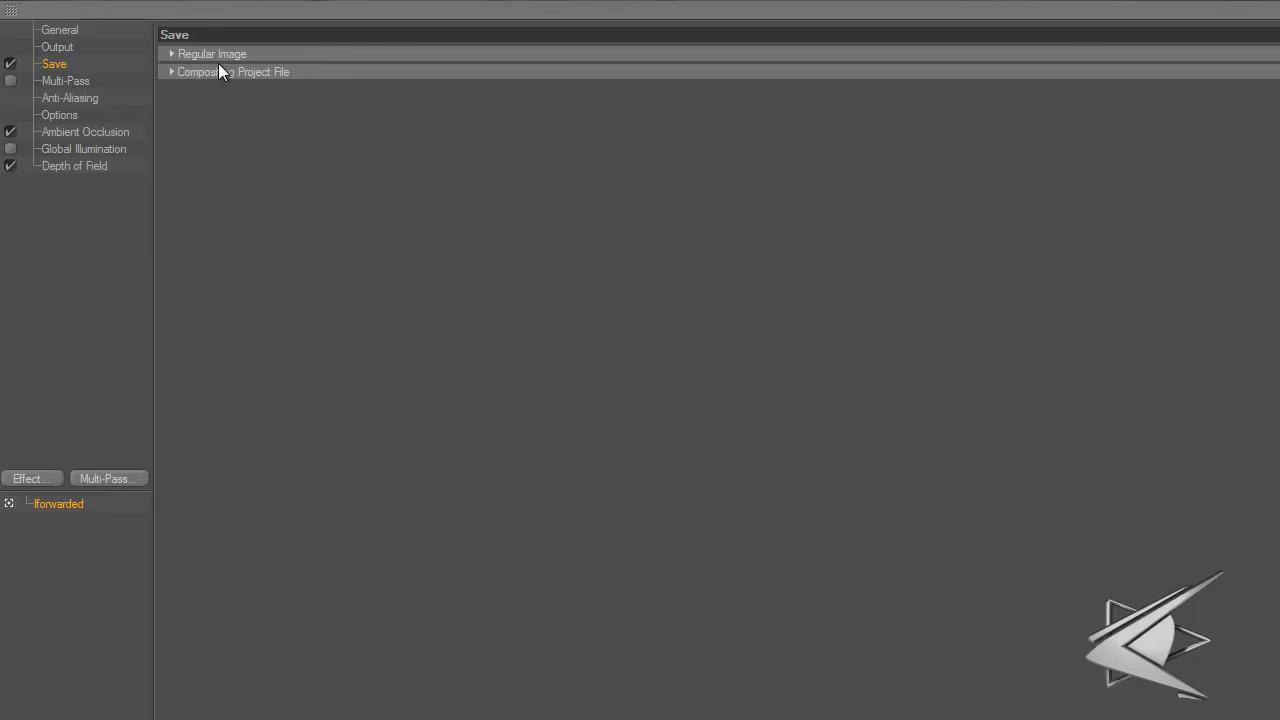
{"action": "left_click", "coordinate": [344, 110]}
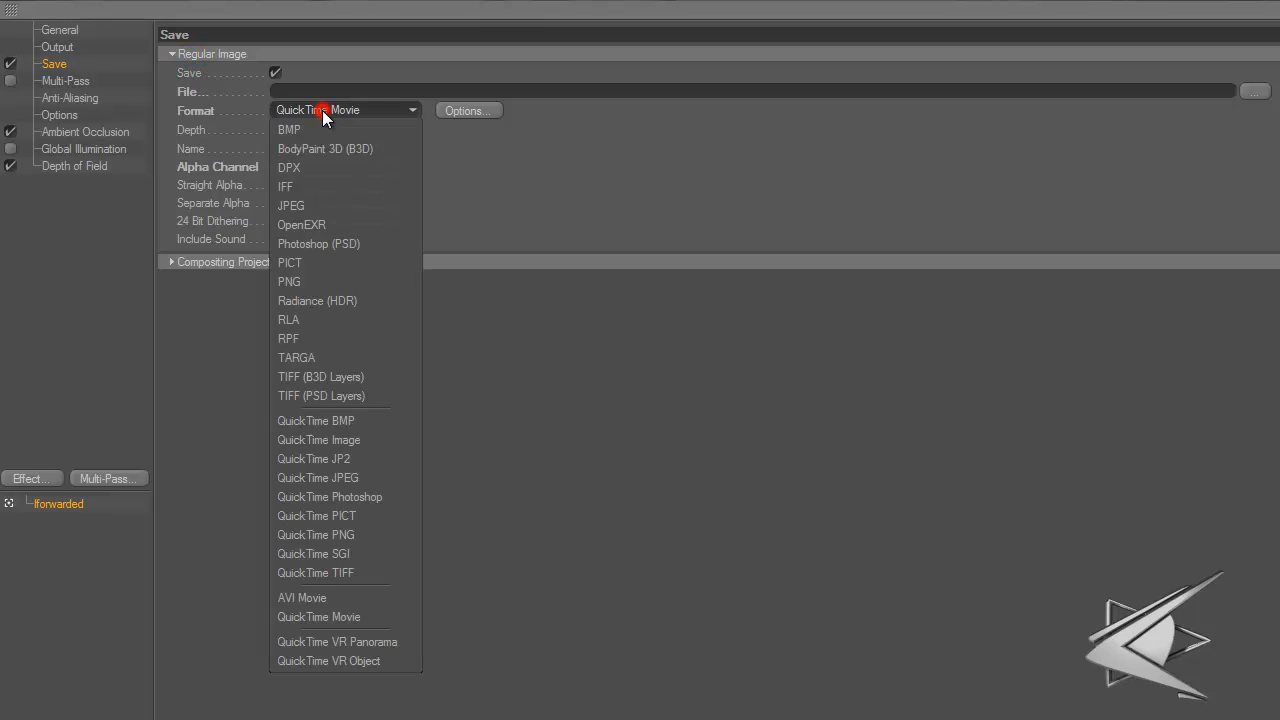
{"action": "mouse_move", "coordinate": [396, 644]}
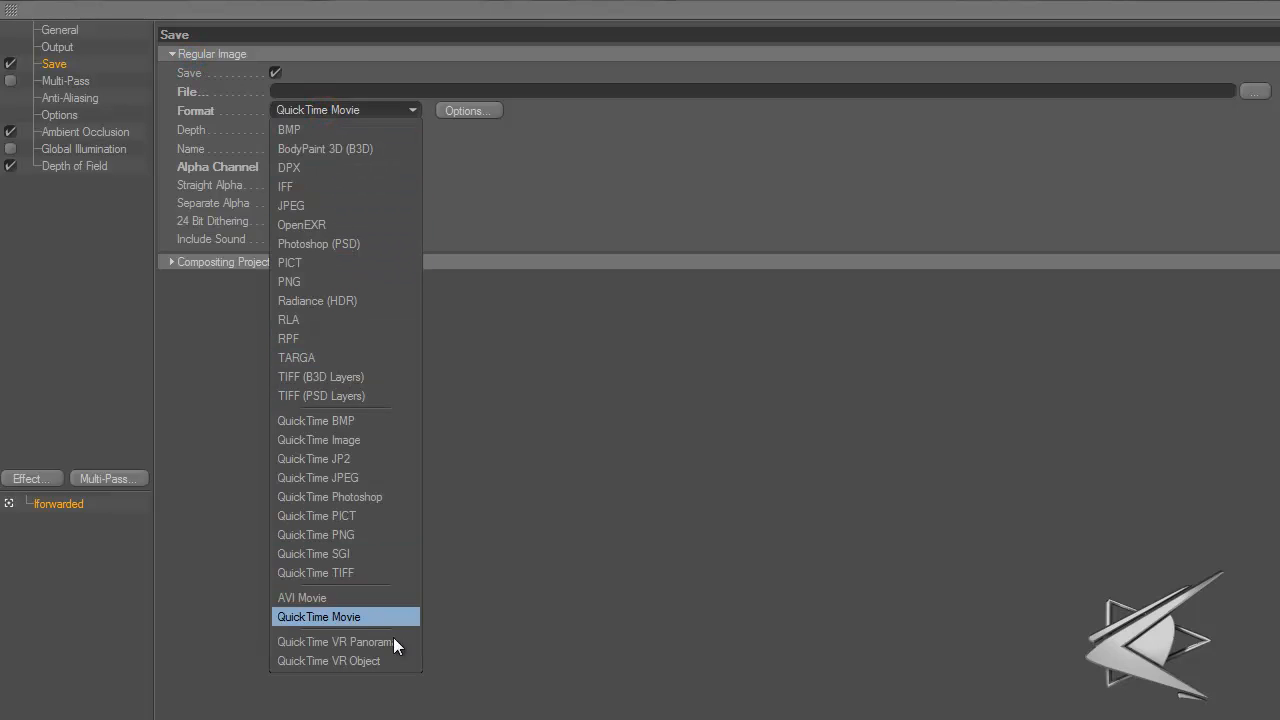
{"action": "left_click", "coordinate": [318, 616]}
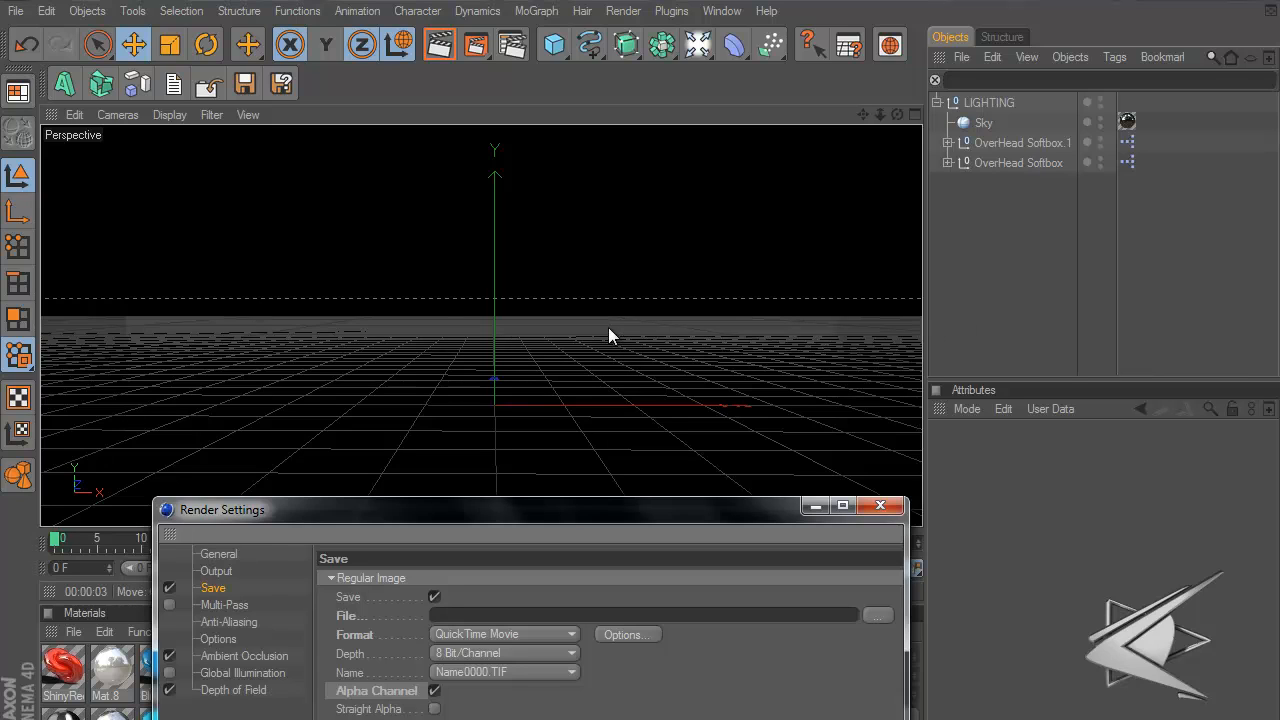
{"action": "mouse_move", "coordinate": [320, 490]}
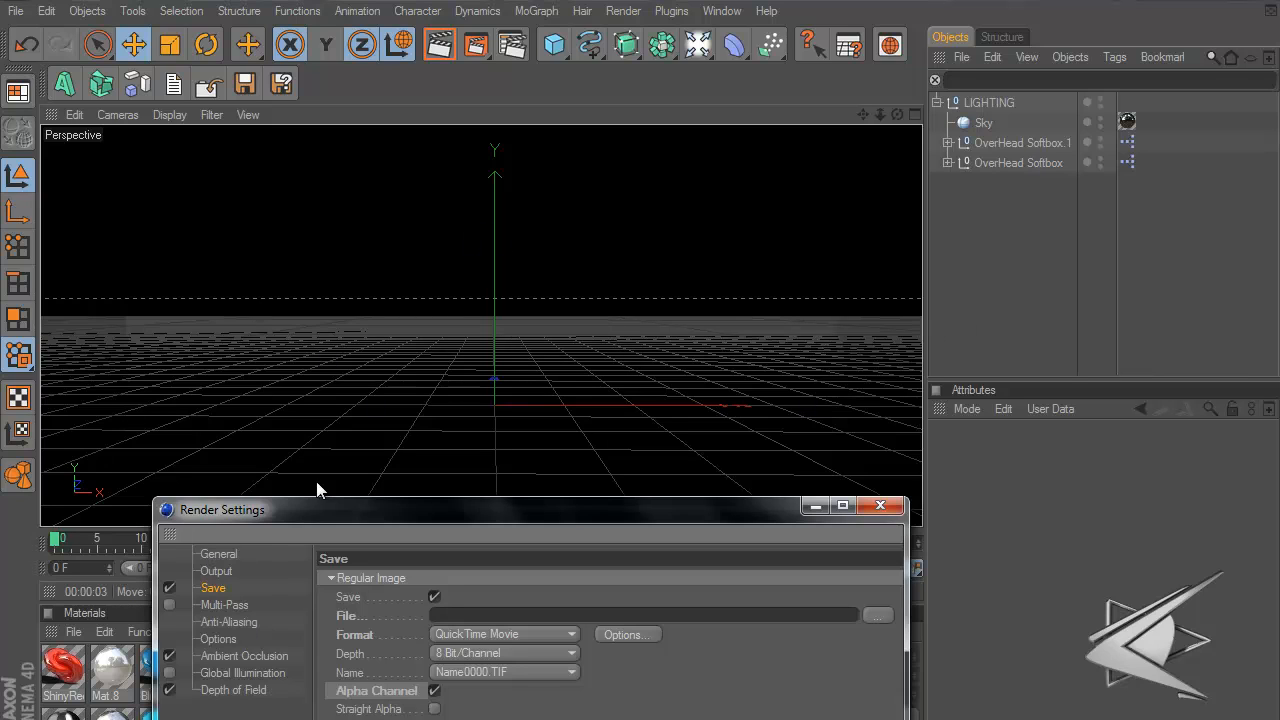
Review the Multi-Pass, Anti-Aliasing and Options pages, ending on Ambient Occlusion
{"action": "left_click", "coordinate": [842, 504]}
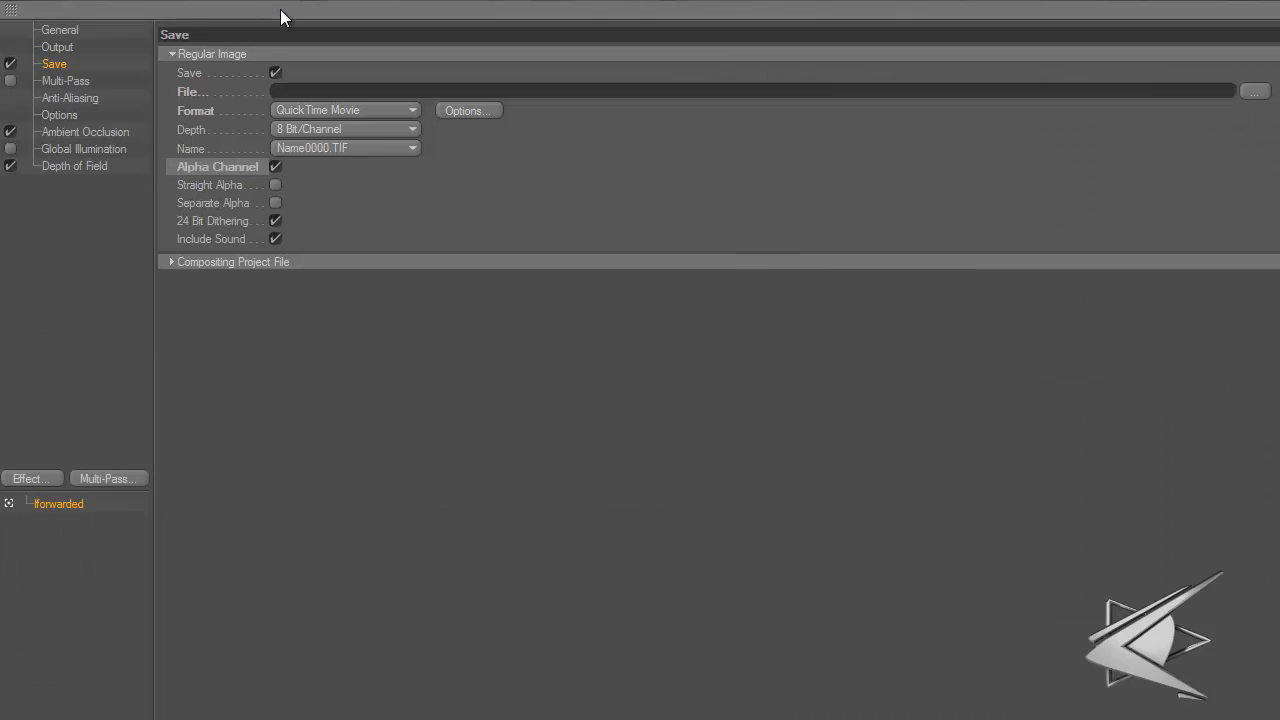
{"action": "mouse_move", "coordinate": [52, 456]}
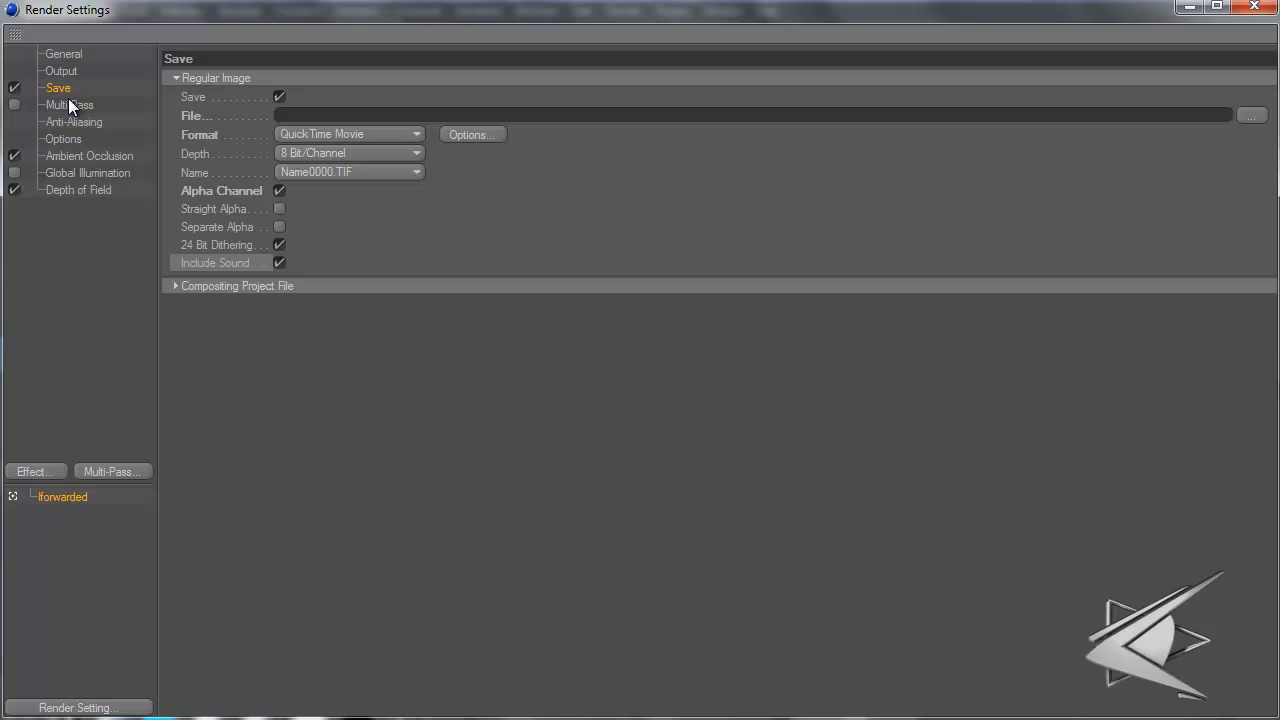
{"action": "left_click", "coordinate": [68, 104]}
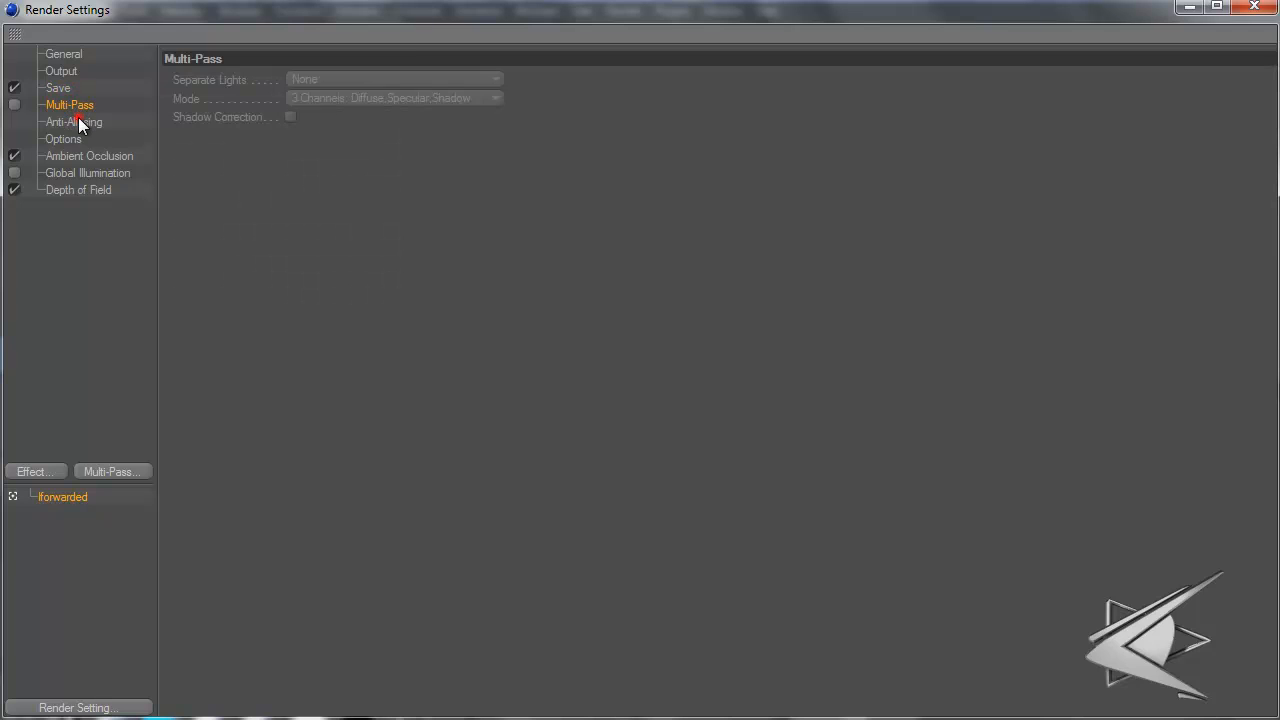
{"action": "mouse_move", "coordinate": [96, 132]}
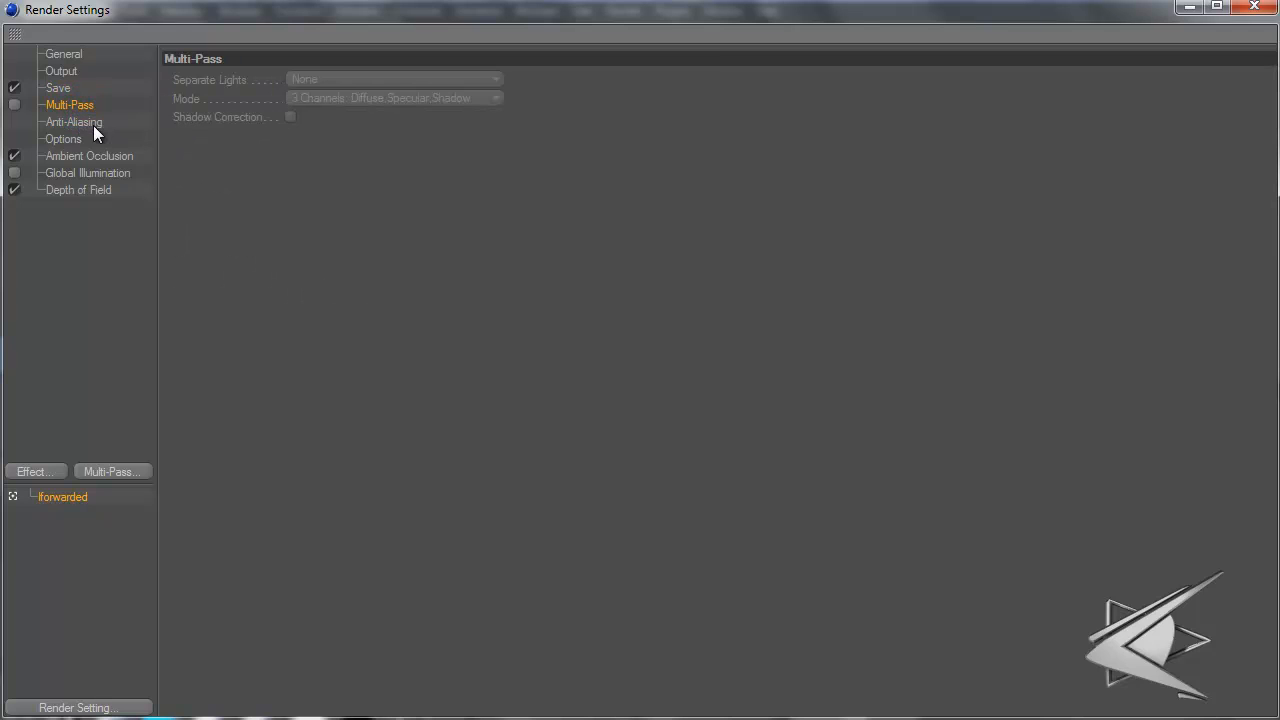
{"action": "left_click", "coordinate": [72, 122]}
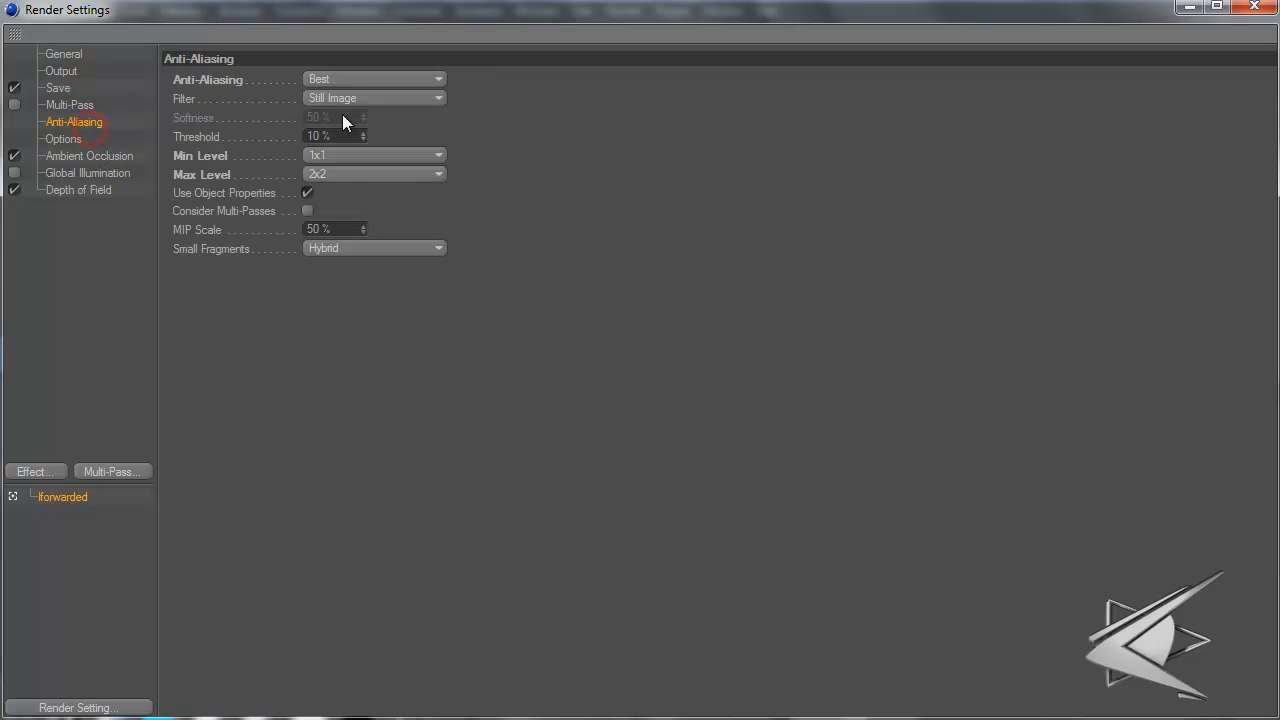
{"action": "left_click", "coordinate": [62, 138]}
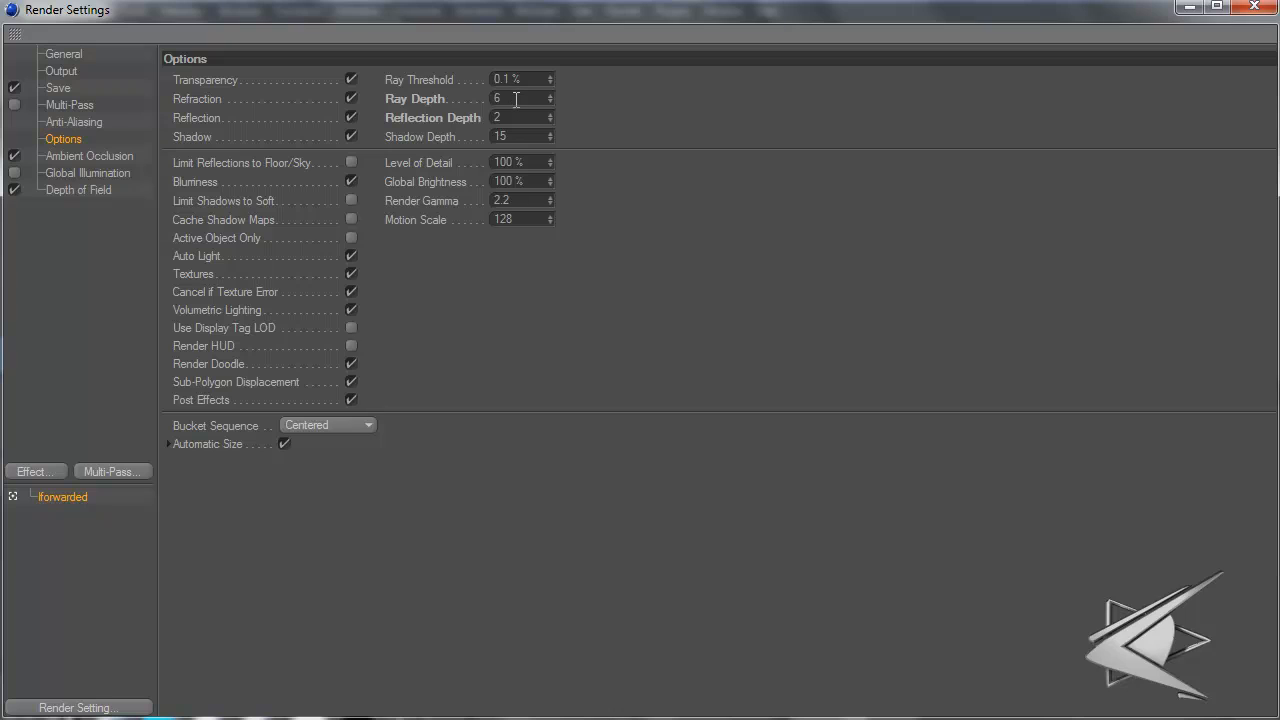
{"action": "left_click", "coordinate": [516, 116]}
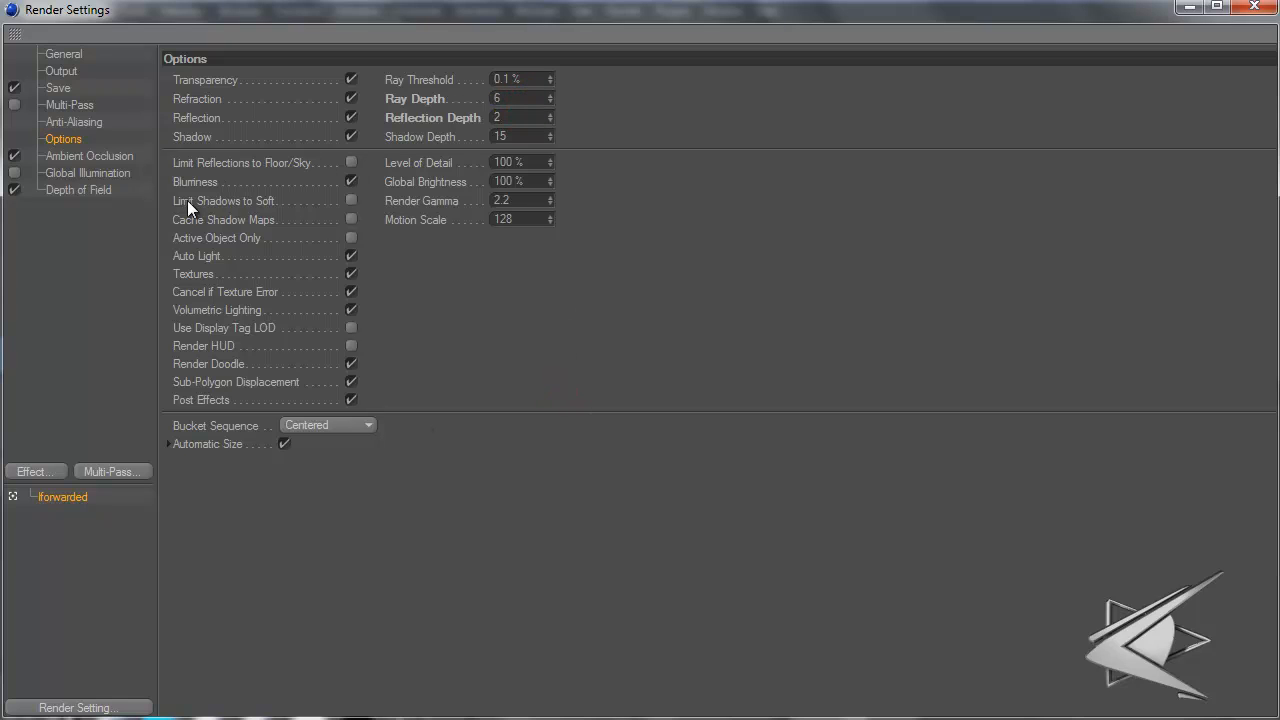
{"action": "mouse_move", "coordinate": [80, 162]}
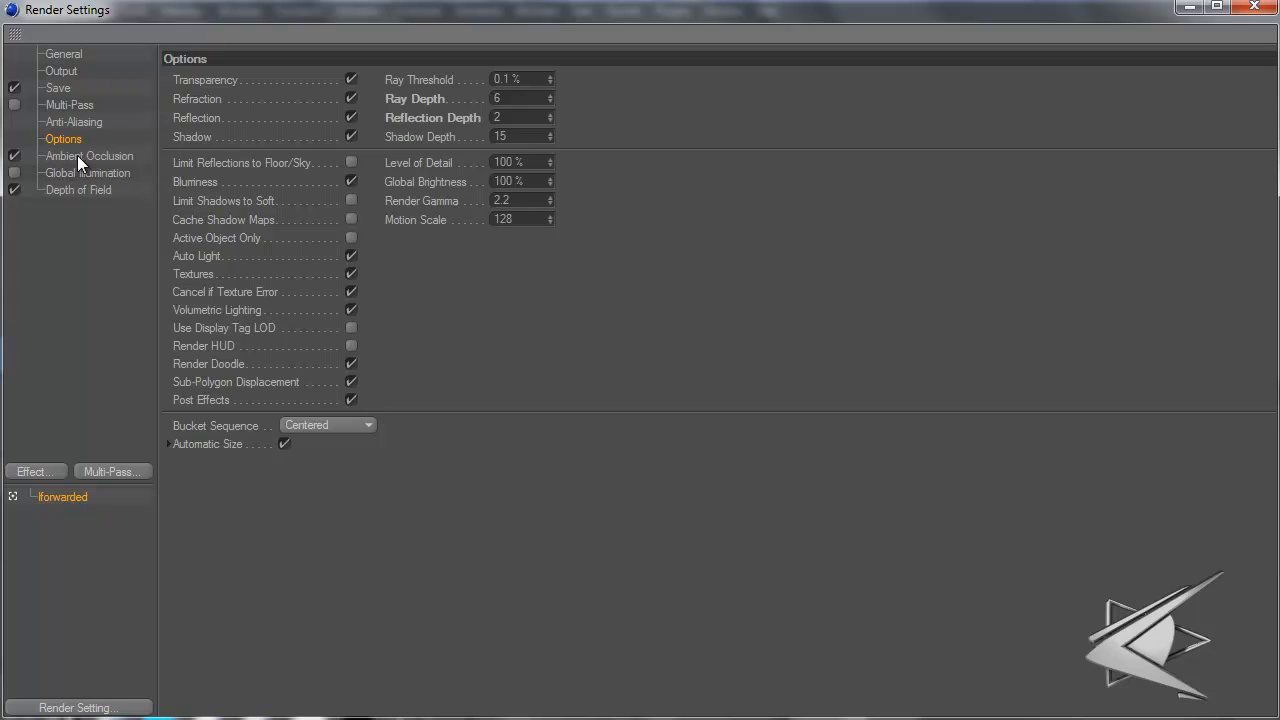
{"action": "left_click", "coordinate": [88, 156]}
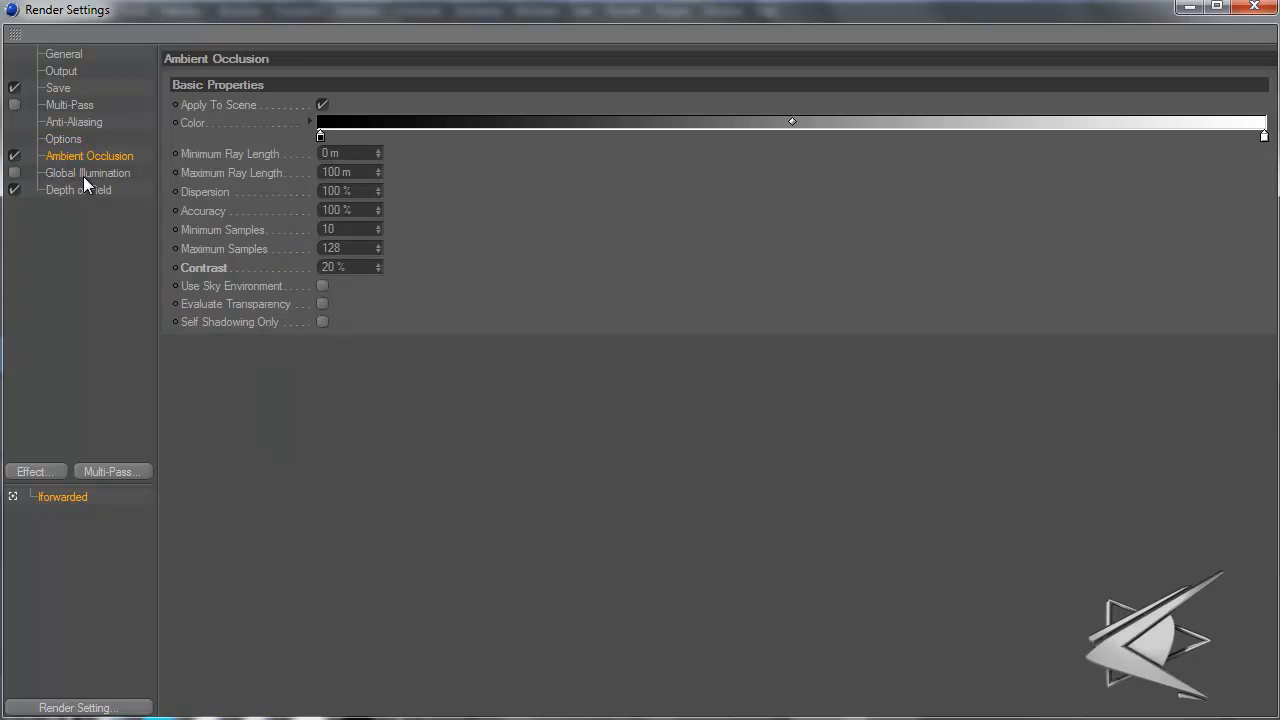
Look through the Global Illumination General, Irradiance Cache and Cache File pages
{"action": "left_click", "coordinate": [88, 172]}
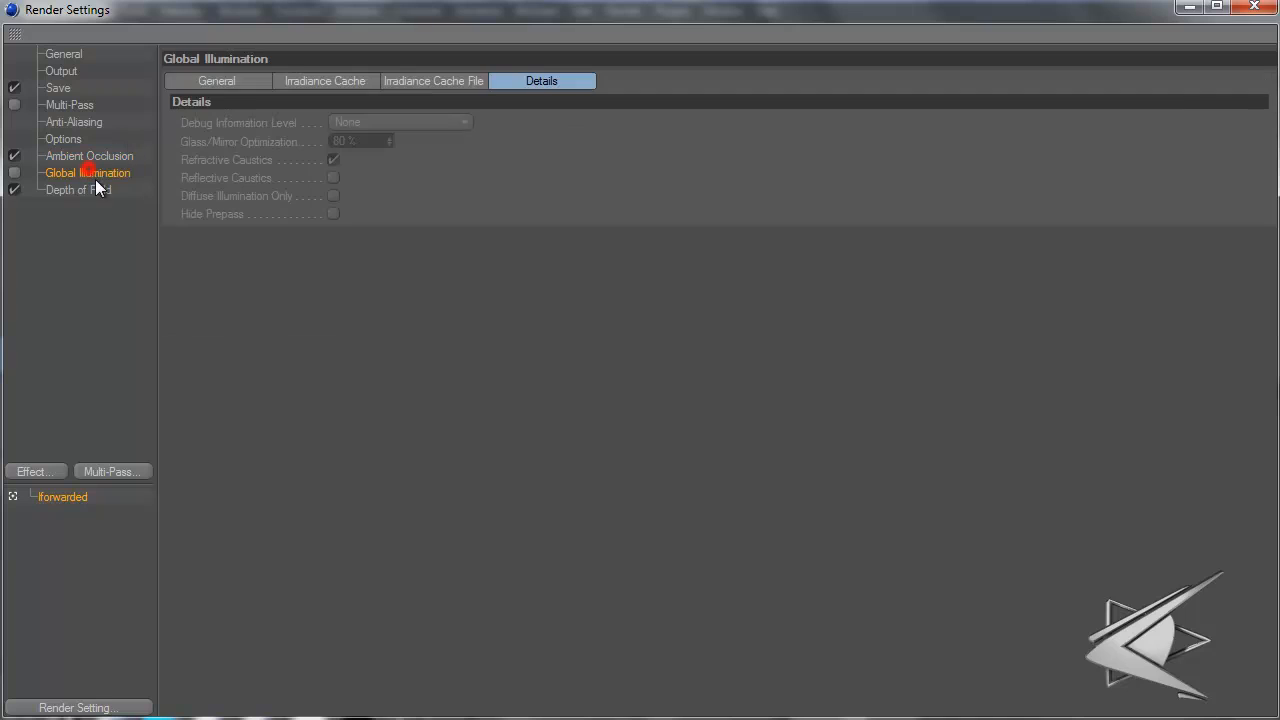
{"action": "left_click", "coordinate": [432, 80]}
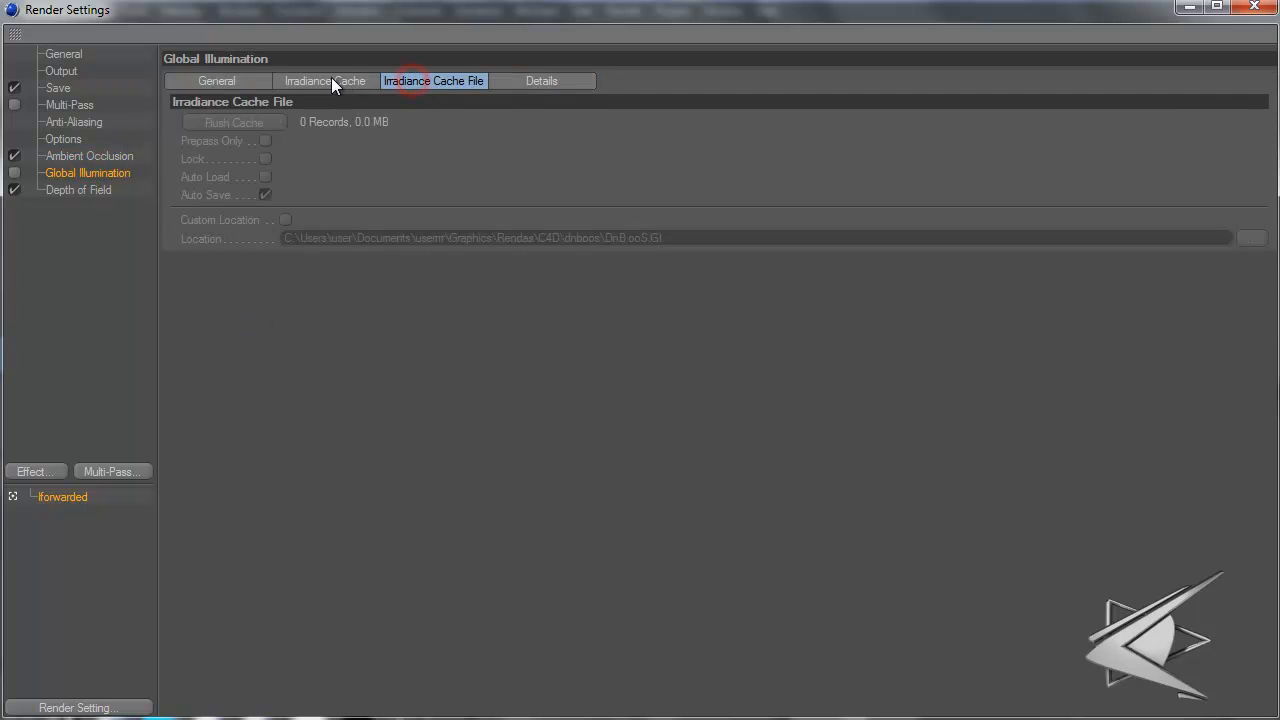
{"action": "left_click", "coordinate": [324, 80]}
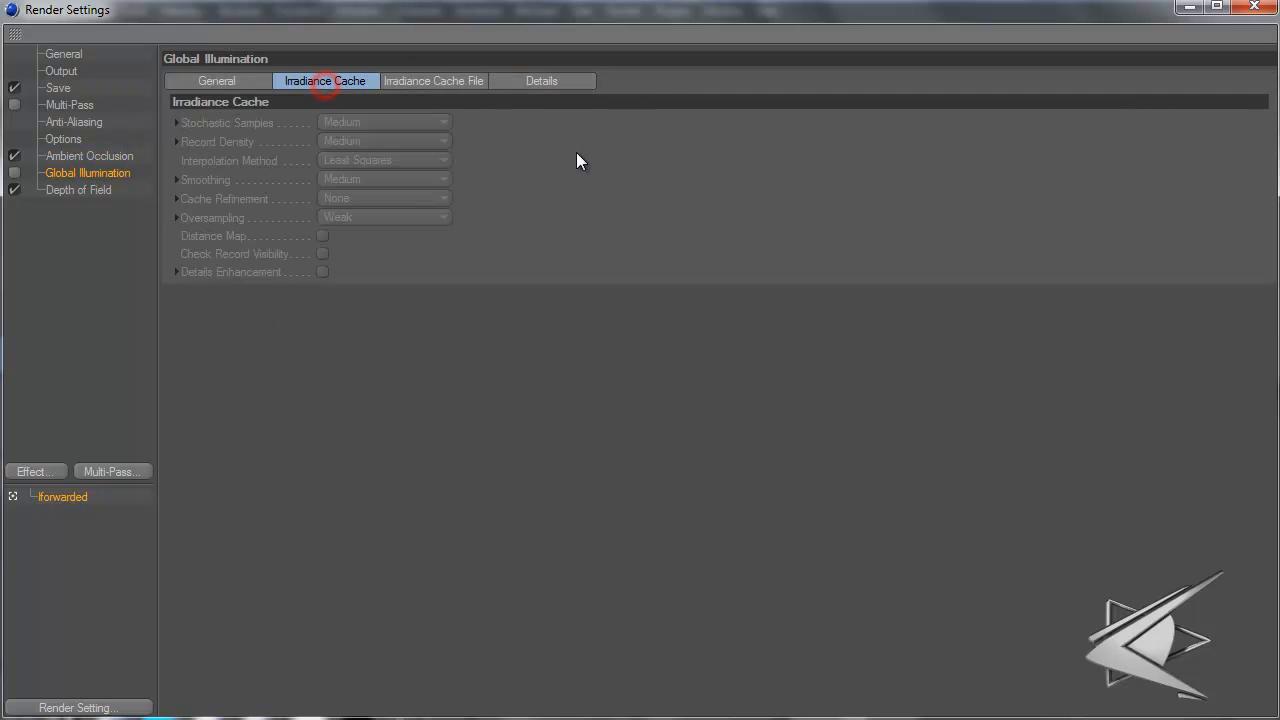
{"action": "left_click", "coordinate": [216, 80]}
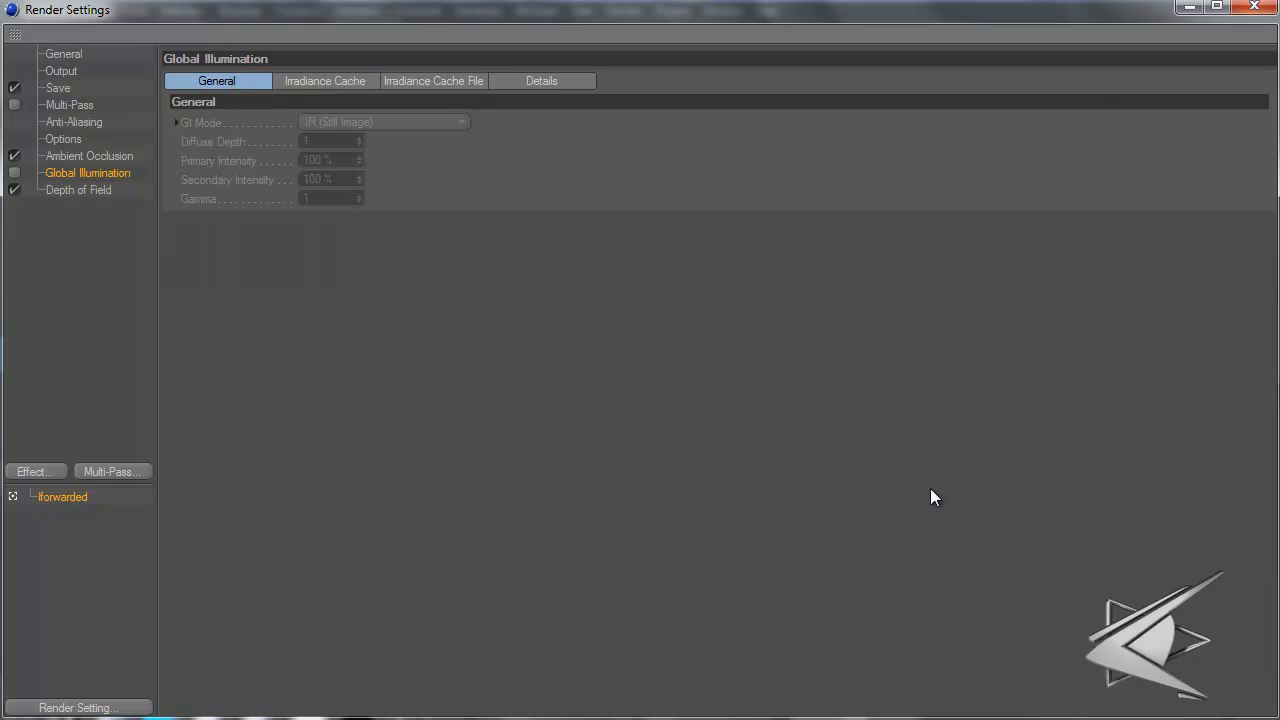
{"action": "mouse_move", "coordinate": [566, 370]}
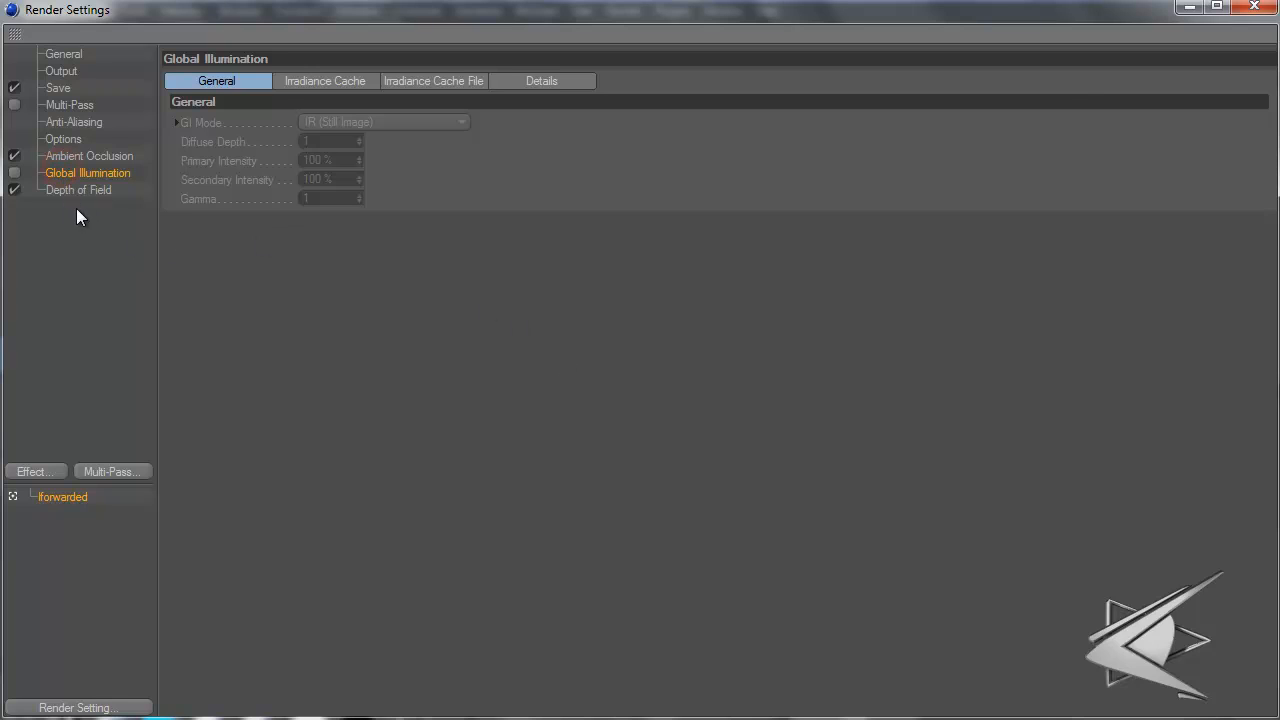
{"action": "mouse_move", "coordinate": [84, 206]}
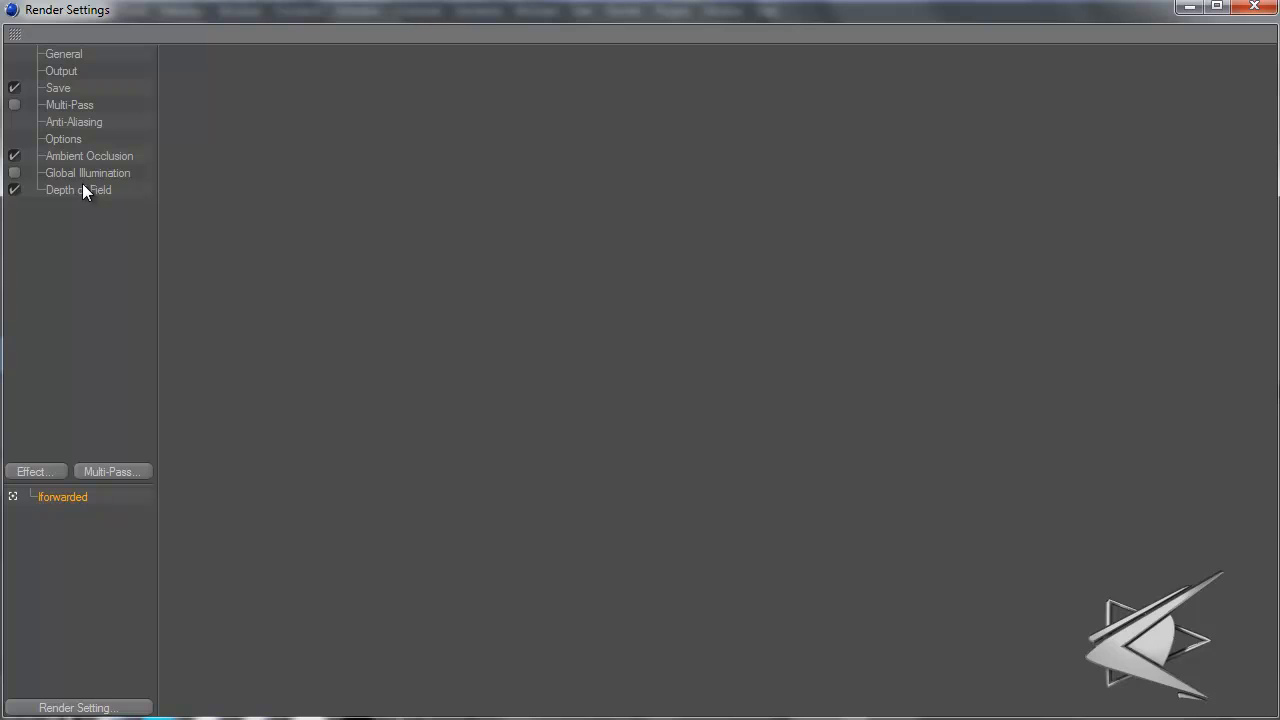
{"action": "left_click", "coordinate": [88, 172]}
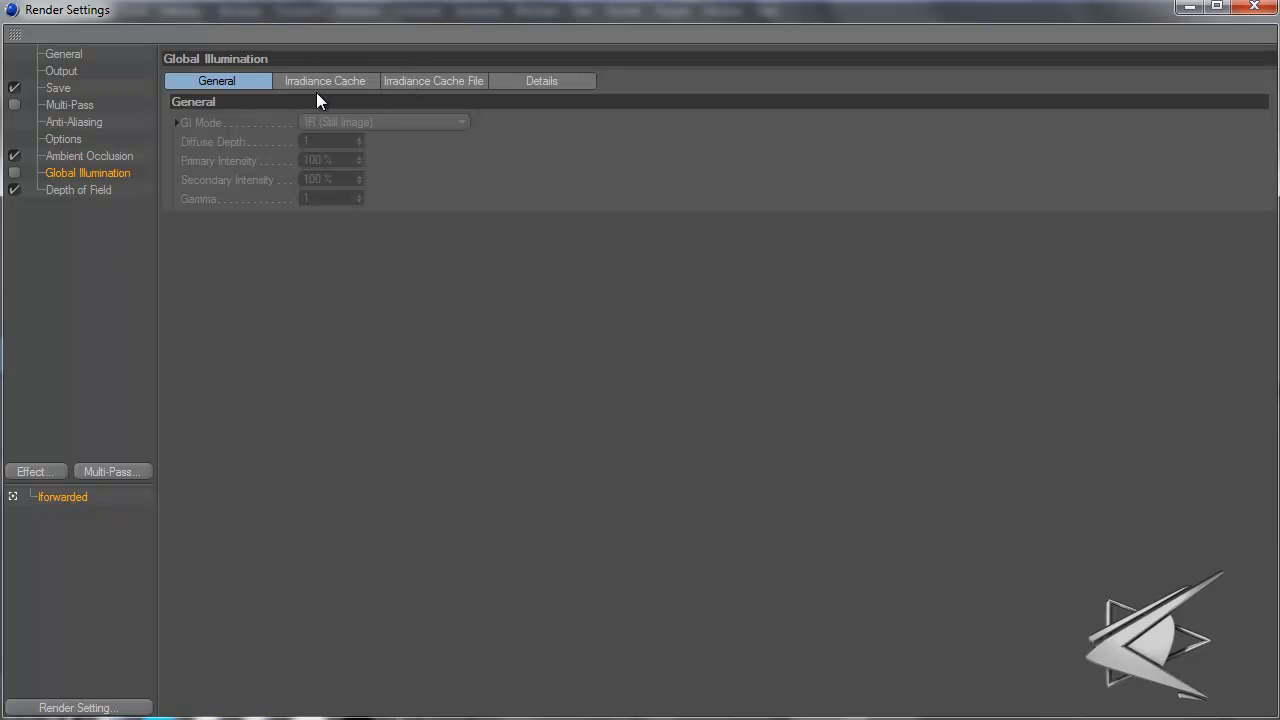
{"action": "left_click", "coordinate": [324, 80]}
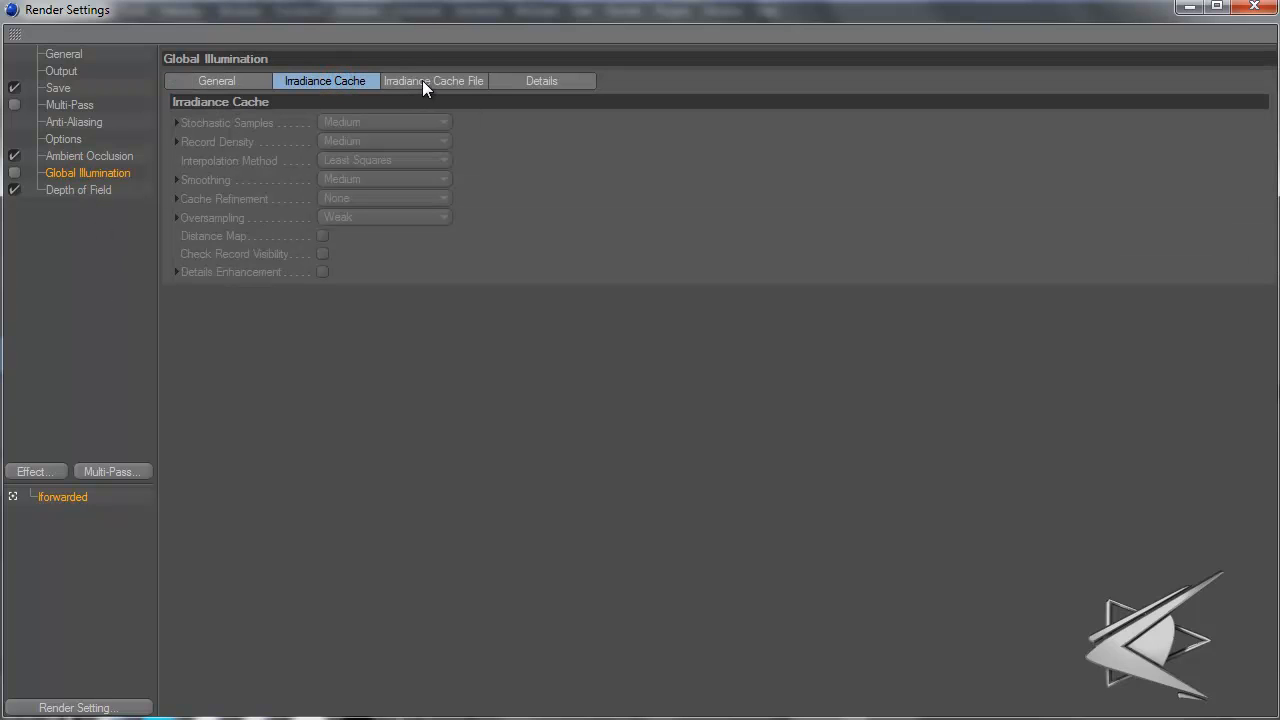
{"action": "left_click", "coordinate": [434, 80]}
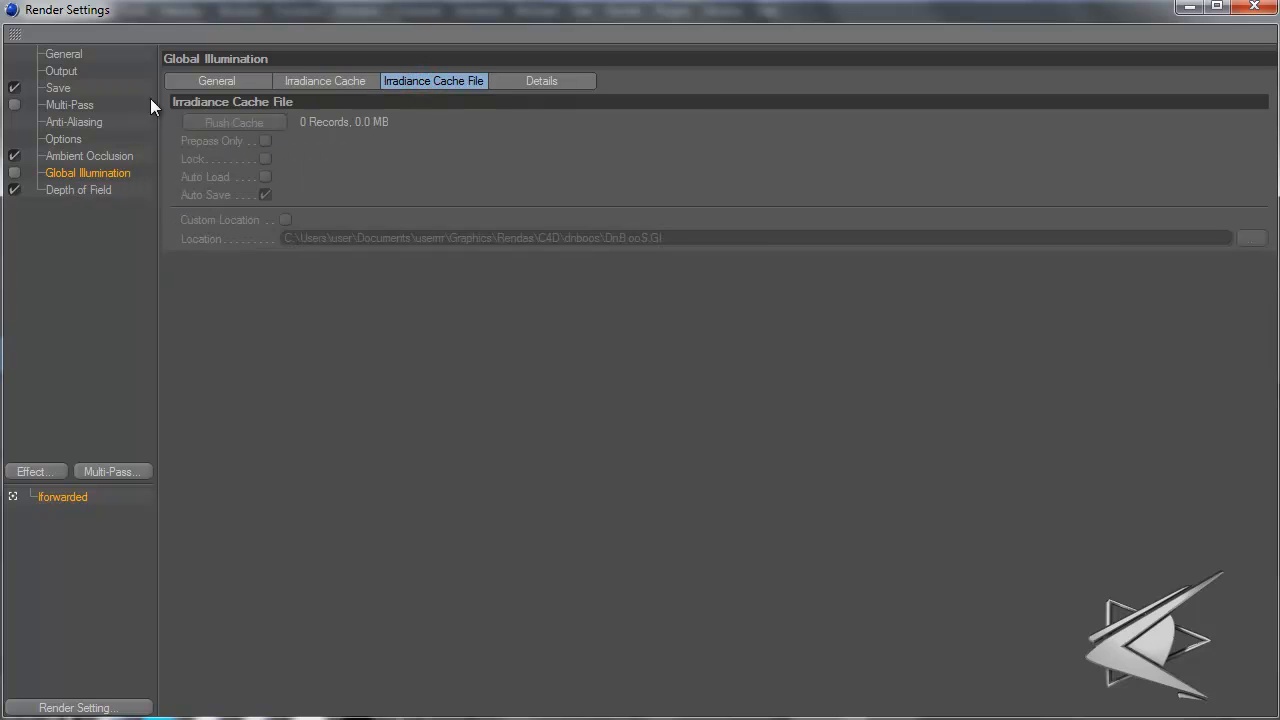
{"action": "left_click", "coordinate": [216, 80]}
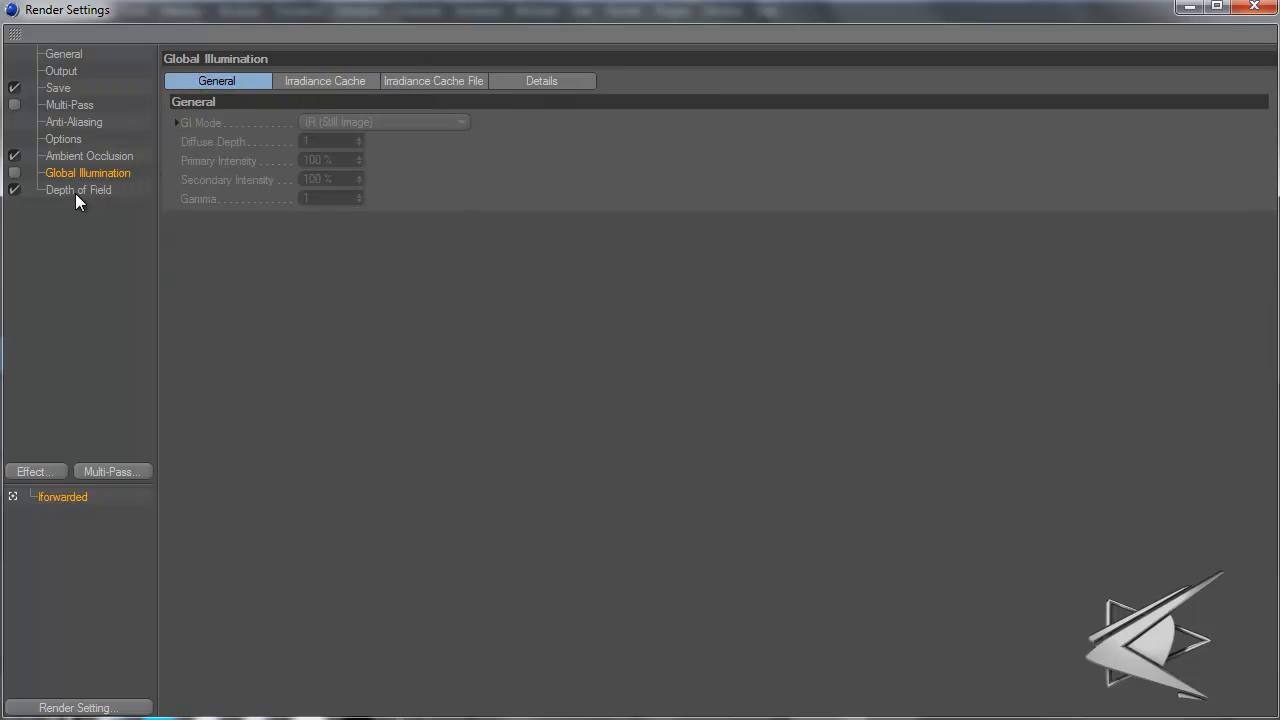
Review the Depth of Field Basic and Lens pages, then close the render settings
{"action": "left_click", "coordinate": [78, 188]}
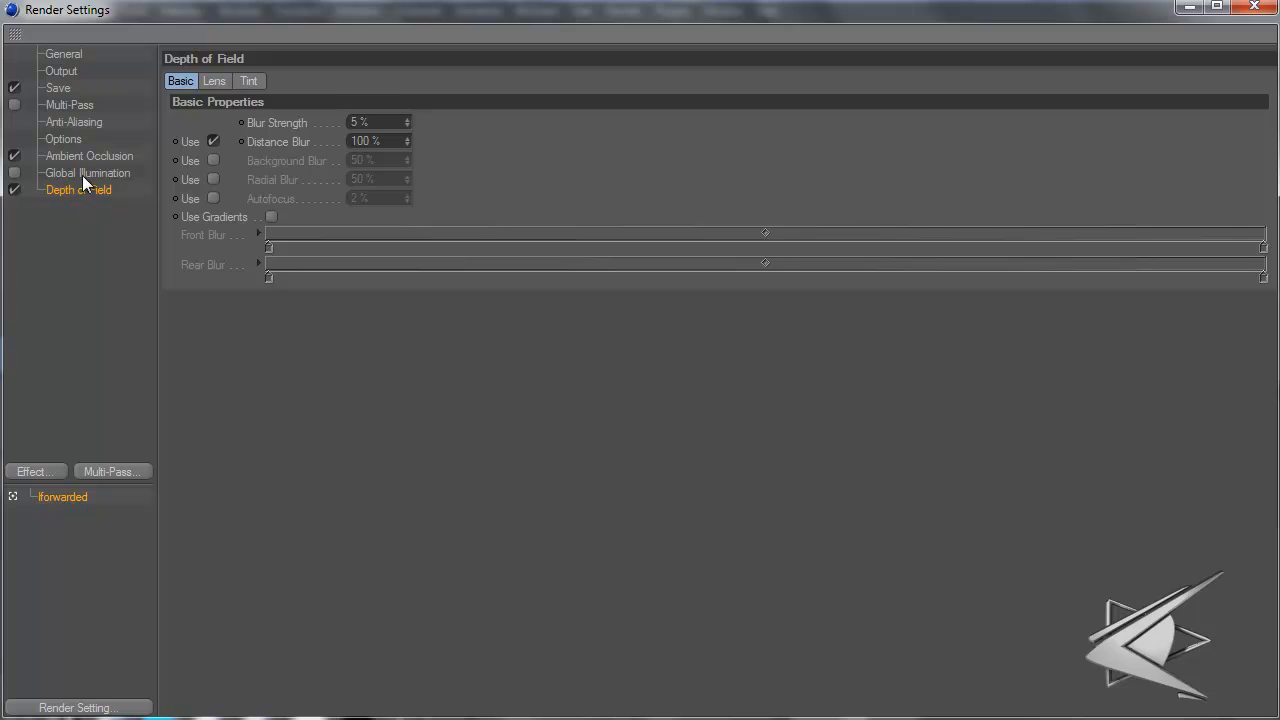
{"action": "mouse_move", "coordinate": [238, 192]}
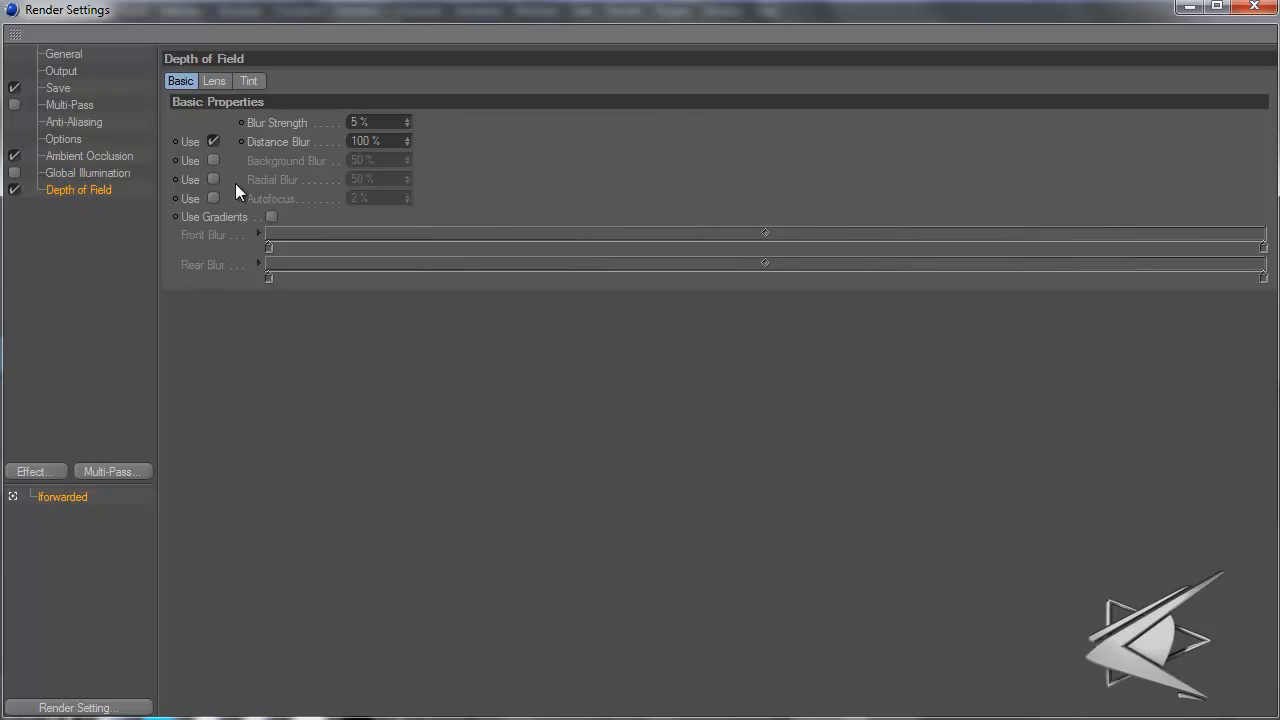
{"action": "mouse_move", "coordinate": [208, 92]}
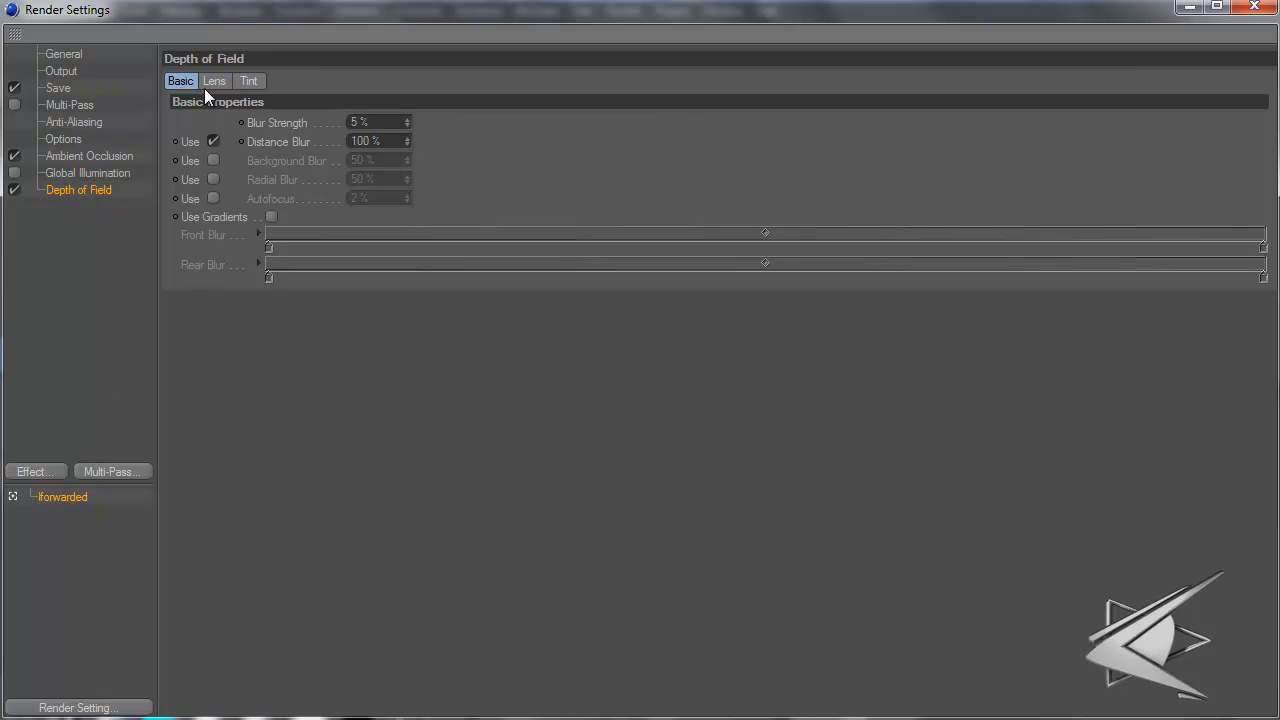
{"action": "left_click", "coordinate": [214, 80]}
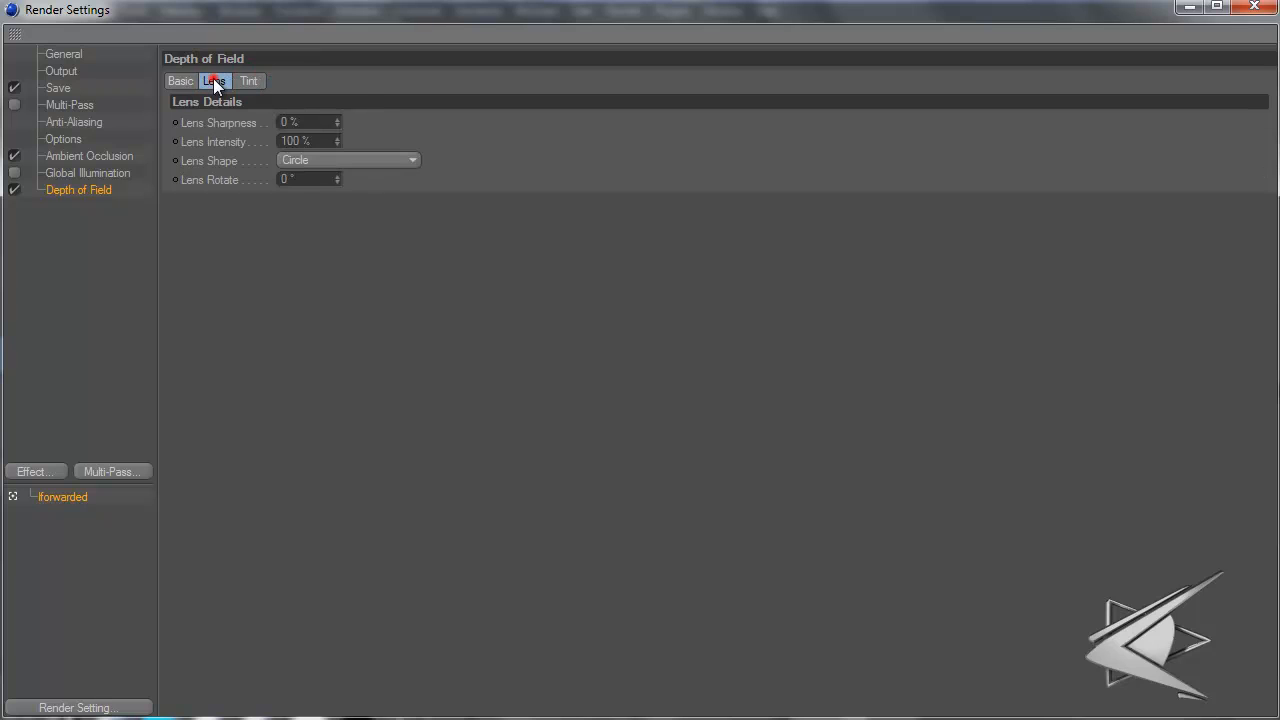
{"action": "left_click", "coordinate": [184, 84]}
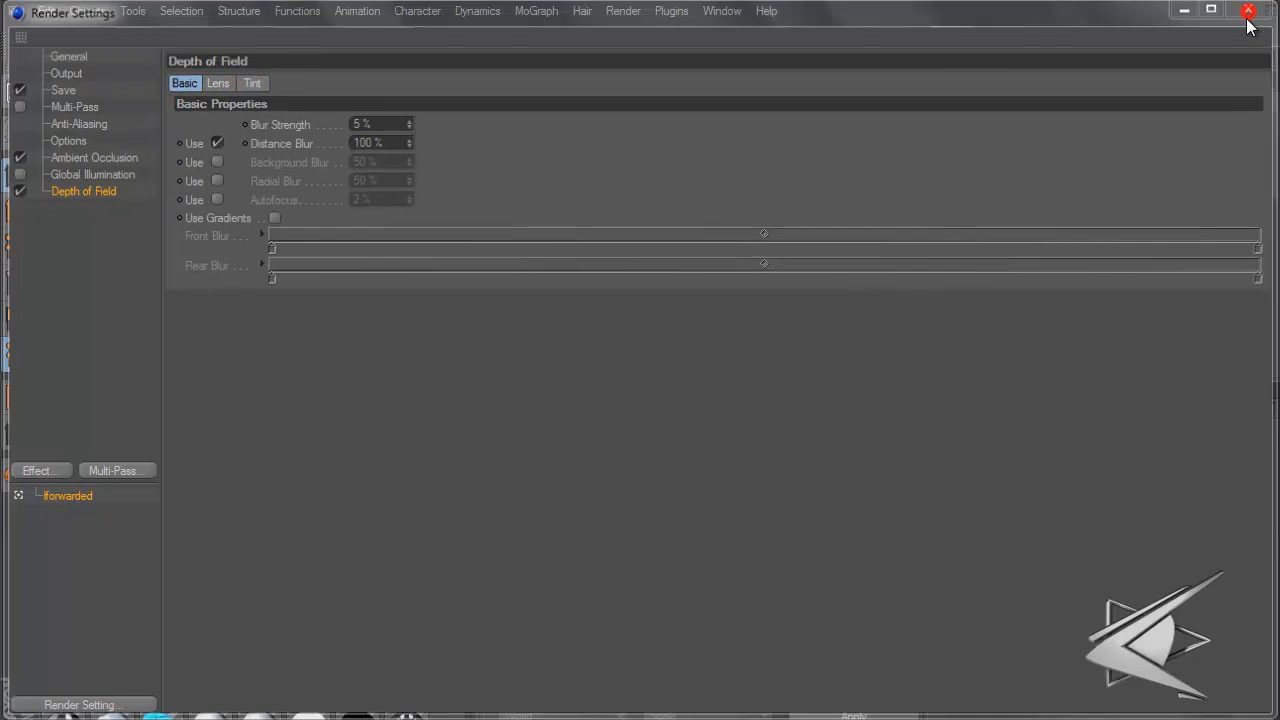
{"action": "left_click", "coordinate": [1248, 10]}
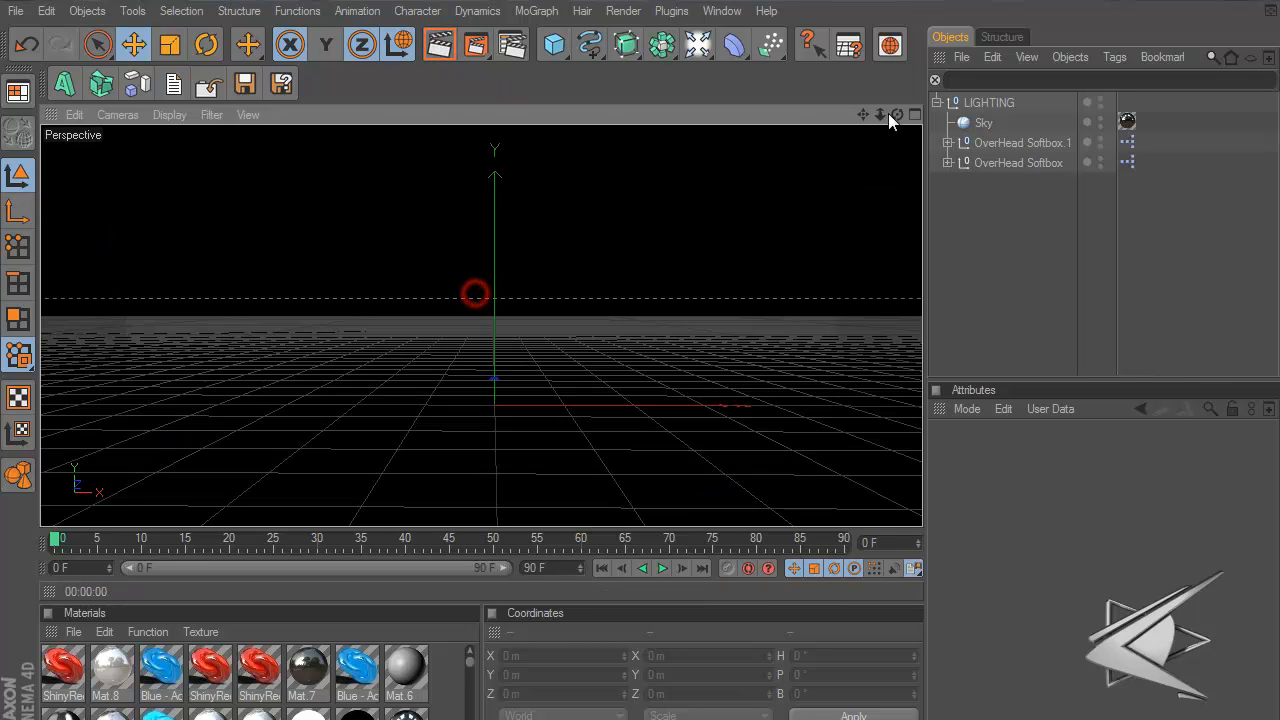
Switch to the Text-objects scene and load the saved 'Forwarded' render settings preset
{"action": "left_click", "coordinate": [64, 84]}
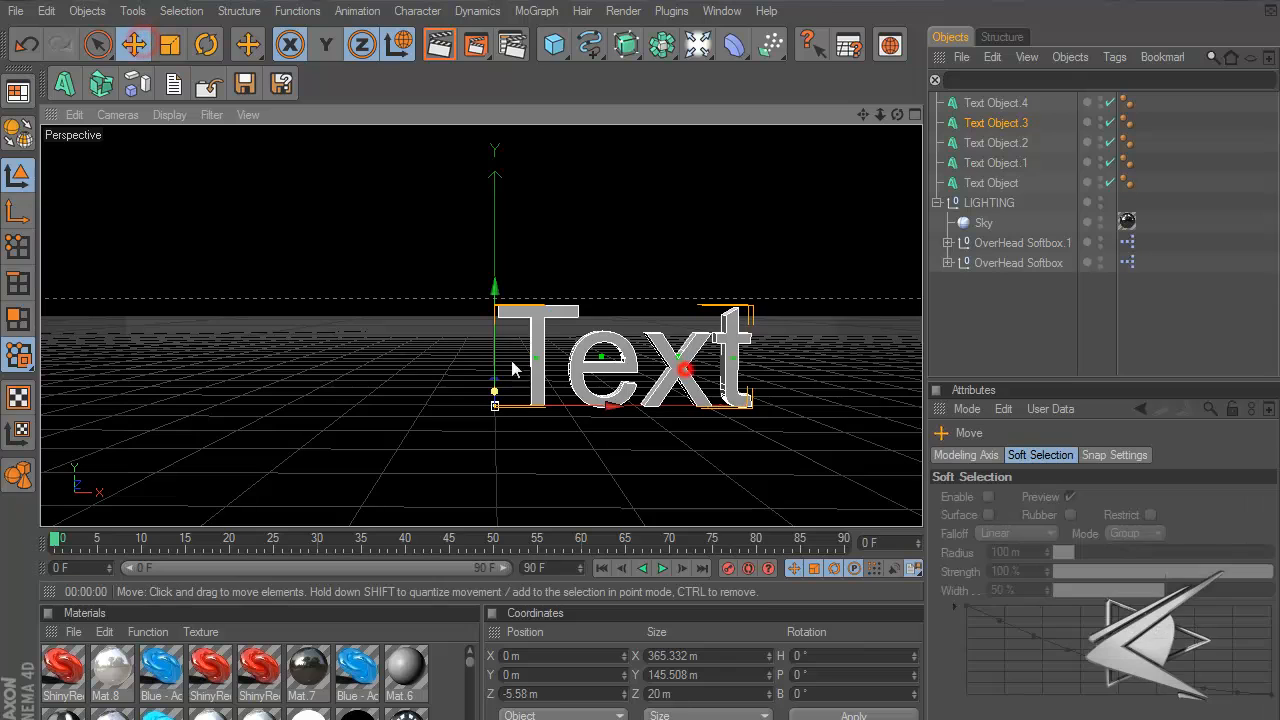
{"action": "left_click", "coordinate": [996, 142]}
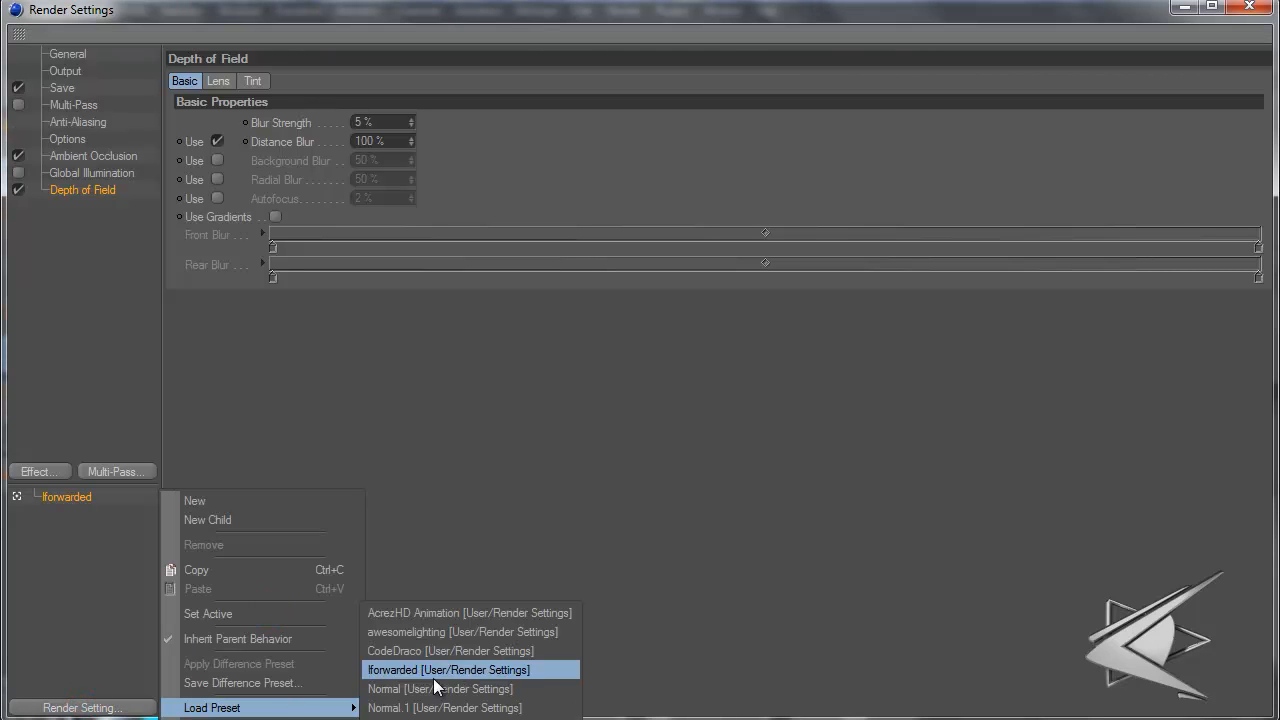
{"action": "left_click", "coordinate": [420, 652]}
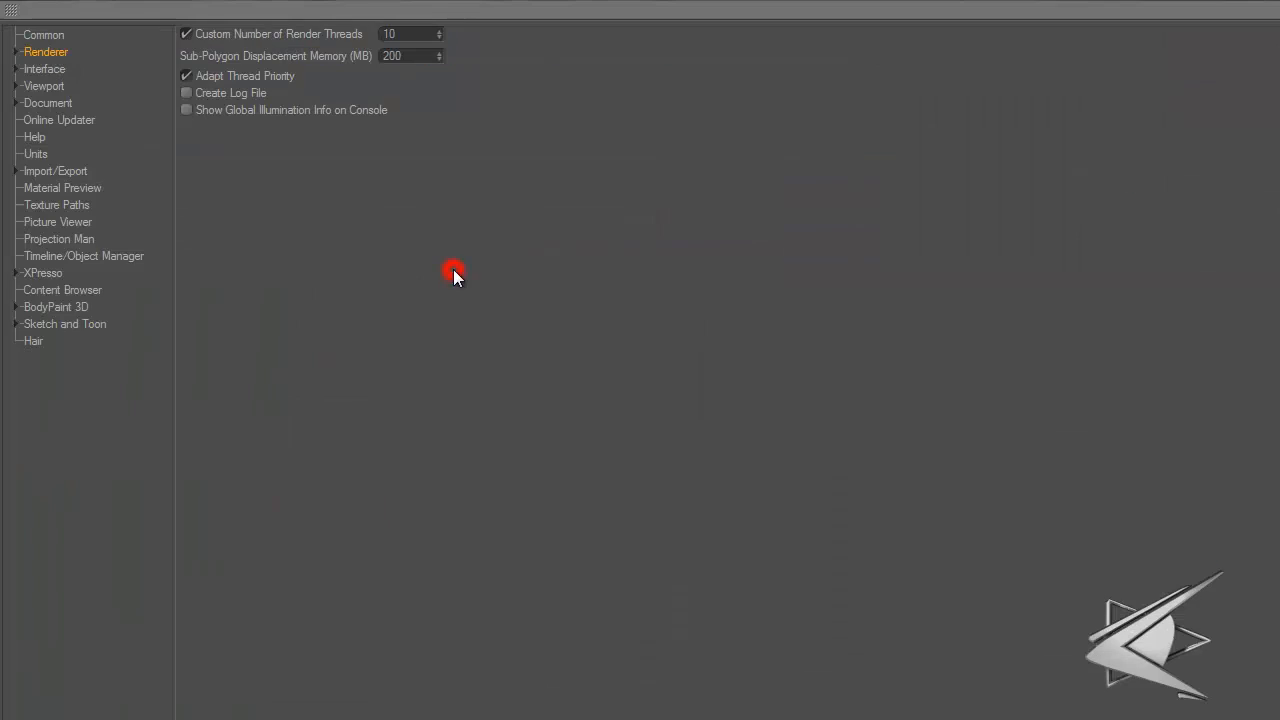
Enable Custom Number of Render Threads at 10 in Renderer preferences and render the scene to Picture Viewer
{"action": "left_click", "coordinate": [186, 32]}
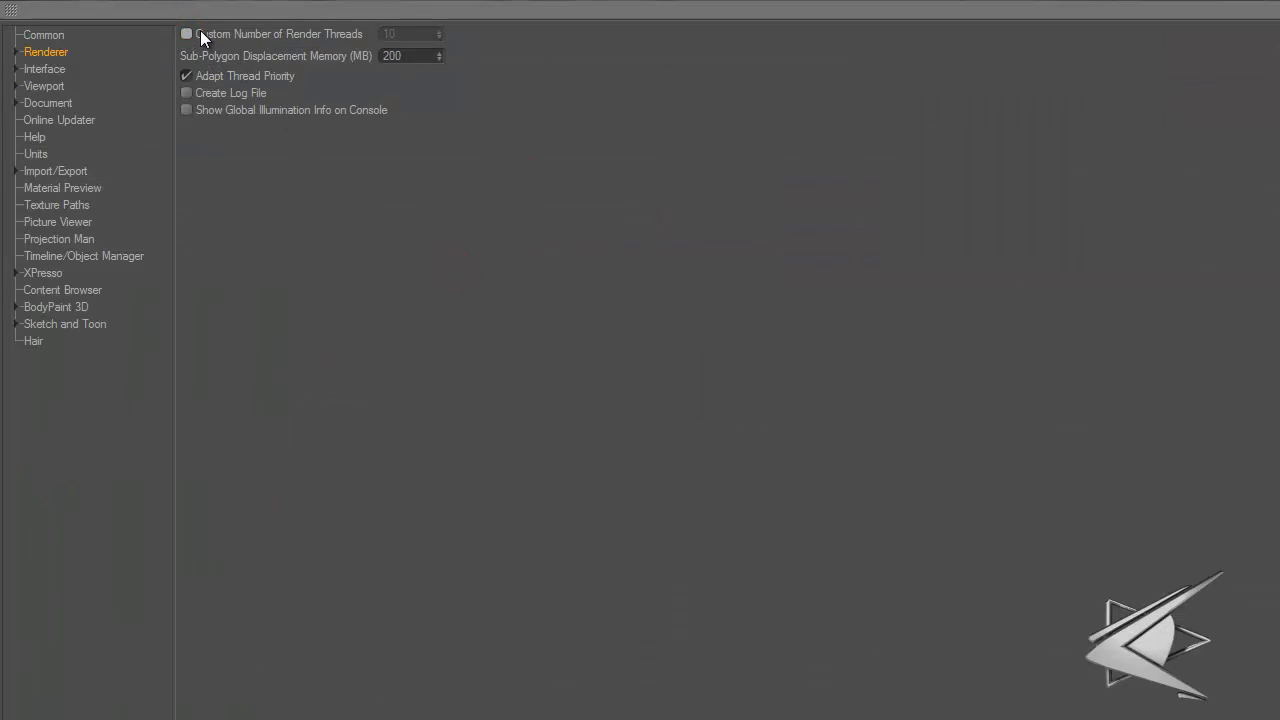
{"action": "left_click", "coordinate": [186, 32]}
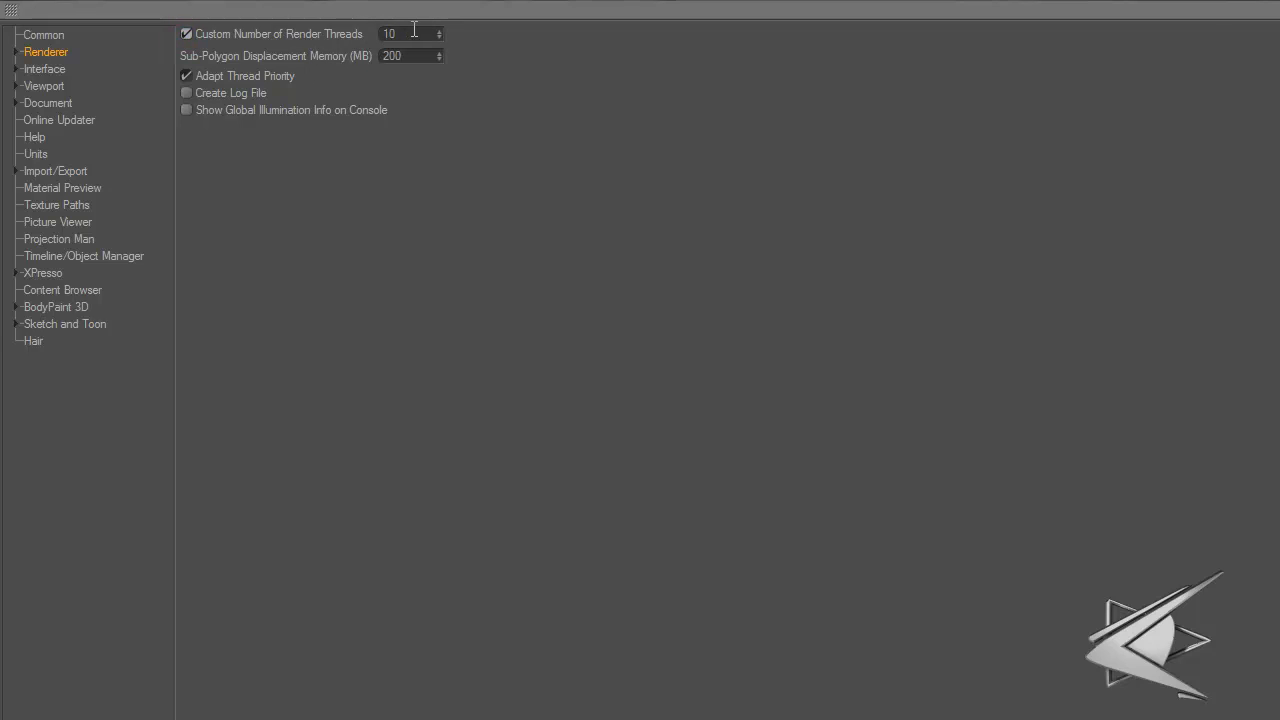
{"action": "left_click", "coordinate": [416, 32]}
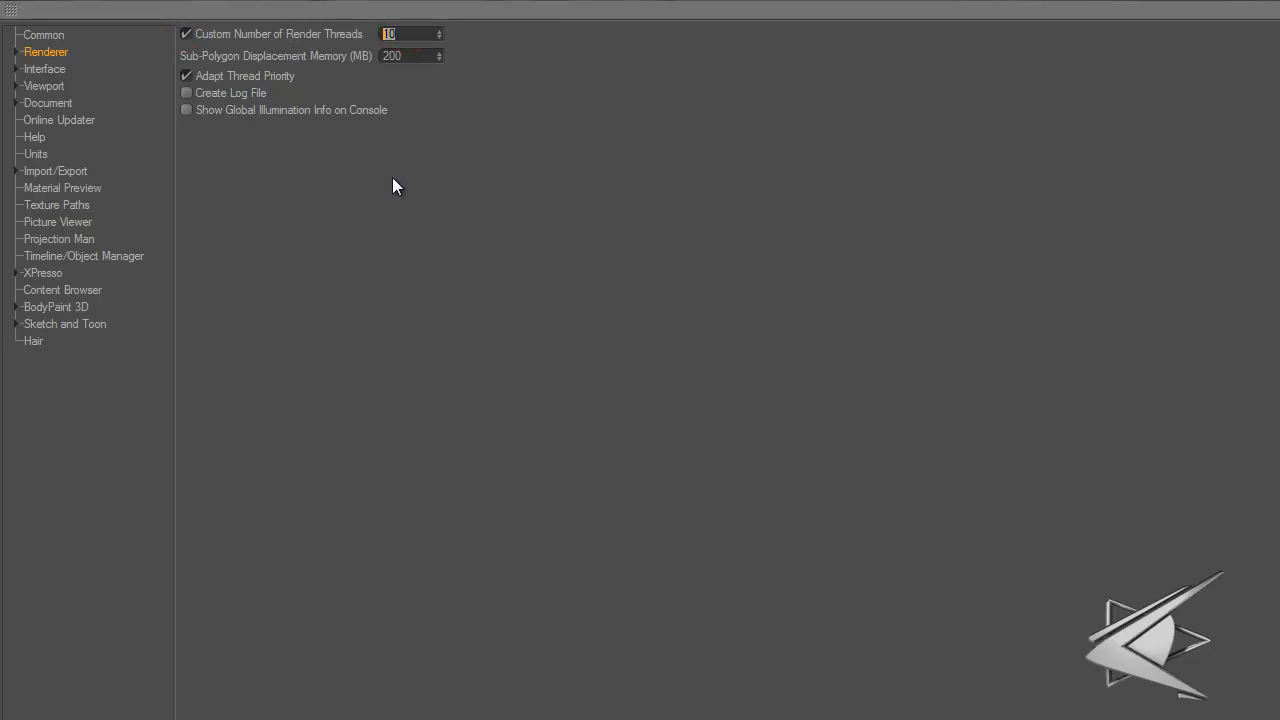
{"action": "mouse_move", "coordinate": [404, 204]}
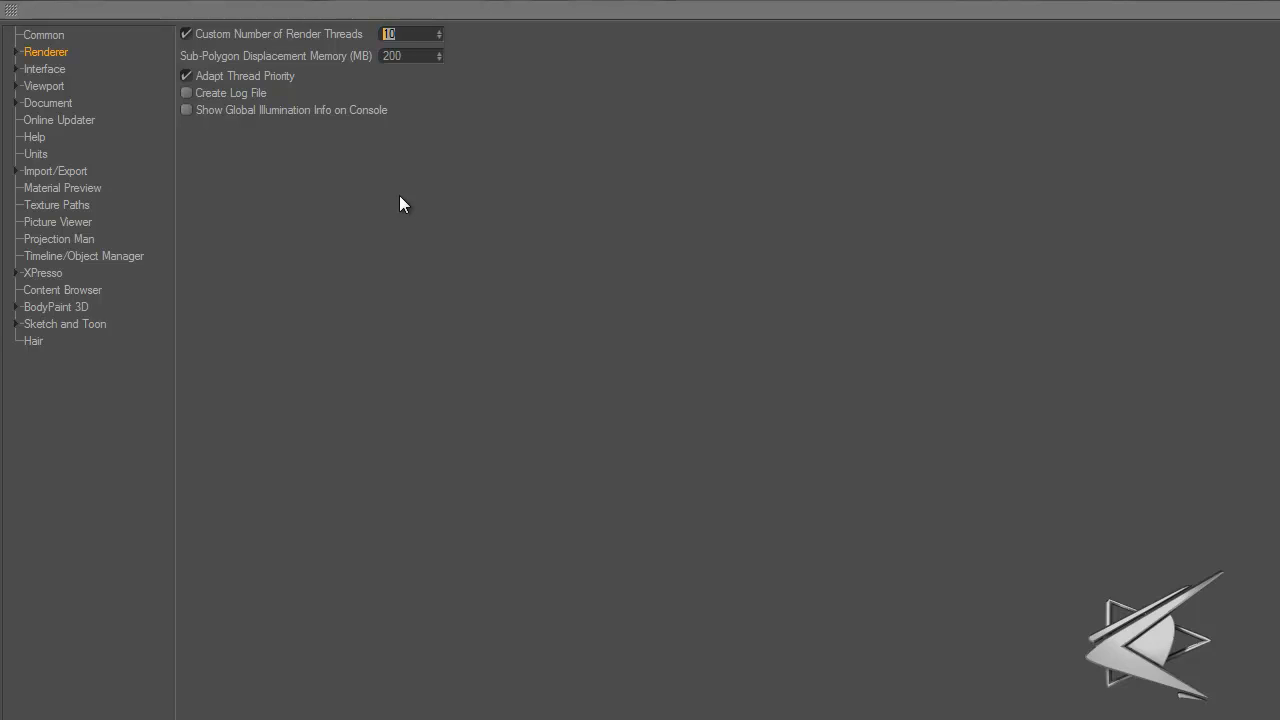
{"action": "mouse_move", "coordinate": [320, 260]}
{"action": "type", "text": "7"}
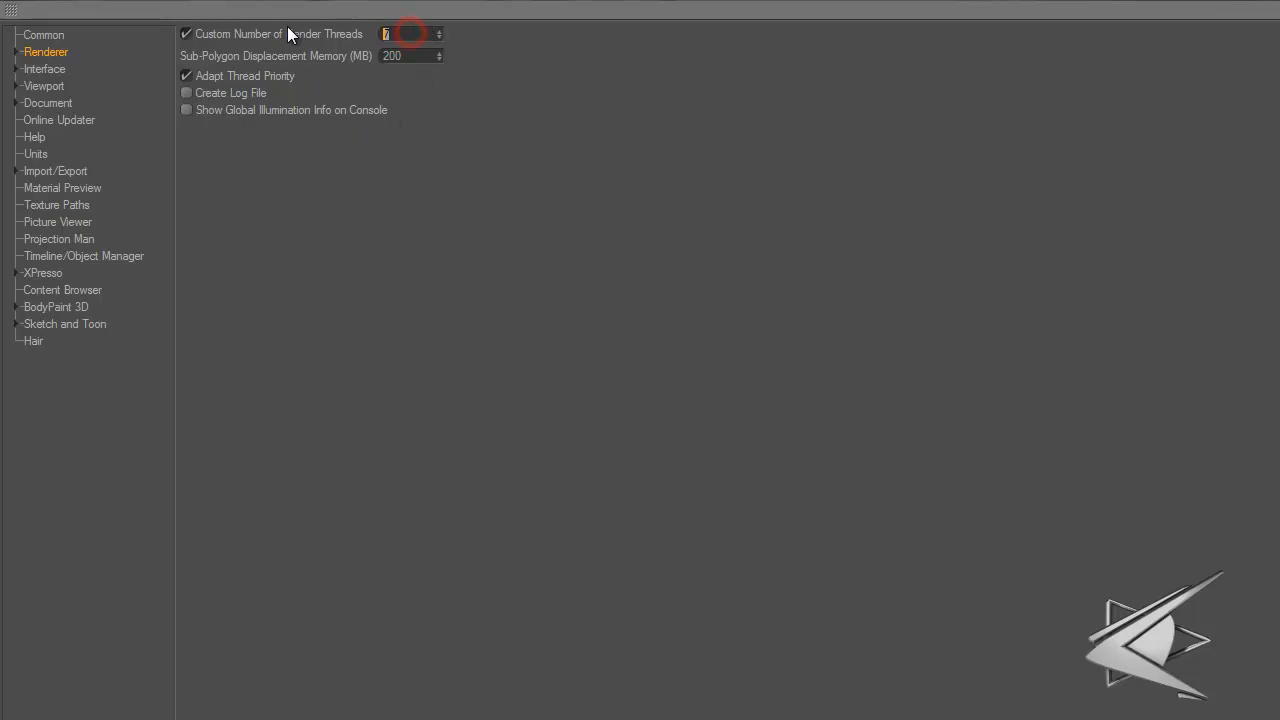
{"action": "type", "text": "10"}
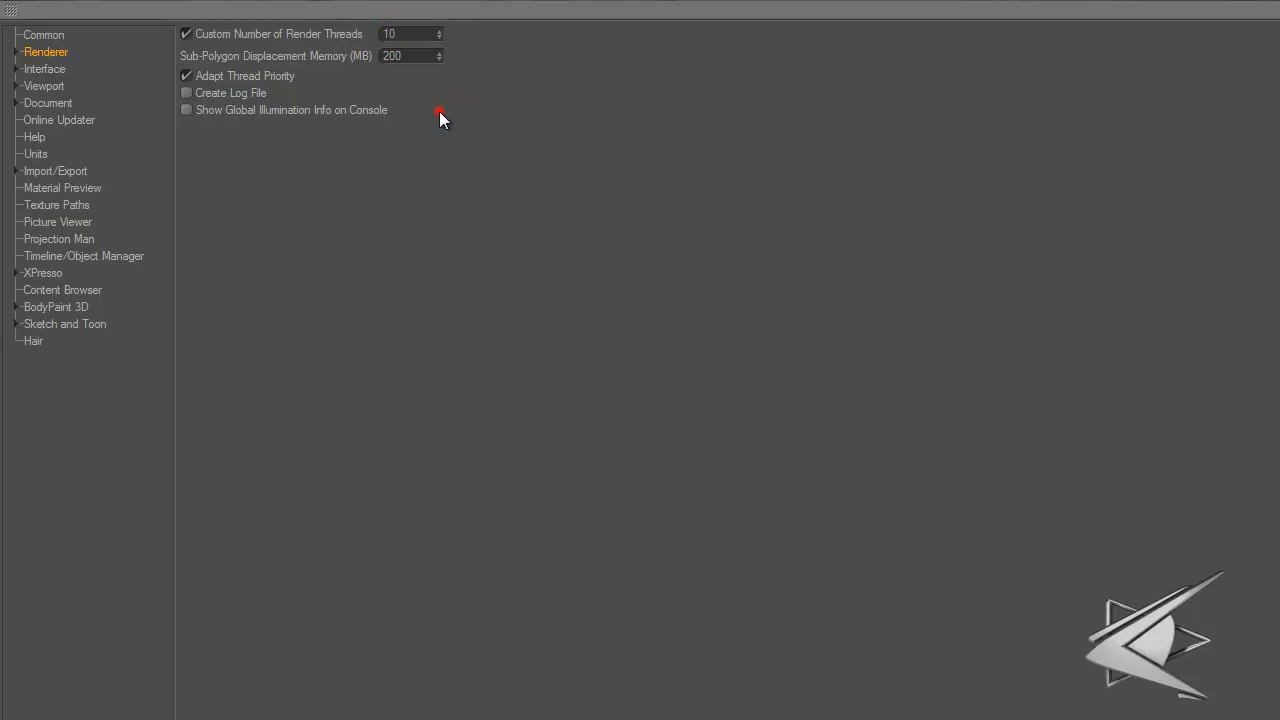
{"action": "mouse_move", "coordinate": [1090, 8]}
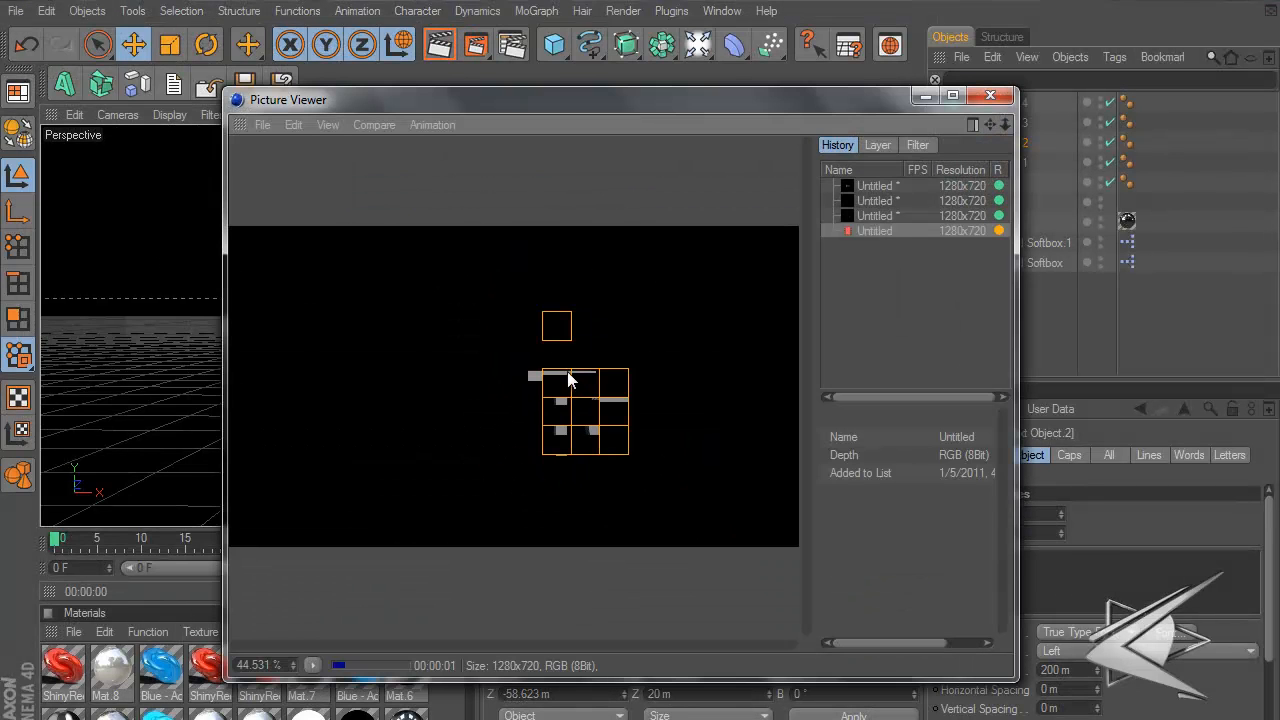
{"action": "left_click", "coordinate": [988, 96]}
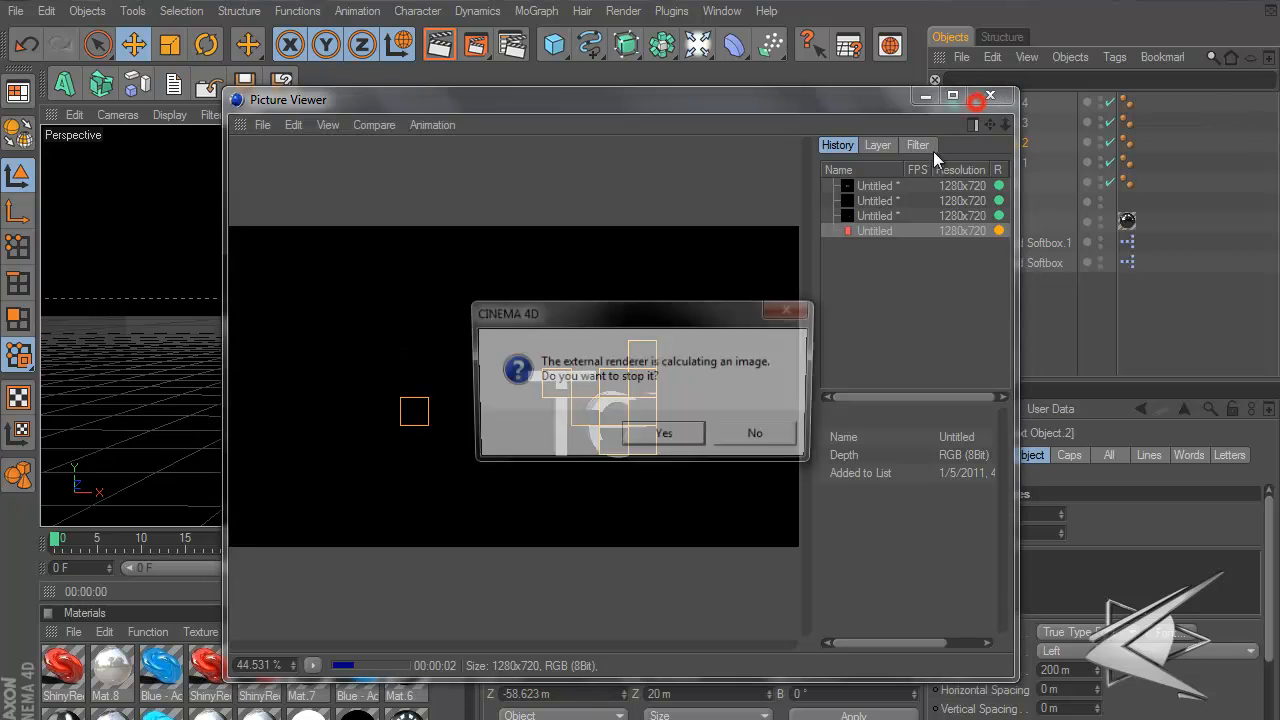